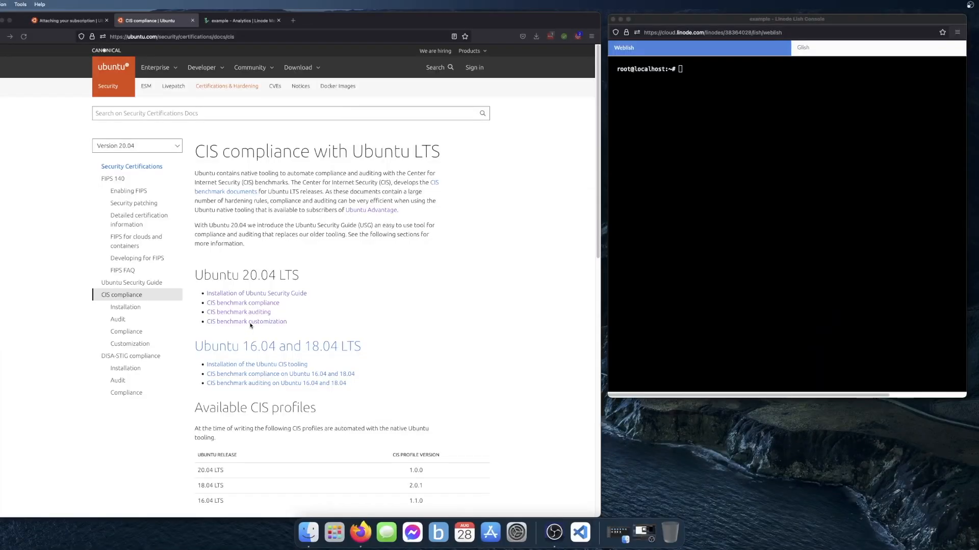
{"action": "mouse_move", "coordinate": [342, 230]}
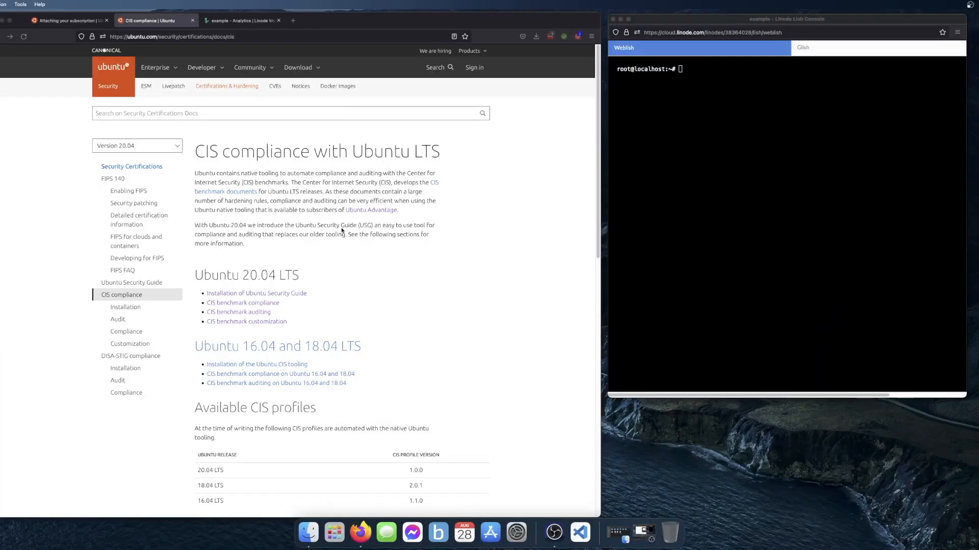
{"action": "mouse_move", "coordinate": [314, 255]}
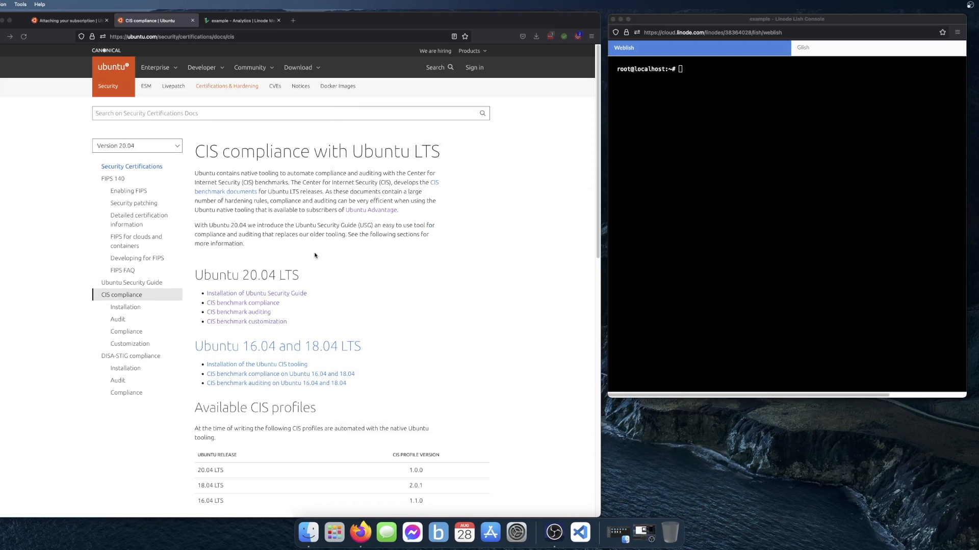
{"action": "mouse_move", "coordinate": [376, 310]}
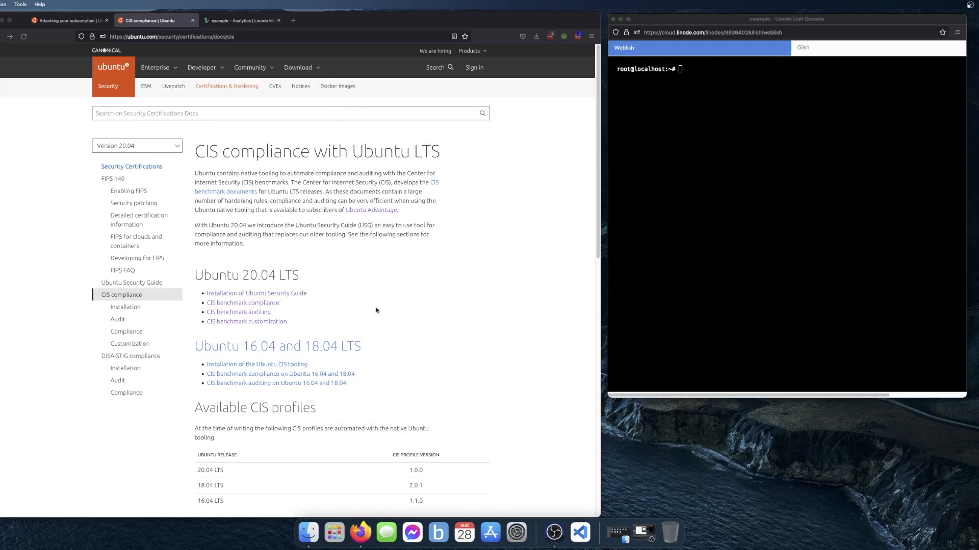
{"action": "mouse_move", "coordinate": [445, 268]}
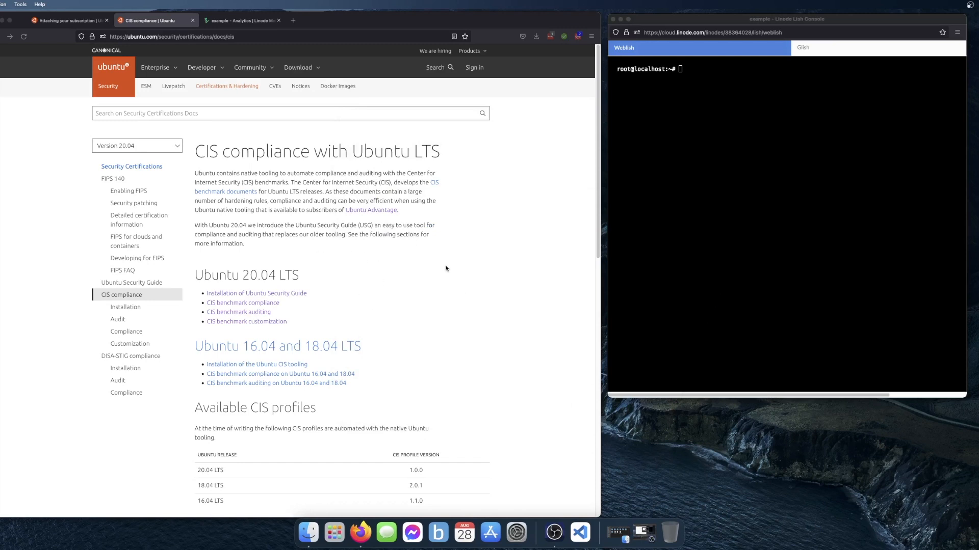
{"action": "mouse_move", "coordinate": [225, 291]}
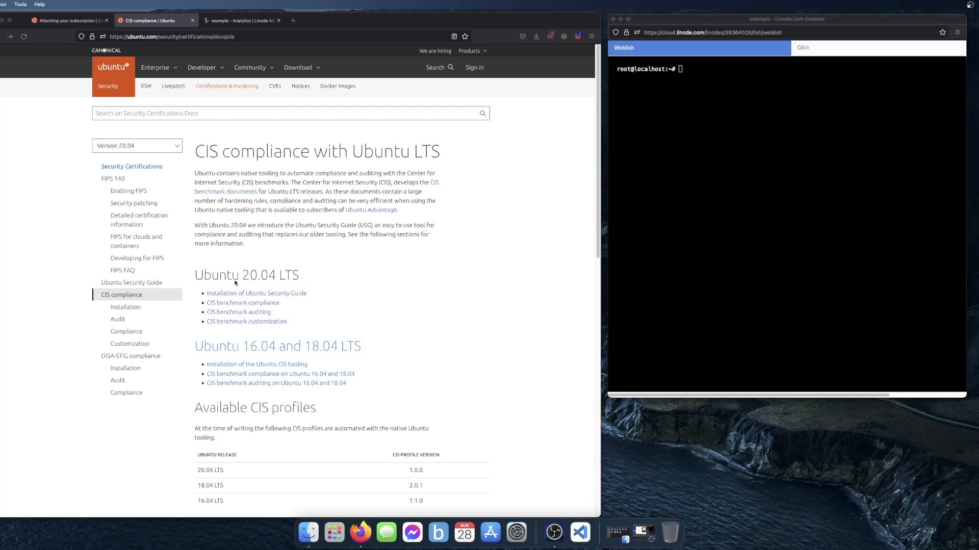
{"action": "mouse_move", "coordinate": [286, 281]}
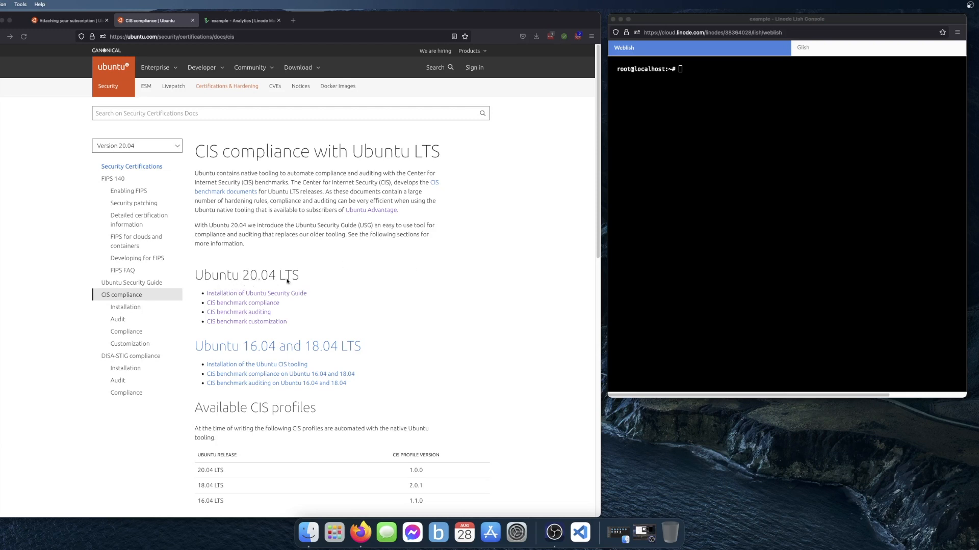
{"action": "mouse_move", "coordinate": [339, 211]}
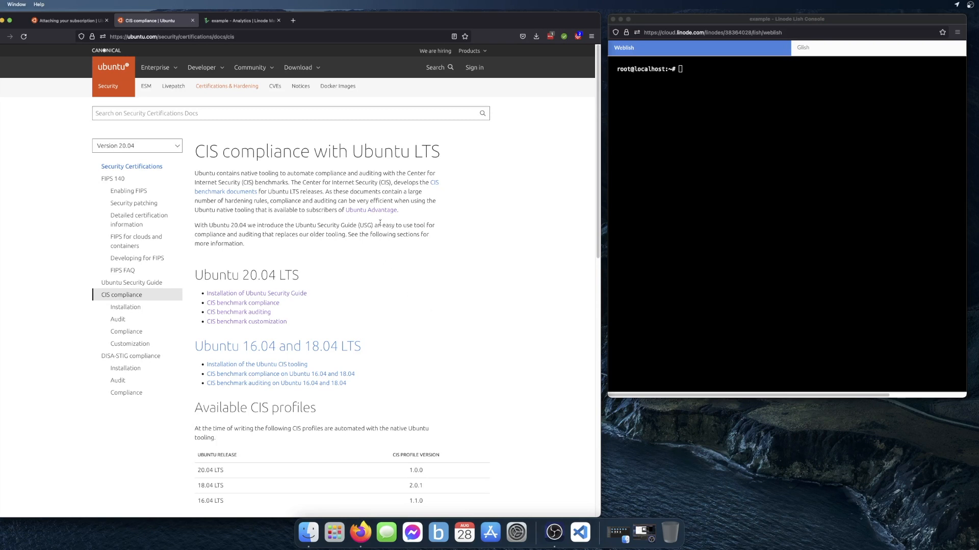
{"action": "mouse_move", "coordinate": [67, 30]}
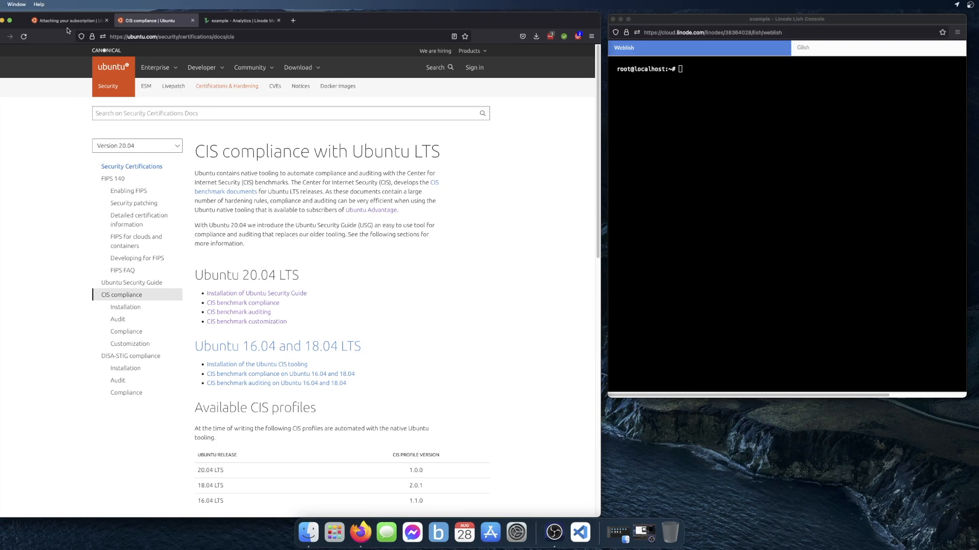
- Review the subscription guide, highlighting the ubuntu-advantage-tools install and sudo ua attach token command
{"action": "left_click", "coordinate": [65, 21]}
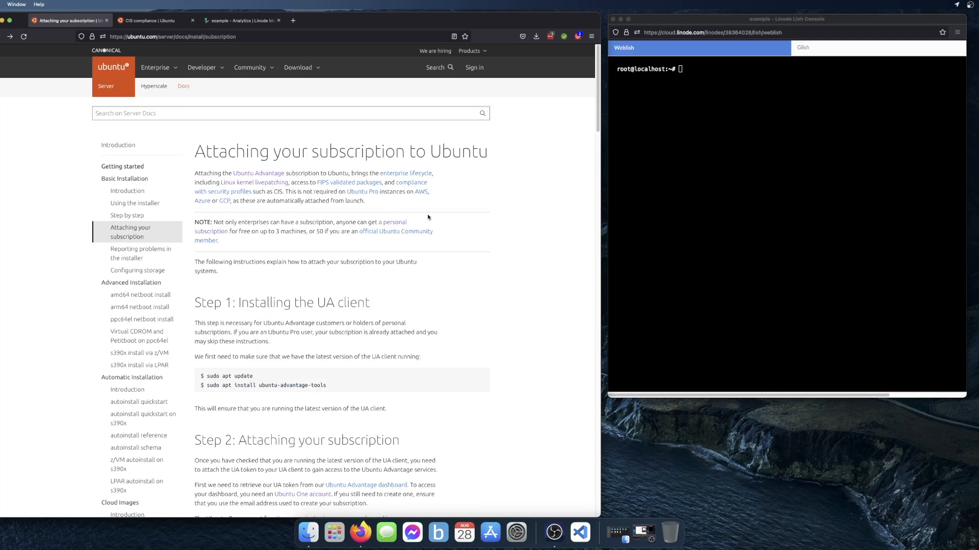
{"action": "mouse_move", "coordinate": [313, 246]}
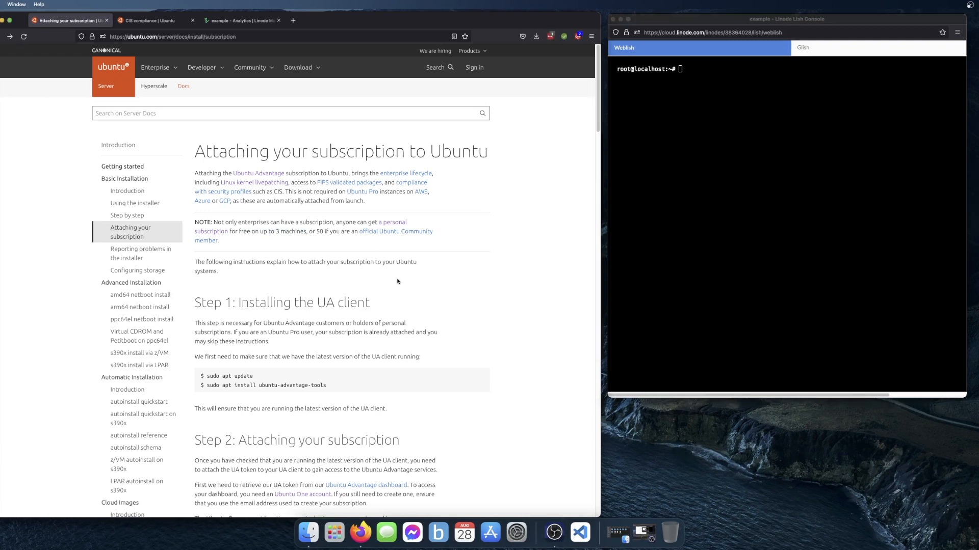
{"action": "mouse_move", "coordinate": [361, 239]}
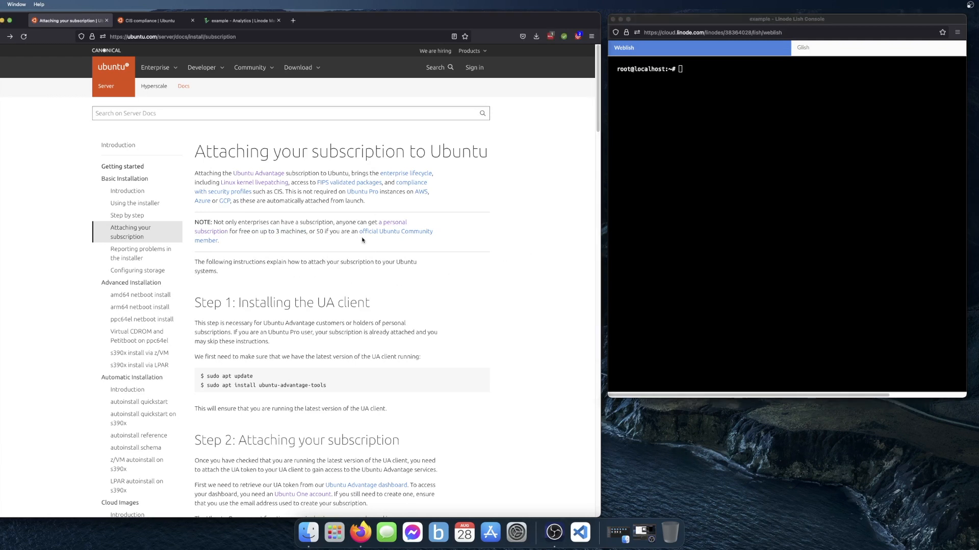
{"action": "scroll", "scroll_direction": "down", "scroll_amount": 3}
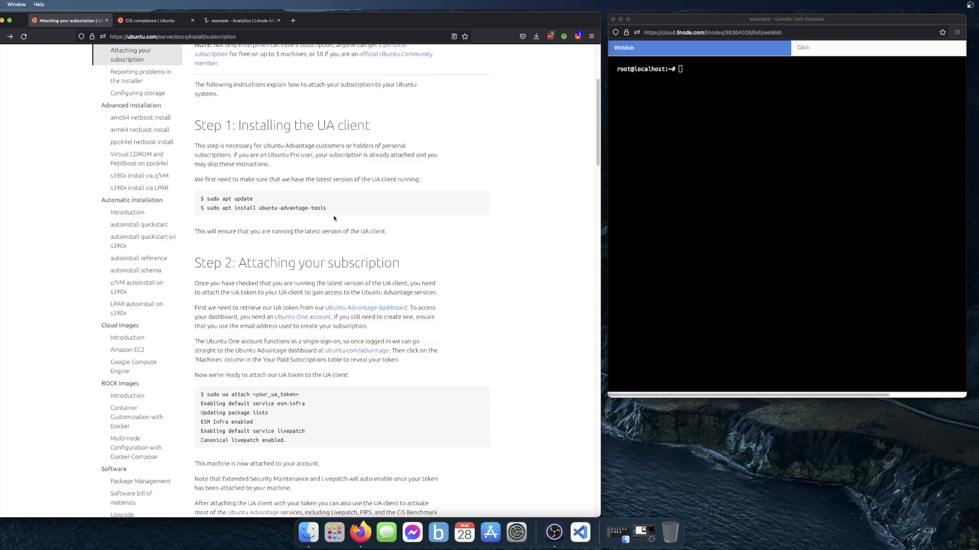
{"action": "double_click", "coordinate": [291, 208]}
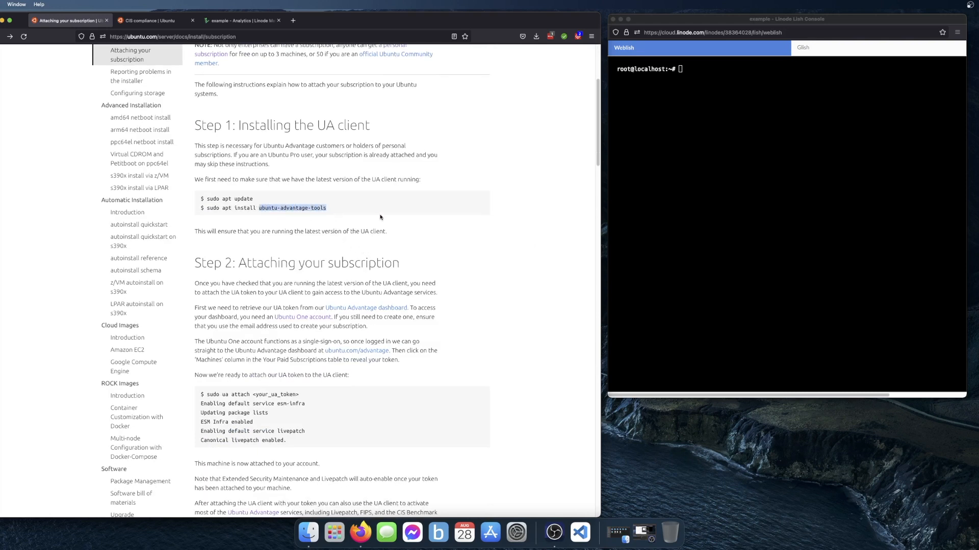
{"action": "scroll", "scroll_direction": "down", "scroll_amount": 3}
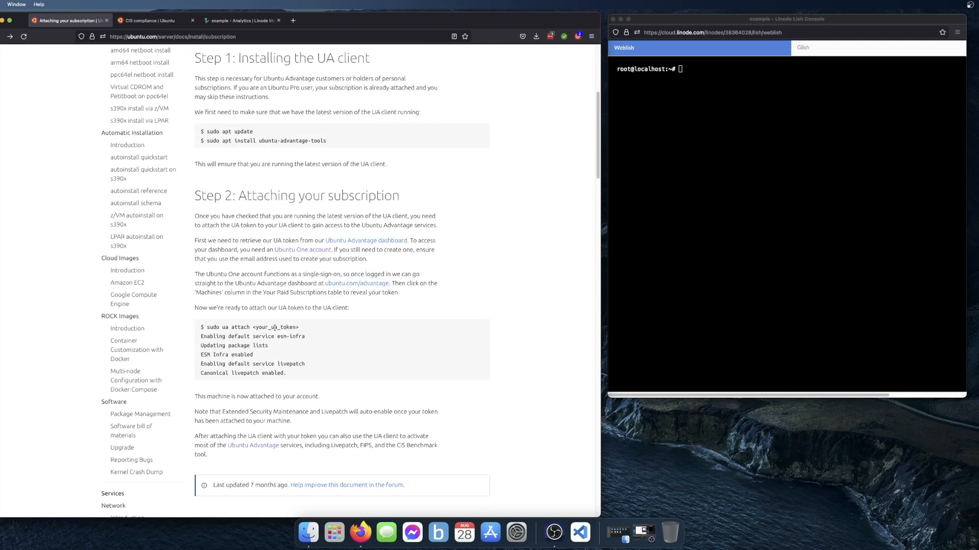
{"action": "scroll", "scroll_direction": "down", "scroll_amount": 3}
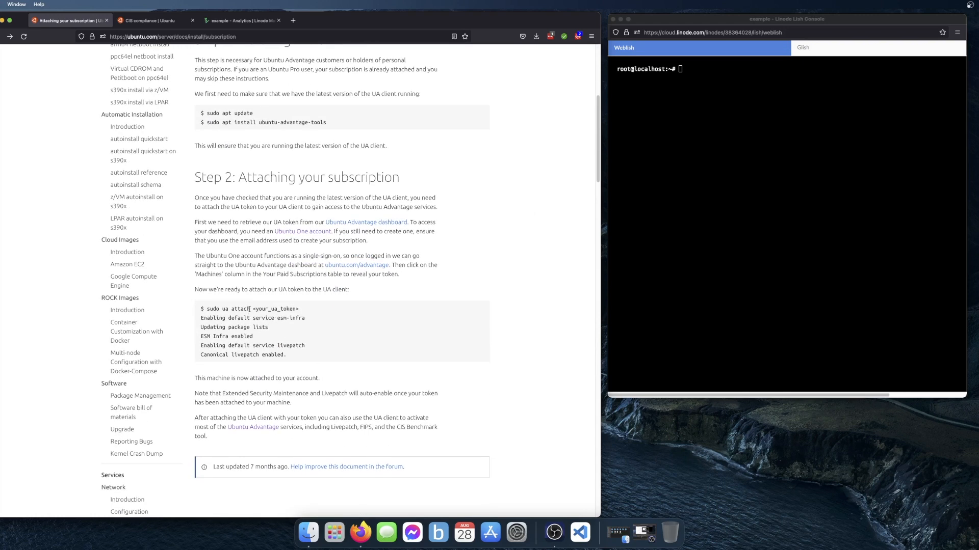
{"action": "double_click", "coordinate": [225, 309]}
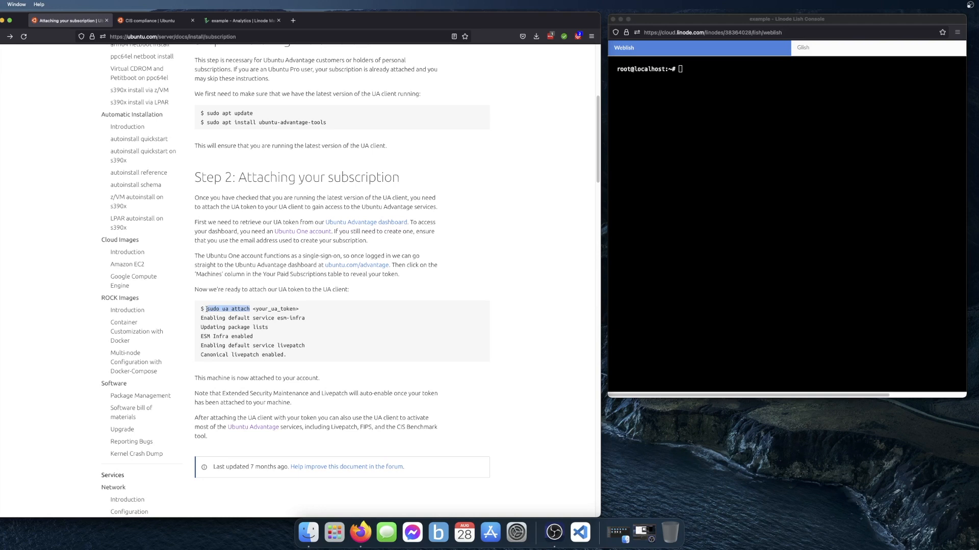
{"action": "left_click", "coordinate": [300, 314]}
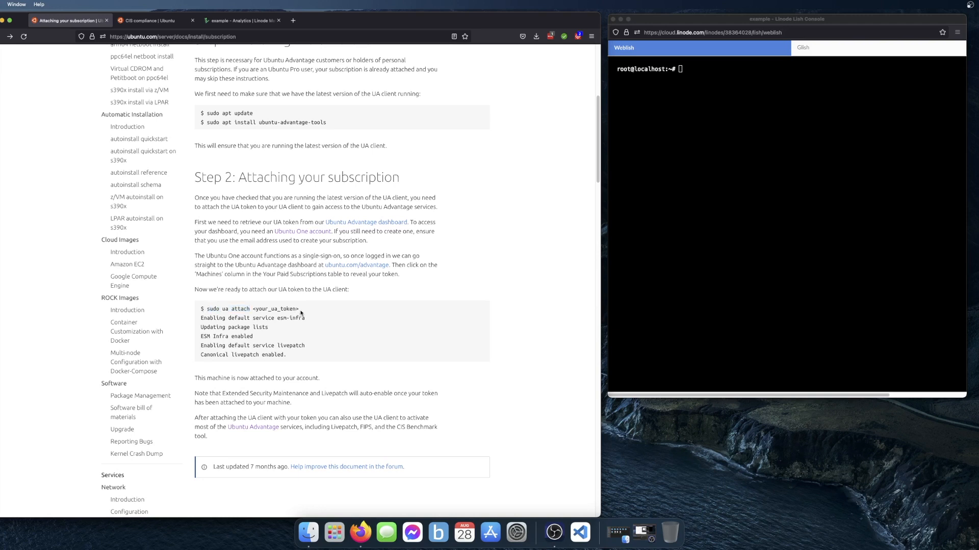
{"action": "double_click", "coordinate": [277, 309]}
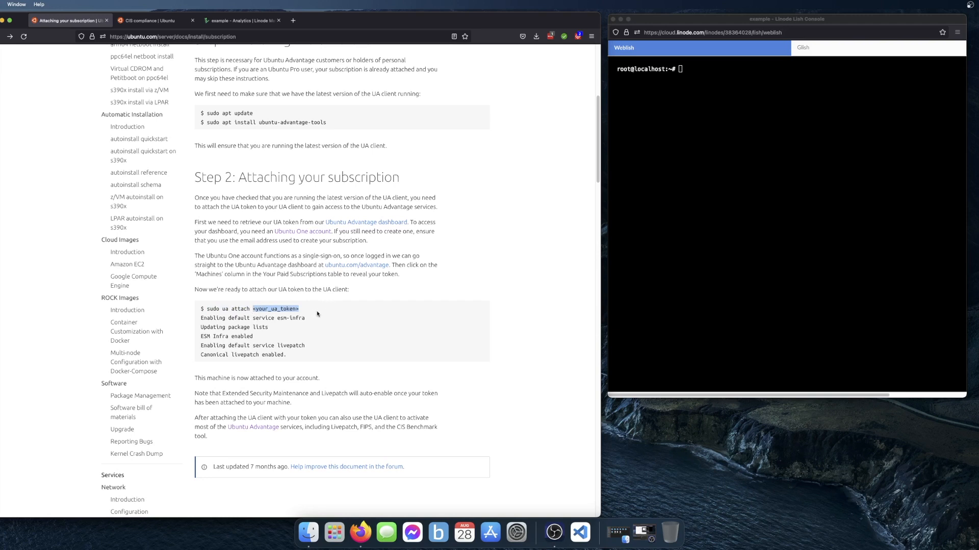
{"action": "mouse_move", "coordinate": [364, 334]}
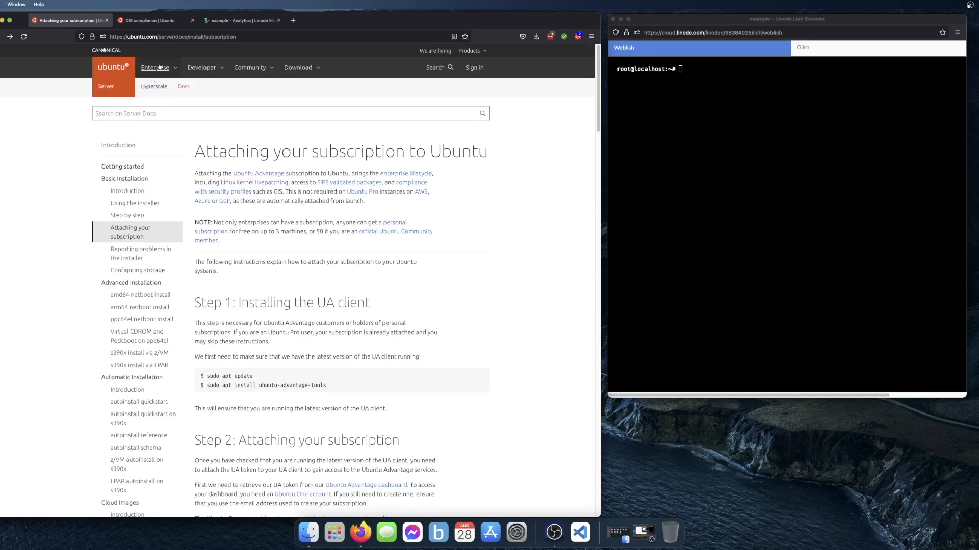
- Bring up the Ubuntu Security Guide installation page scrolled to its usg enable and install commands
{"action": "left_click", "coordinate": [148, 21]}
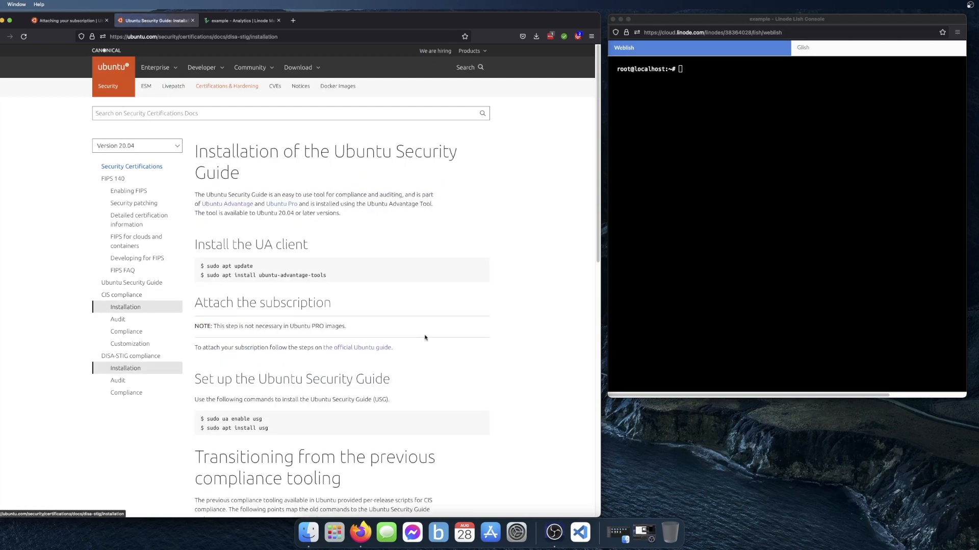
{"action": "mouse_move", "coordinate": [312, 191]}
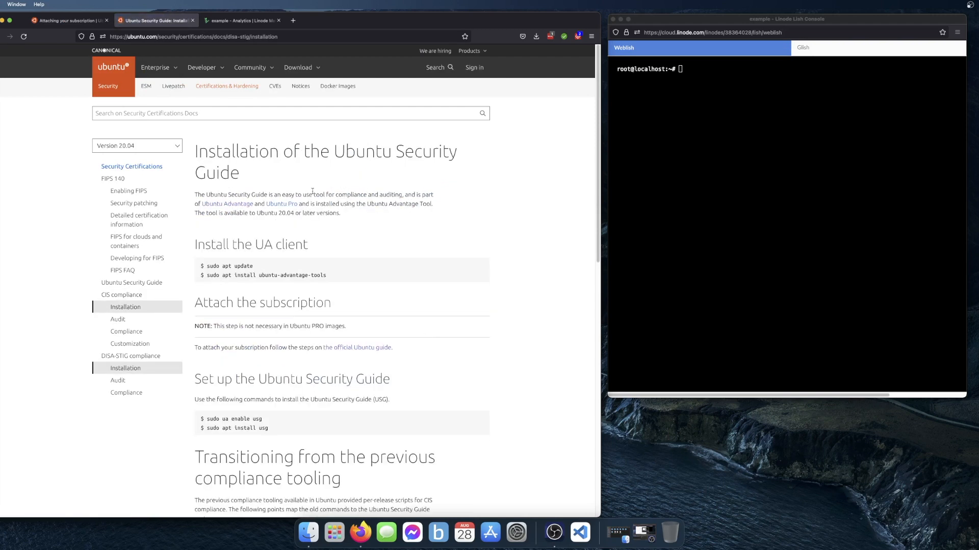
{"action": "mouse_move", "coordinate": [129, 320]}
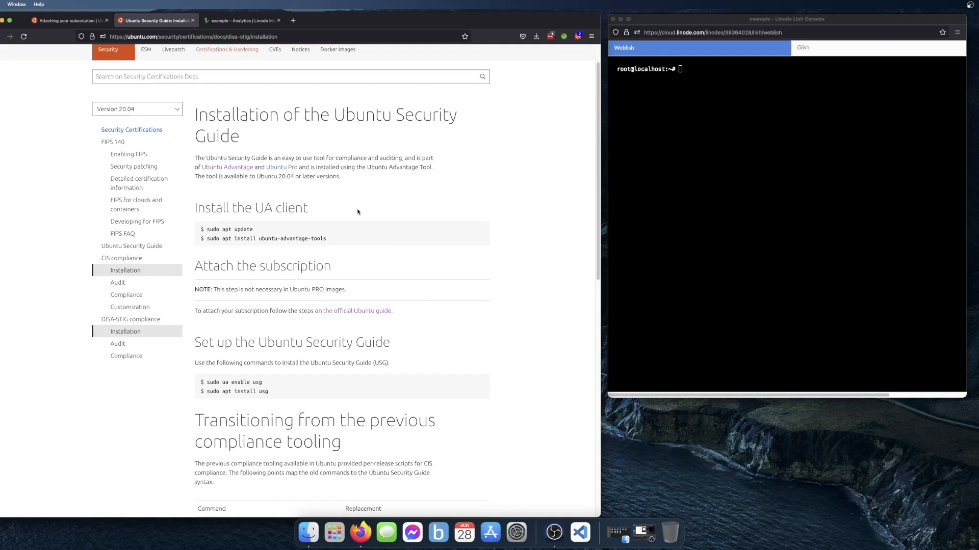
{"action": "mouse_move", "coordinate": [294, 271]}
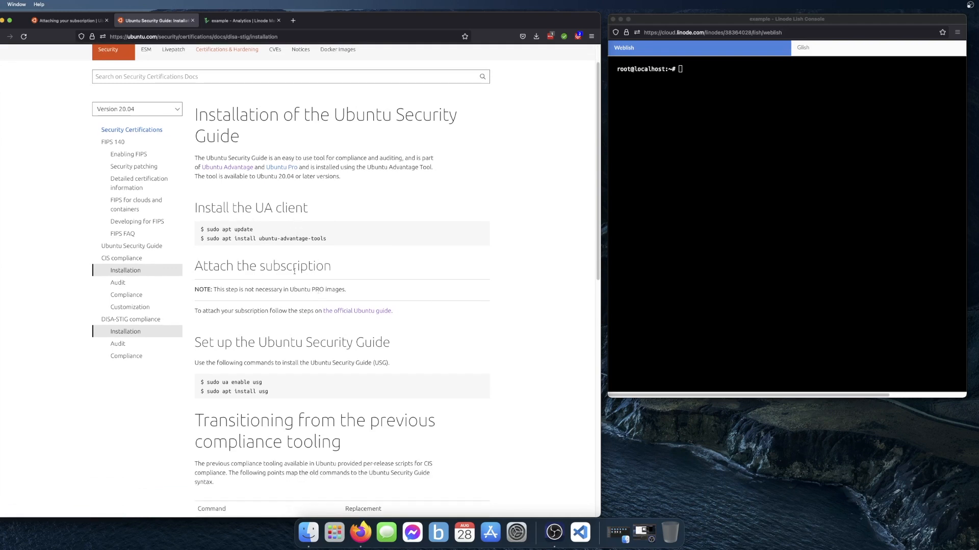
{"action": "mouse_move", "coordinate": [455, 296]}
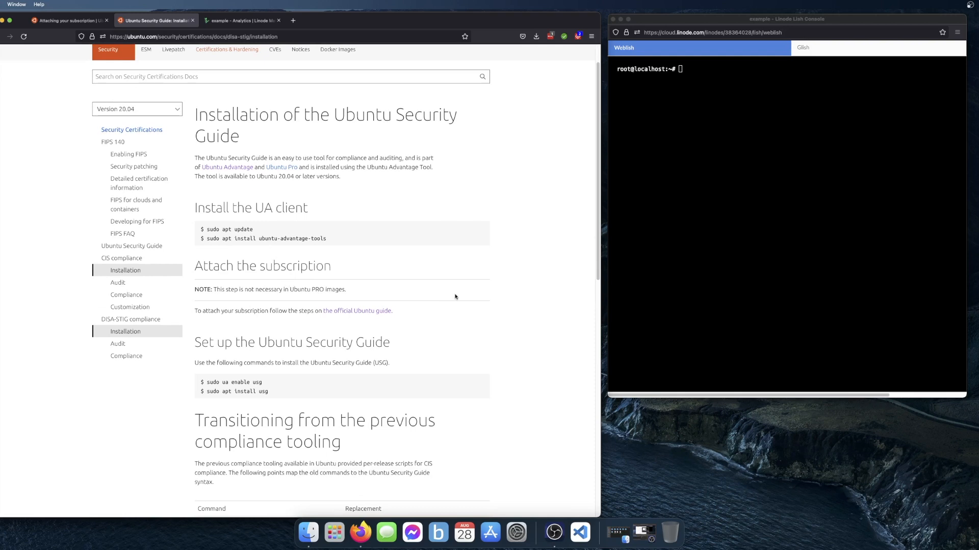
{"action": "scroll", "scroll_direction": "down", "scroll_amount": 3}
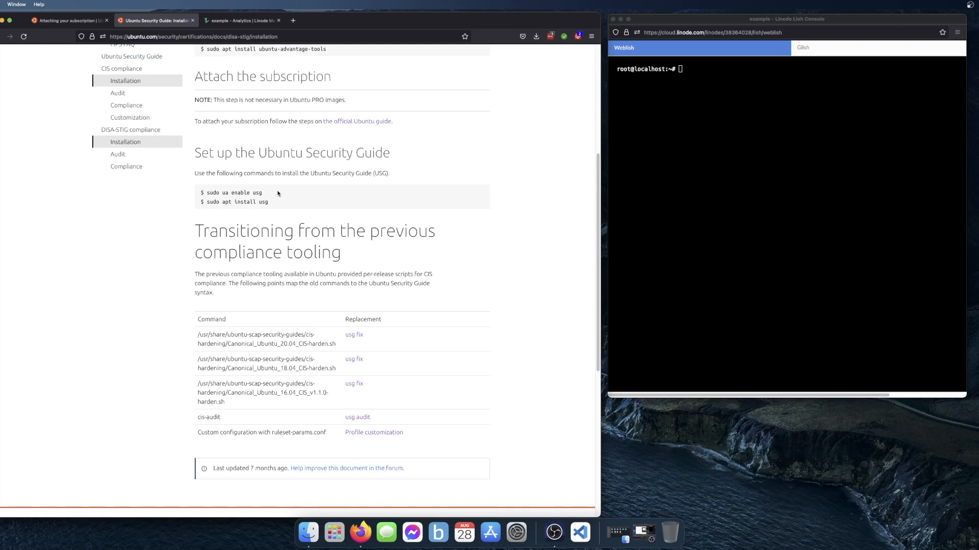
{"action": "mouse_move", "coordinate": [278, 194]}
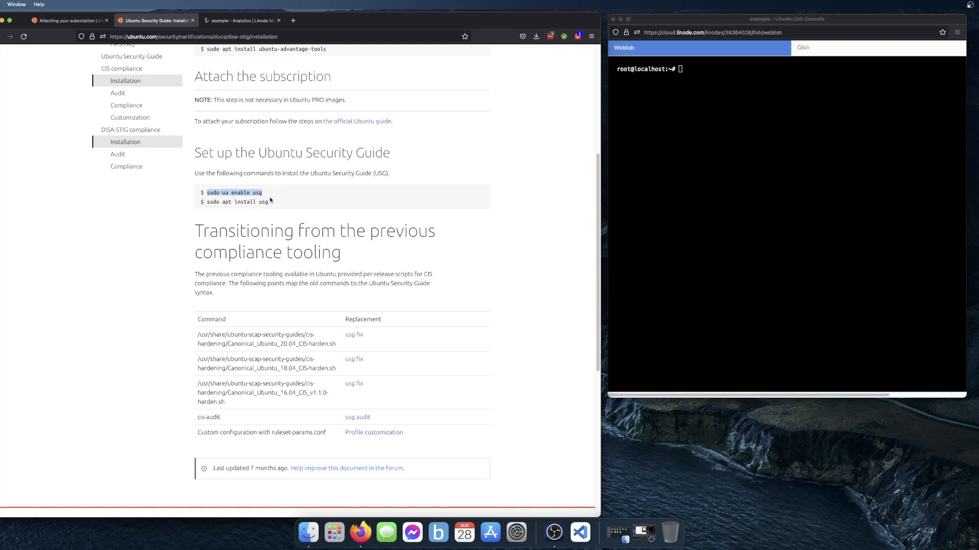
{"action": "mouse_move", "coordinate": [273, 198]}
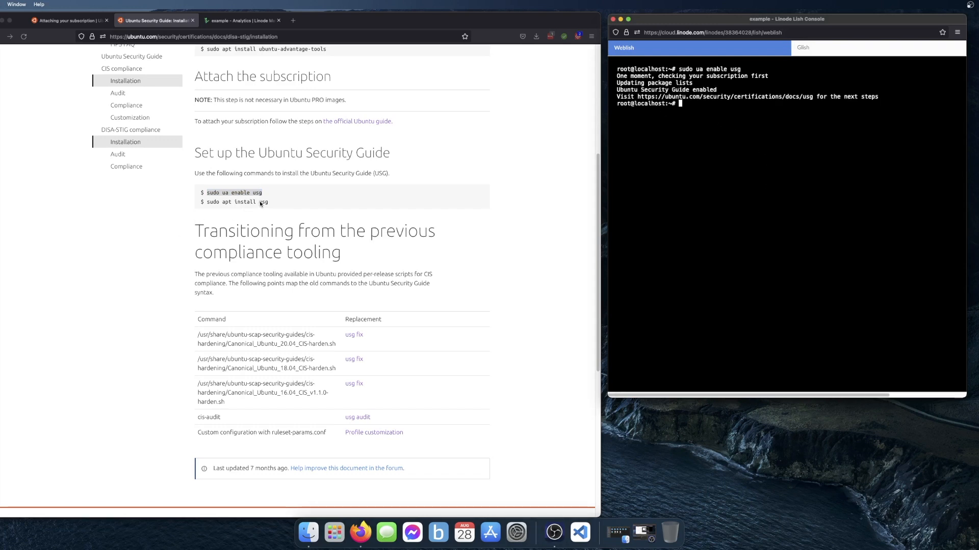
- Install usg on the Linode server via apt, confirming with y so usg and usg-benchmarks-1 are set up
{"action": "double_click", "coordinate": [237, 202]}
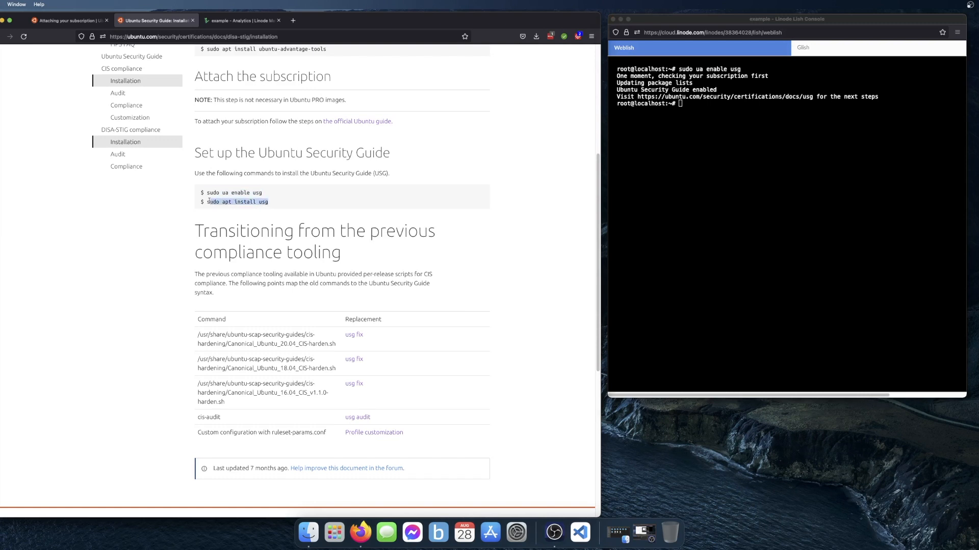
{"action": "mouse_move", "coordinate": [836, 192]}
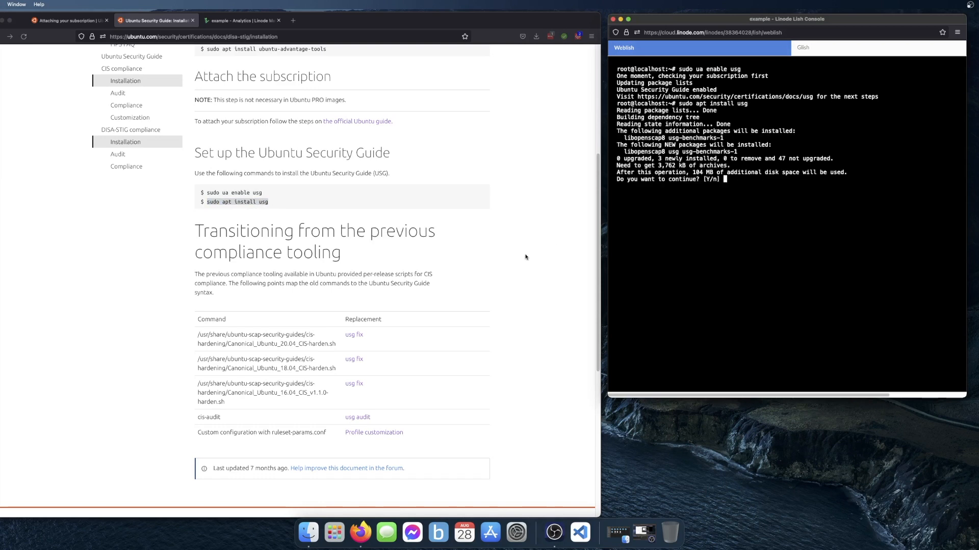
{"action": "type", "text": "y"}
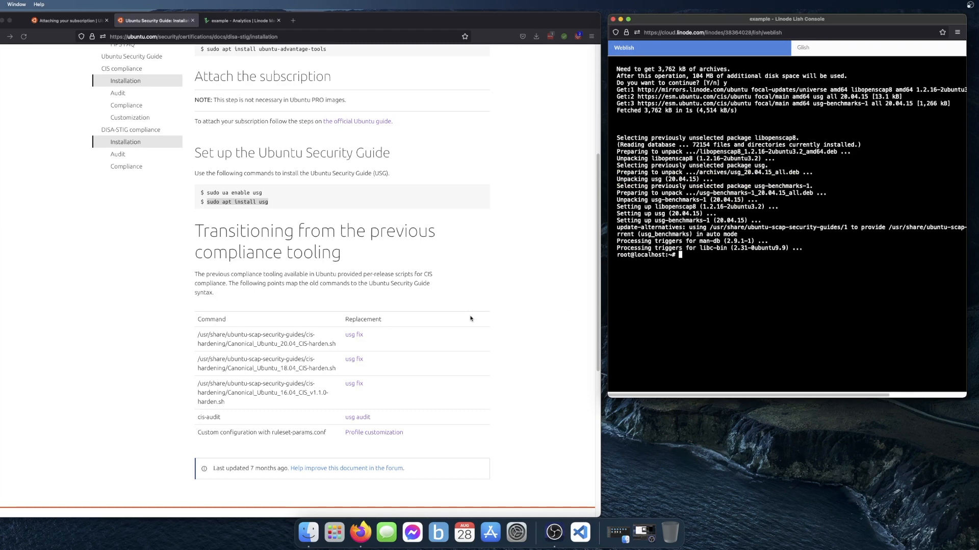
{"action": "scroll", "scroll_direction": "up", "scroll_amount": 3}
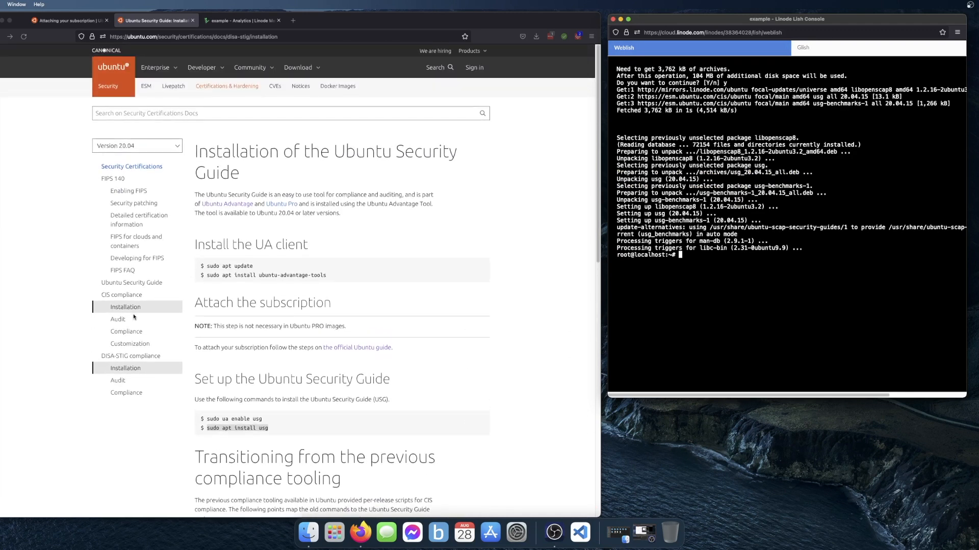
- Run sudo usg audit cis_level2_server, taking the profile name from the CIS compliance docs
{"action": "left_click", "coordinate": [117, 319]}
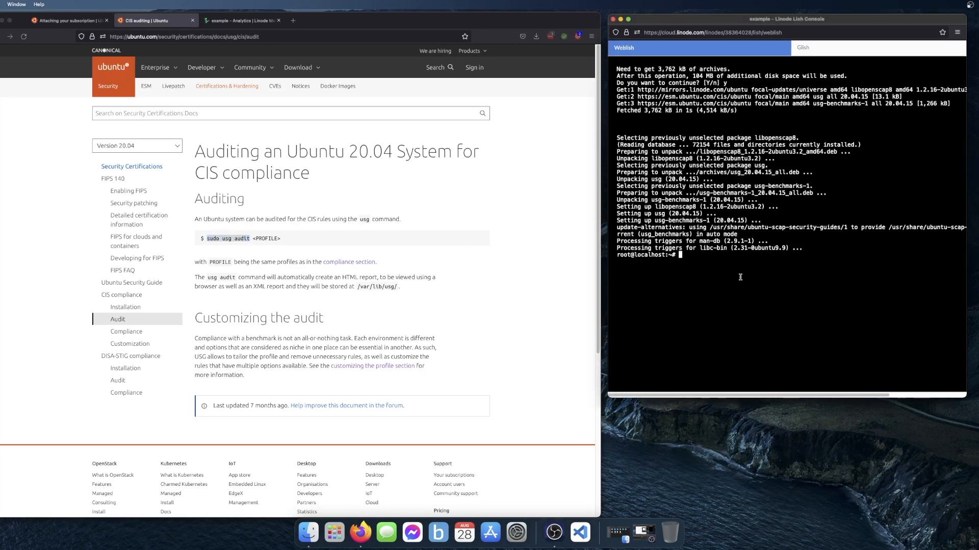
{"action": "type", "text": "sudo usg audit"}
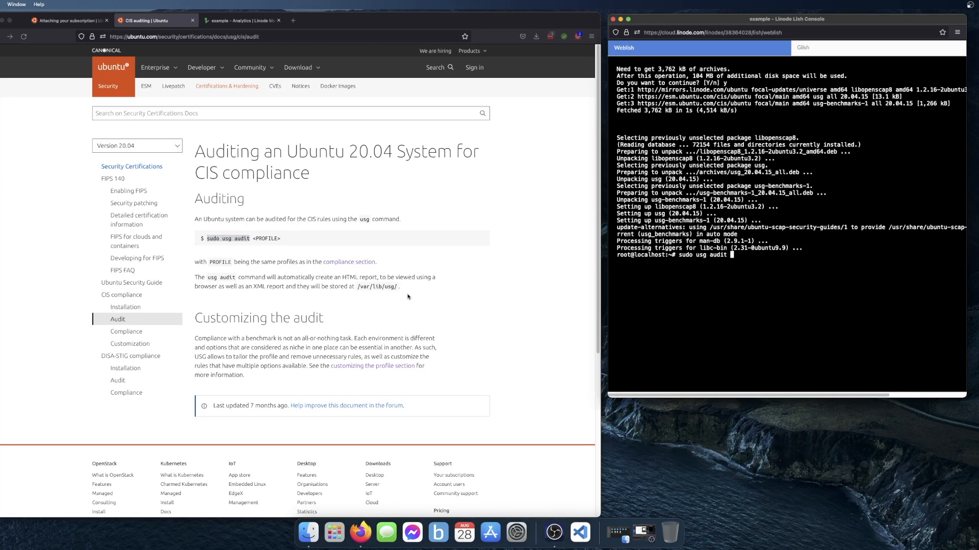
{"action": "mouse_move", "coordinate": [411, 355]}
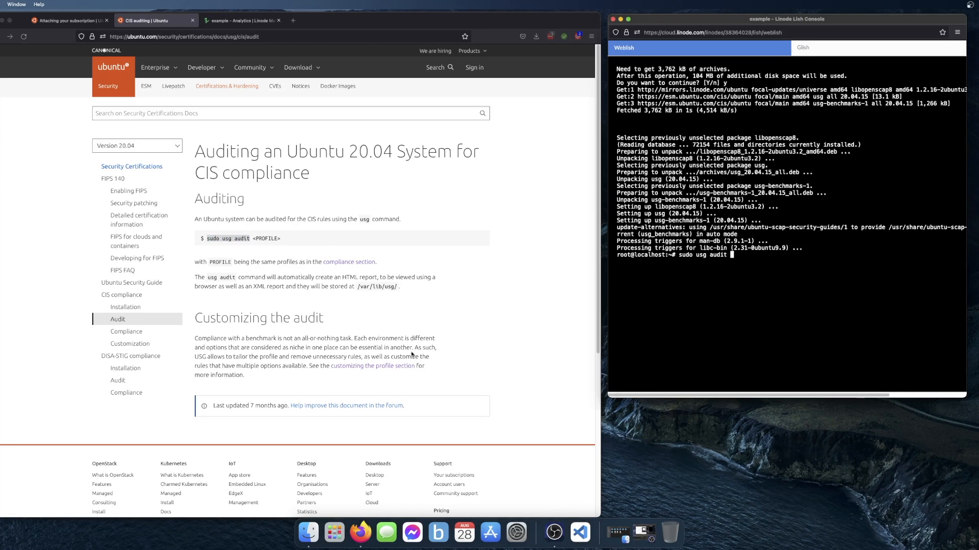
{"action": "mouse_move", "coordinate": [176, 310]}
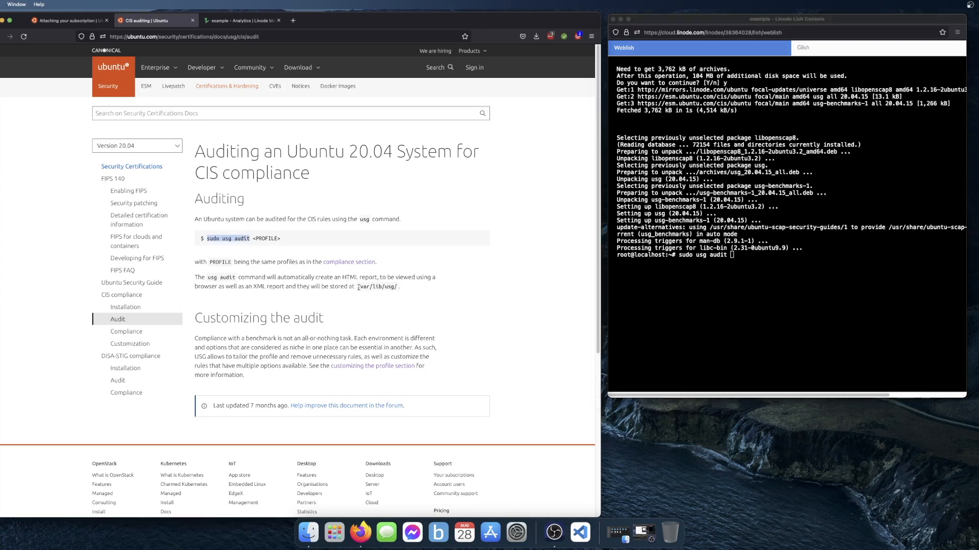
{"action": "mouse_move", "coordinate": [428, 326]}
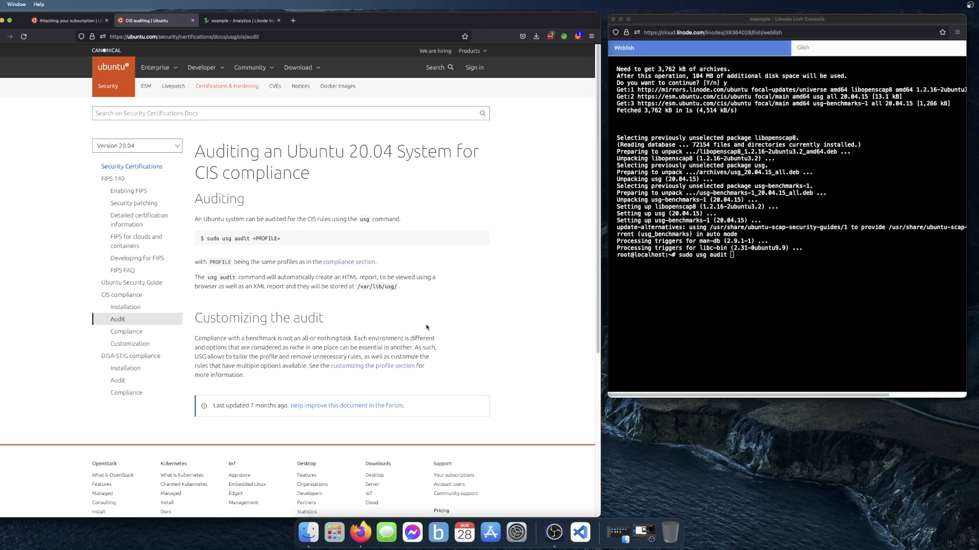
{"action": "double_click", "coordinate": [266, 238]}
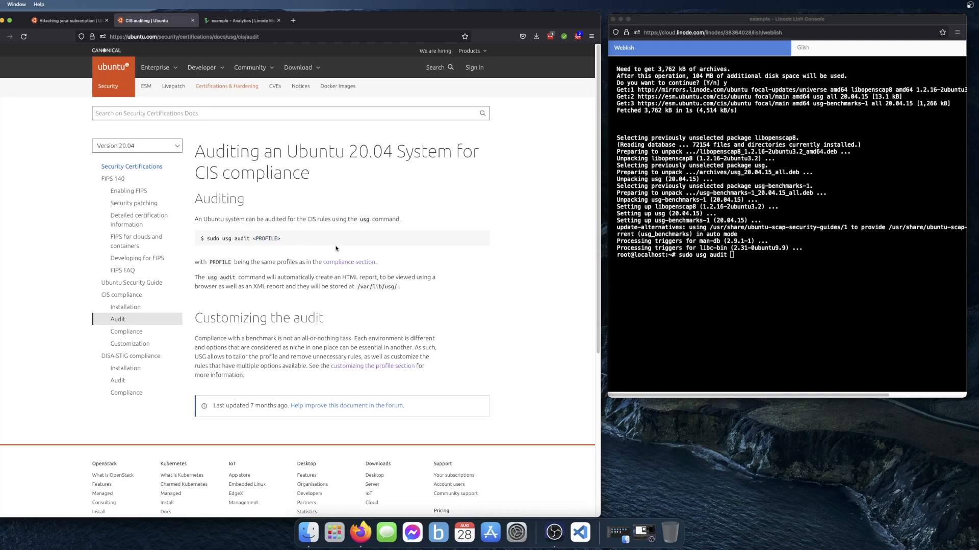
{"action": "left_click", "coordinate": [126, 332]}
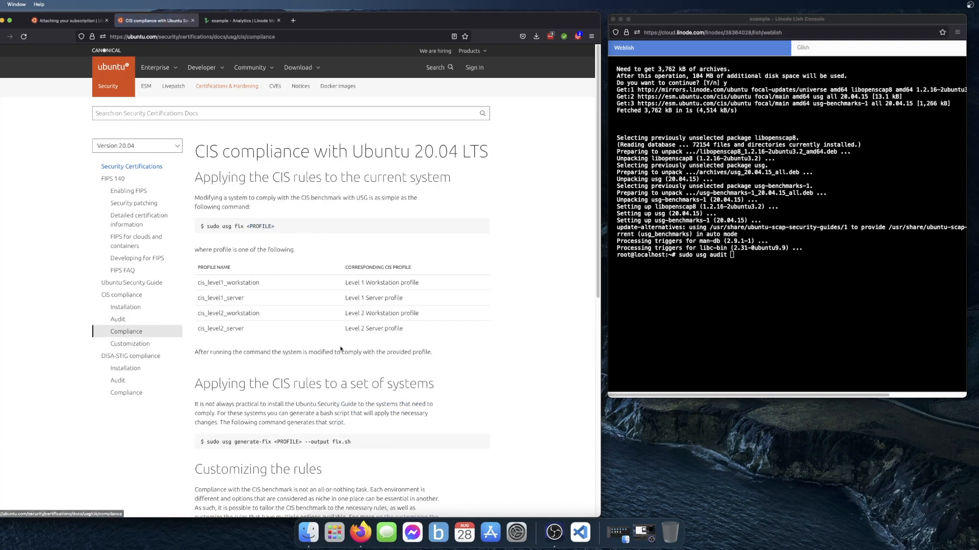
{"action": "mouse_move", "coordinate": [297, 319]}
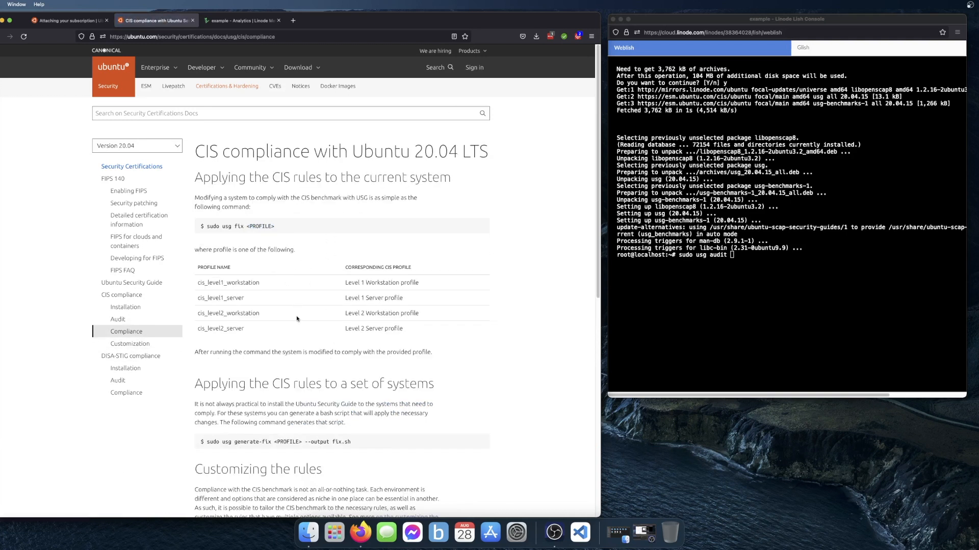
{"action": "mouse_move", "coordinate": [406, 337]}
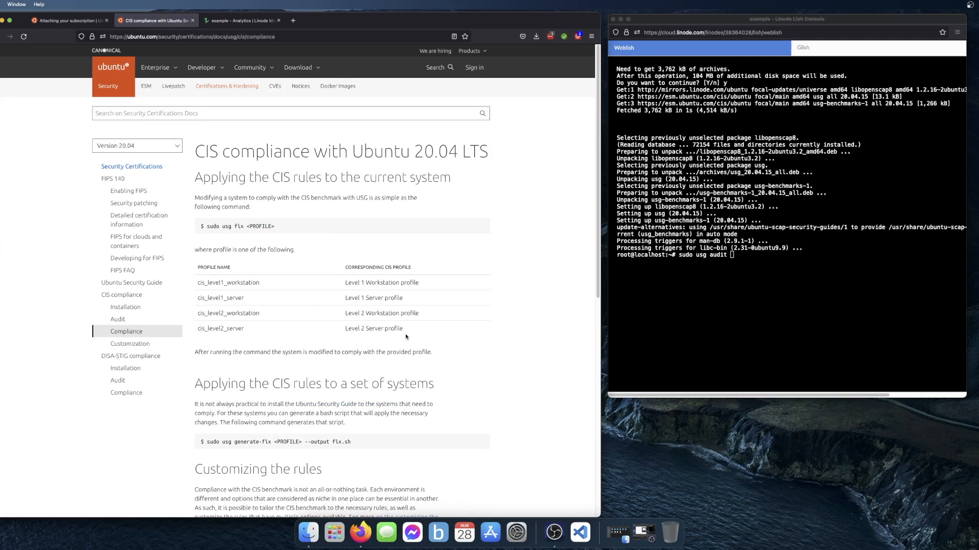
{"action": "mouse_move", "coordinate": [247, 331]}
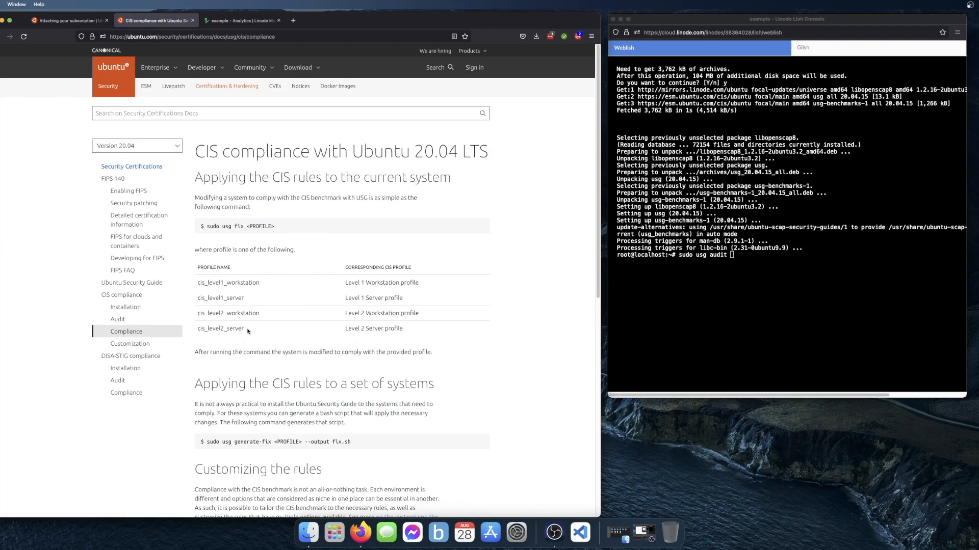
{"action": "double_click", "coordinate": [220, 329]}
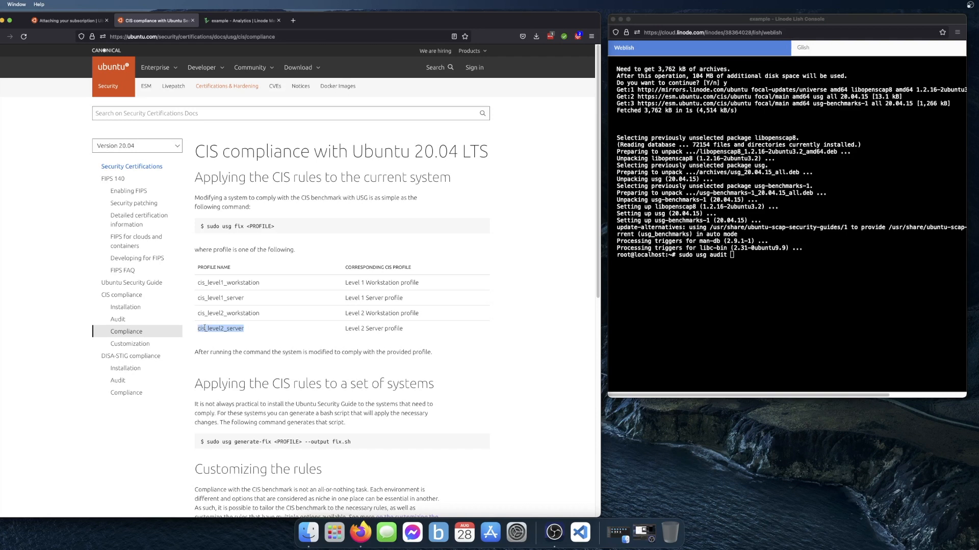
{"action": "type", "text": "cis_level2_server"}
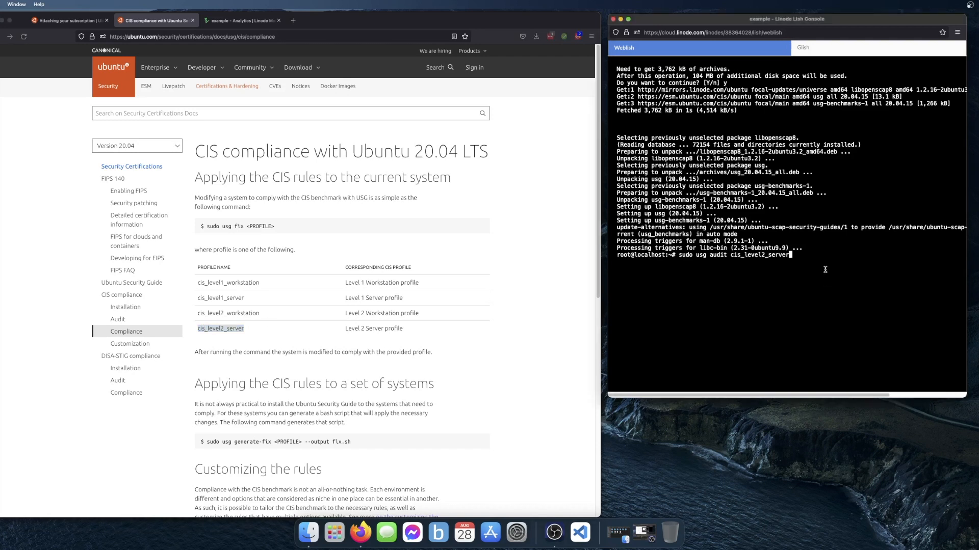
{"action": "key", "text": "Return"}
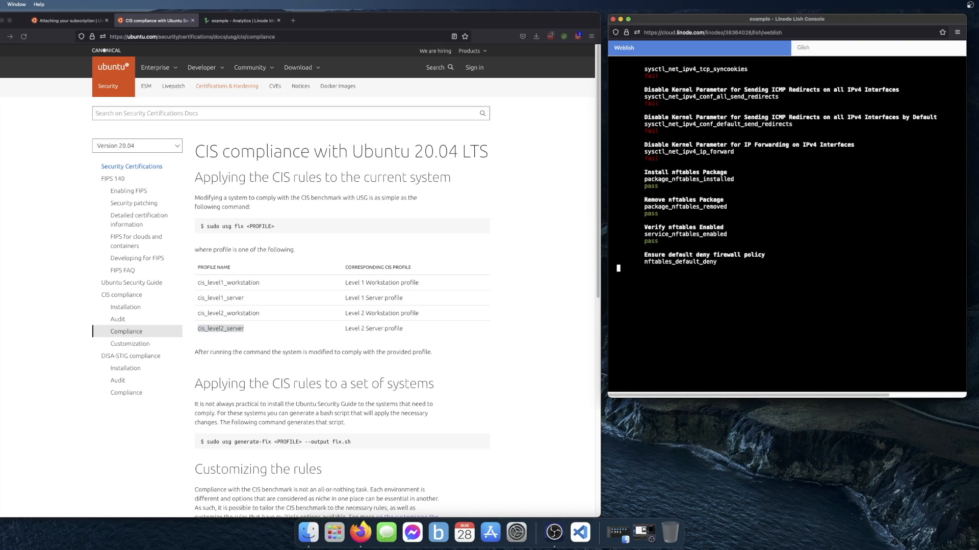
- Follow the audit output of pass/fail results and return to the auditing documentation page
{"action": "scroll", "scroll_direction": "down", "scroll_amount": 3}
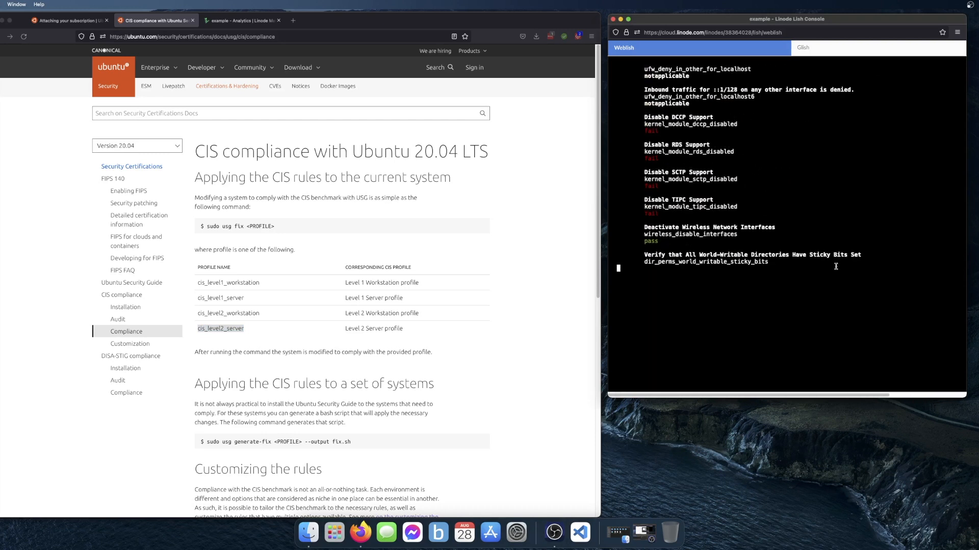
{"action": "scroll", "scroll_direction": "down", "scroll_amount": 3}
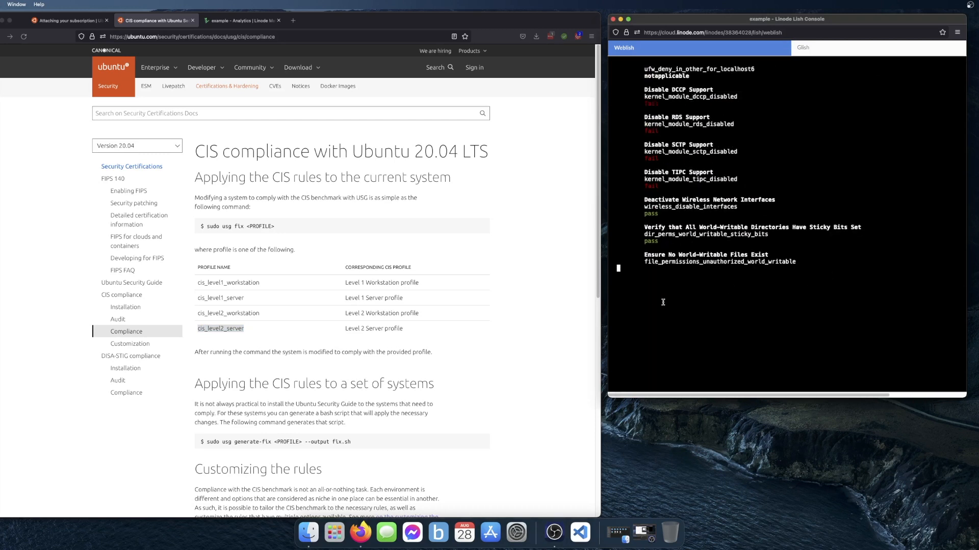
{"action": "mouse_move", "coordinate": [539, 403]}
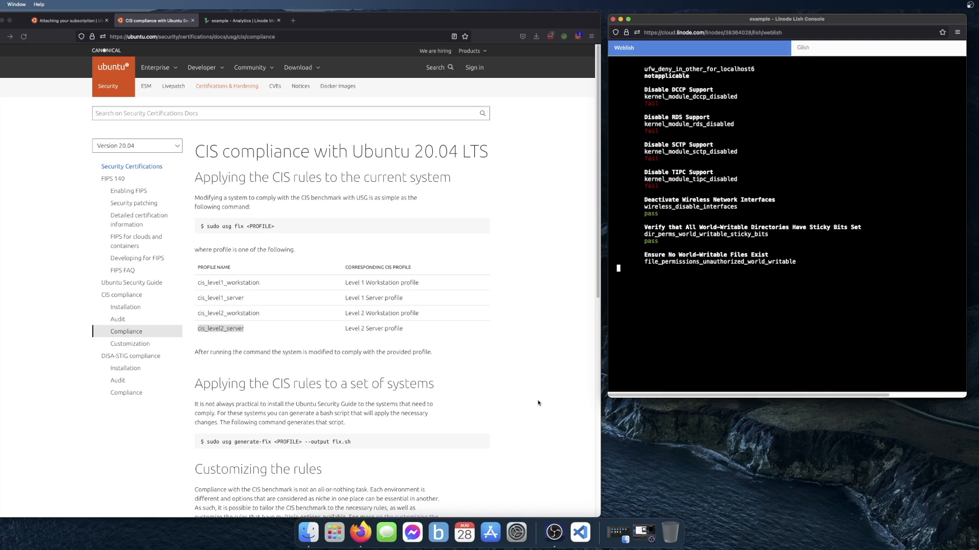
{"action": "left_click", "coordinate": [118, 319]}
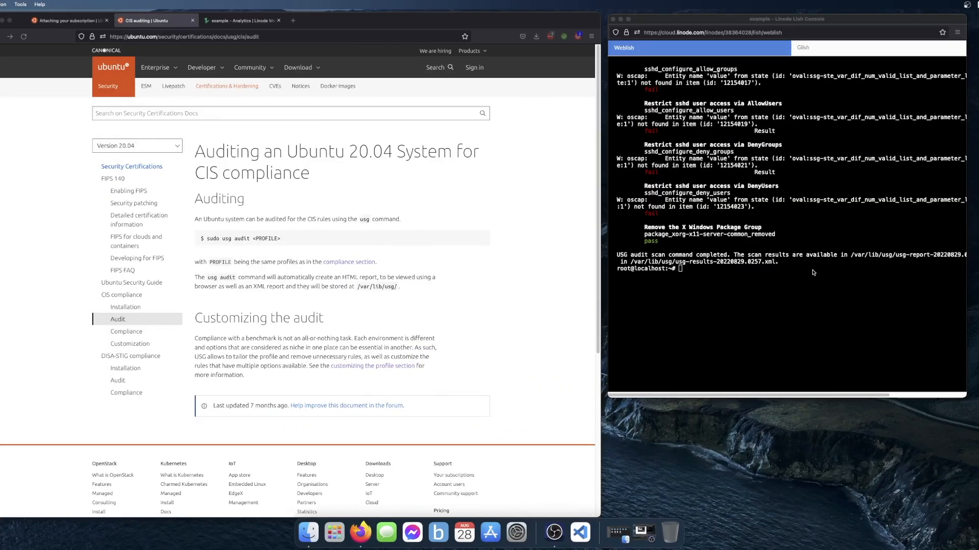
{"action": "mouse_move", "coordinate": [679, 269]}
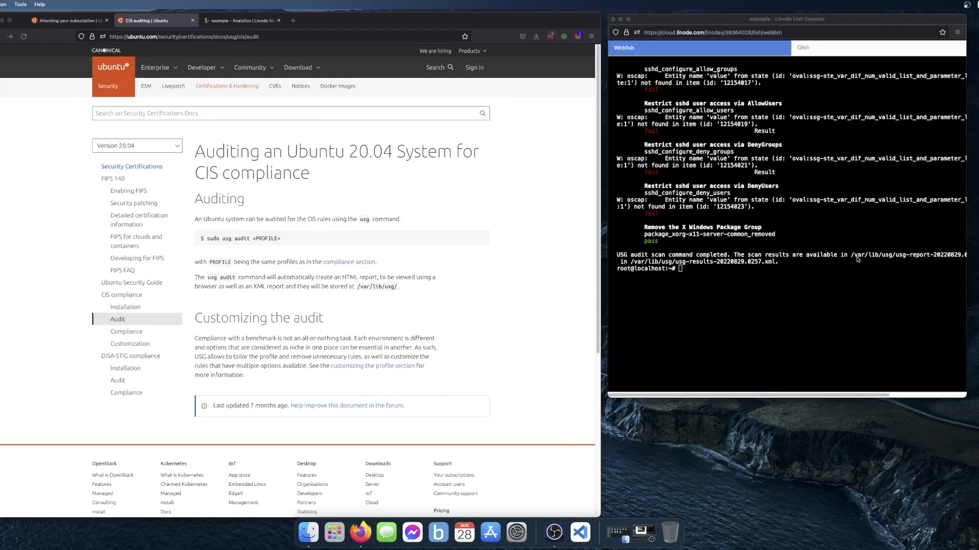
{"action": "mouse_move", "coordinate": [767, 275]}
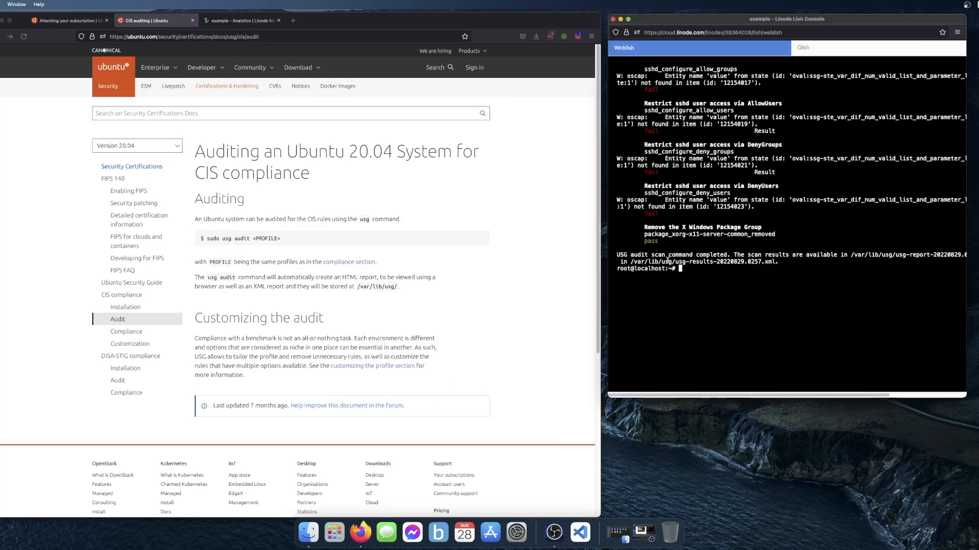
{"action": "mouse_move", "coordinate": [733, 360]}
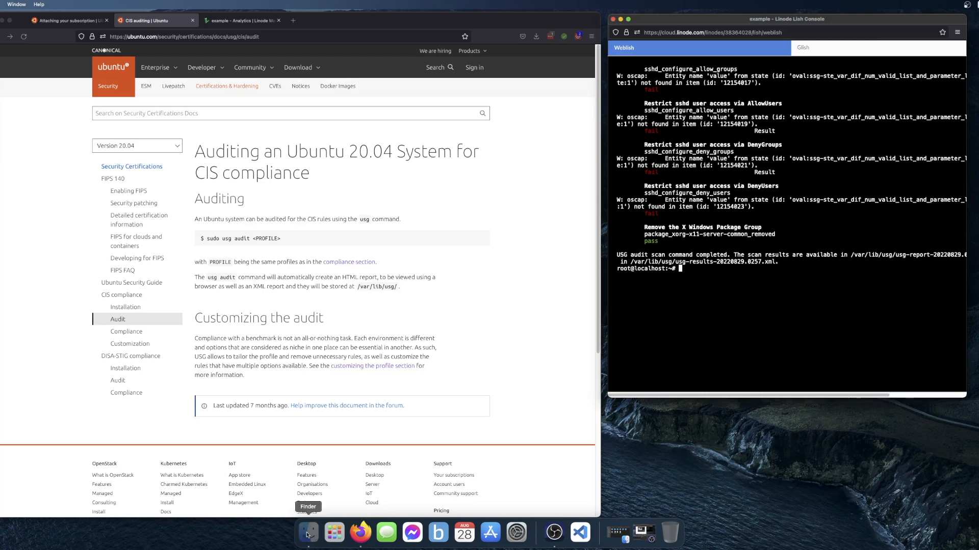
- From the Finder home folder, open the Before_usg-report HTML file in Firefox
{"action": "left_click", "coordinate": [307, 533]}
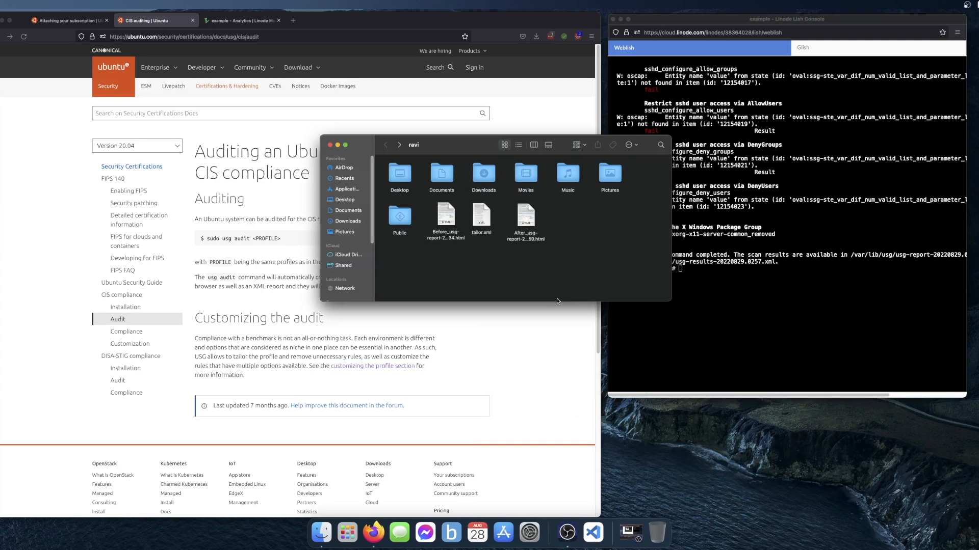
{"action": "mouse_move", "coordinate": [513, 354]}
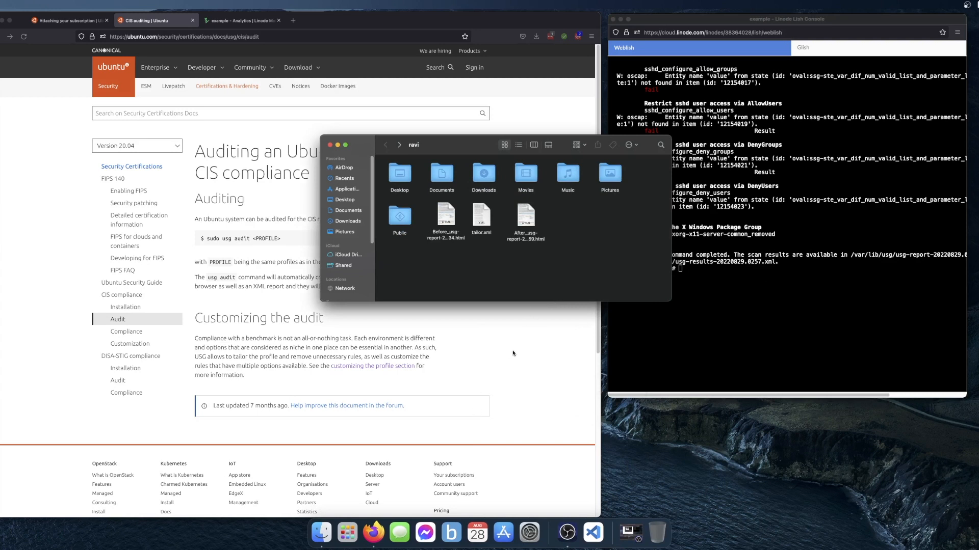
{"action": "mouse_move", "coordinate": [523, 276]}
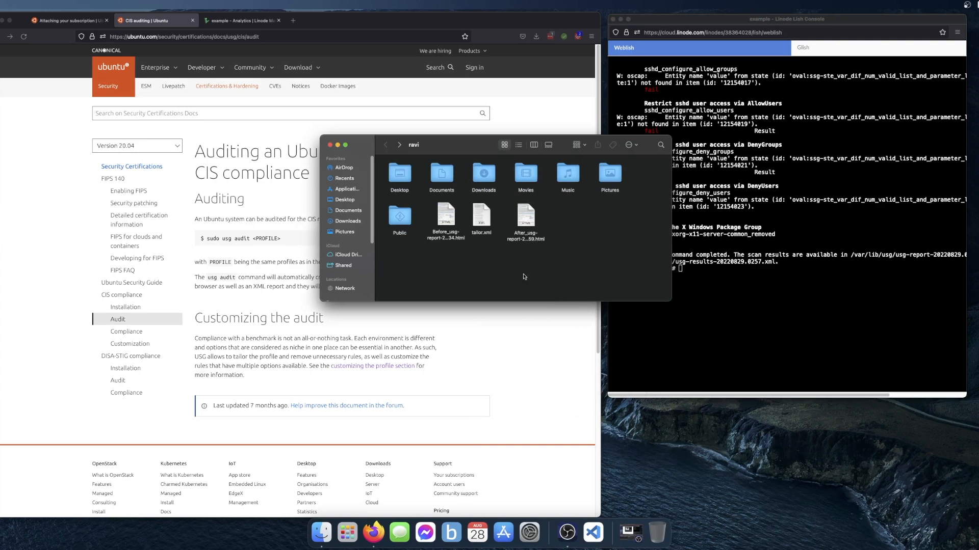
{"action": "mouse_move", "coordinate": [639, 283]}
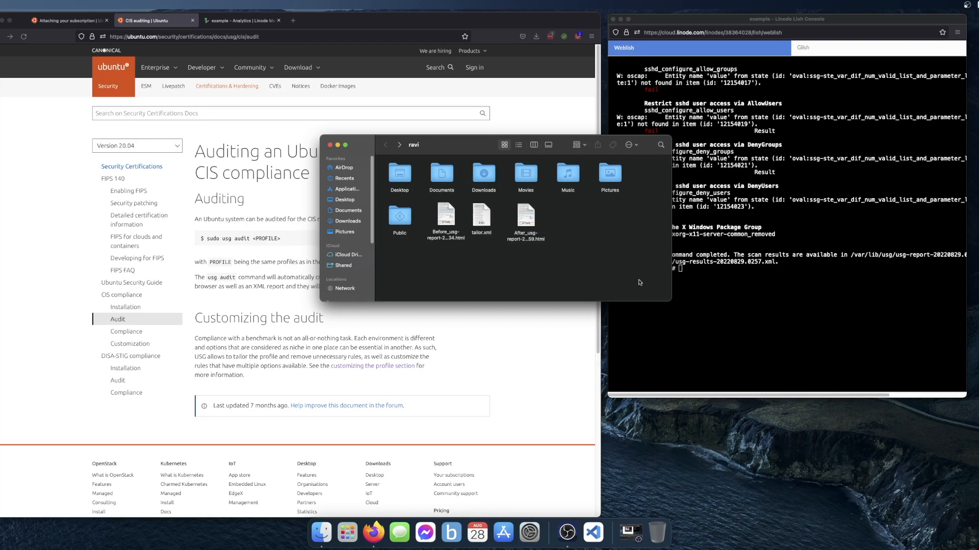
{"action": "mouse_move", "coordinate": [487, 255]}
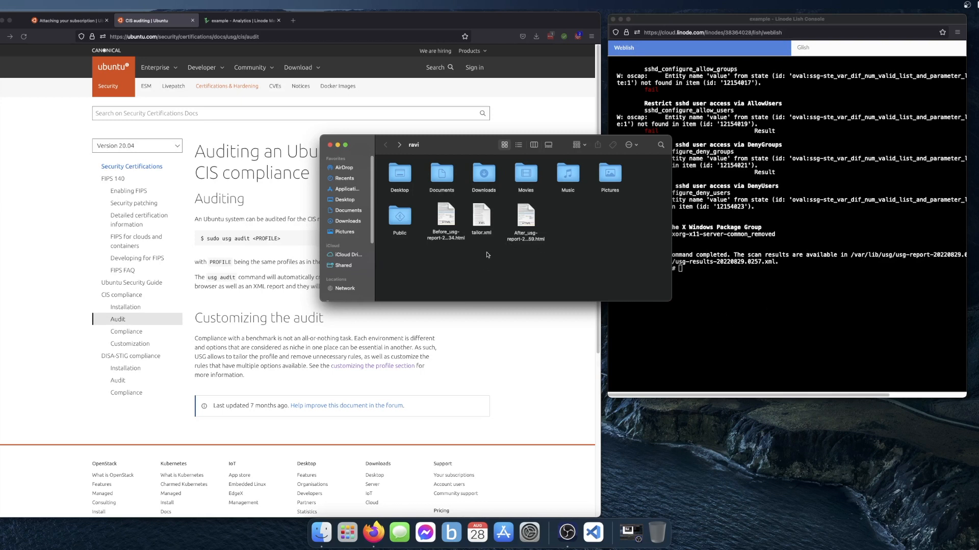
{"action": "mouse_move", "coordinate": [455, 243]}
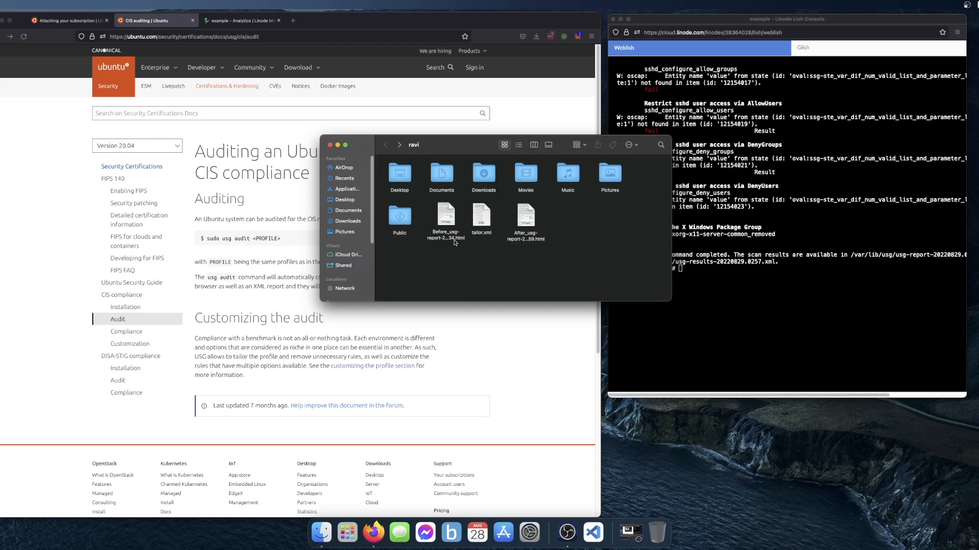
{"action": "double_click", "coordinate": [444, 217]}
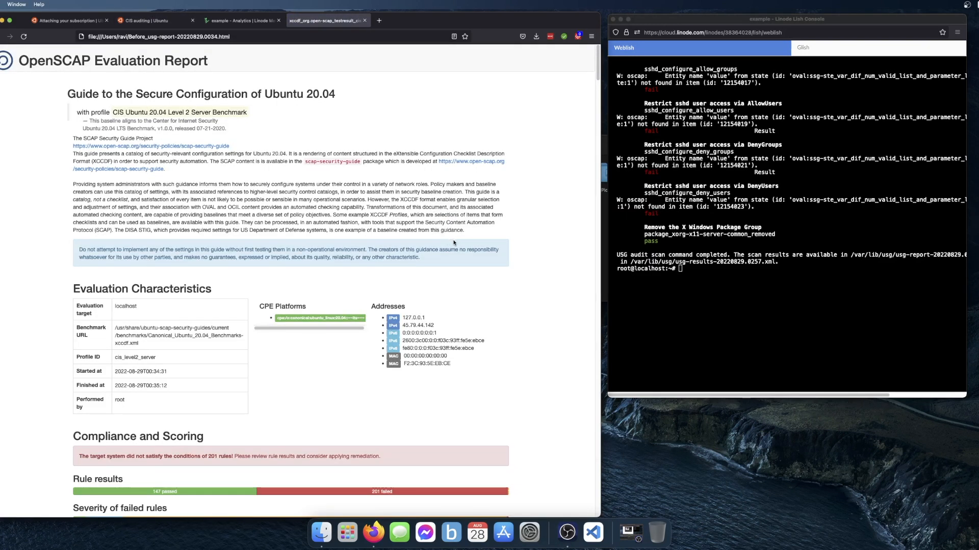
- Note the 65.35 compliance score and hide passed rules in the Rule Overview
{"action": "scroll", "scroll_direction": "down", "scroll_amount": 3}
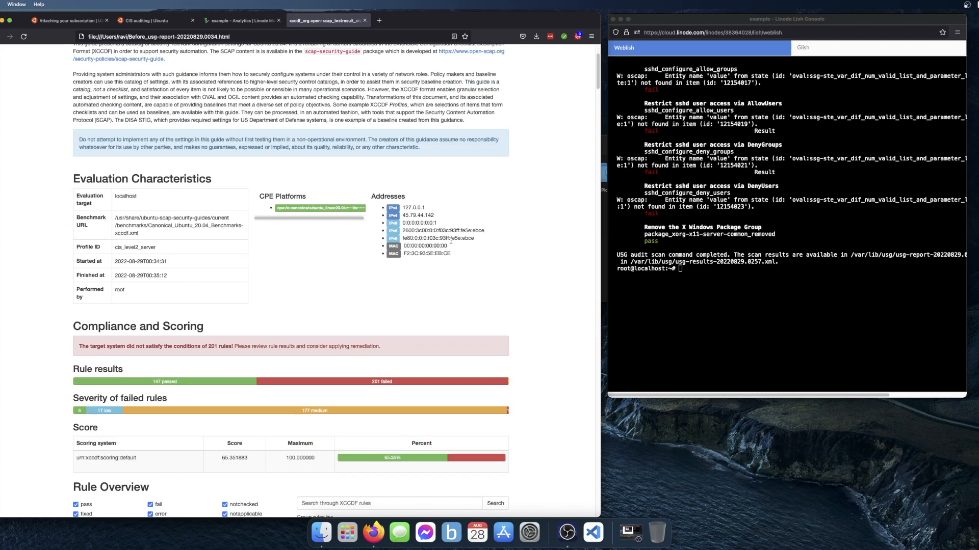
{"action": "scroll", "scroll_direction": "down", "scroll_amount": 3}
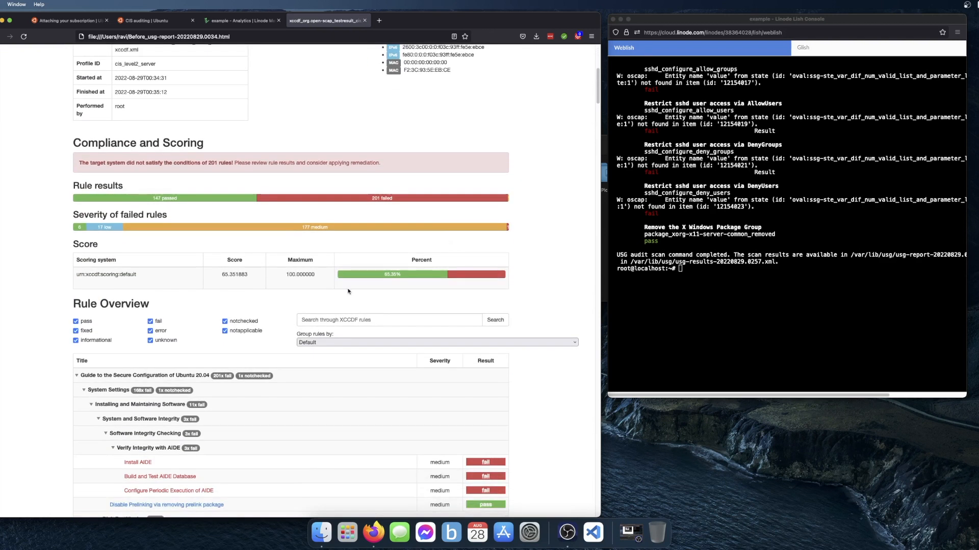
{"action": "double_click", "coordinate": [235, 274]}
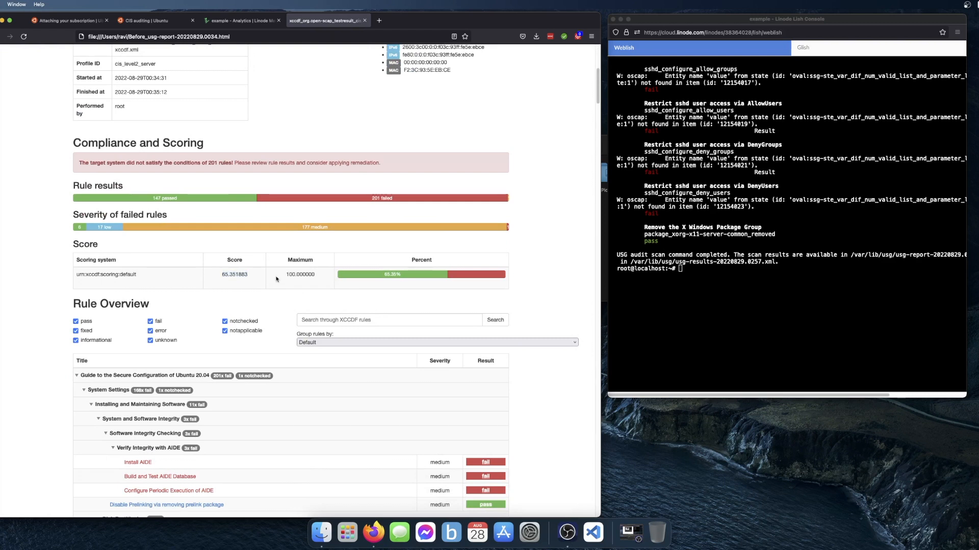
{"action": "mouse_move", "coordinate": [475, 263]}
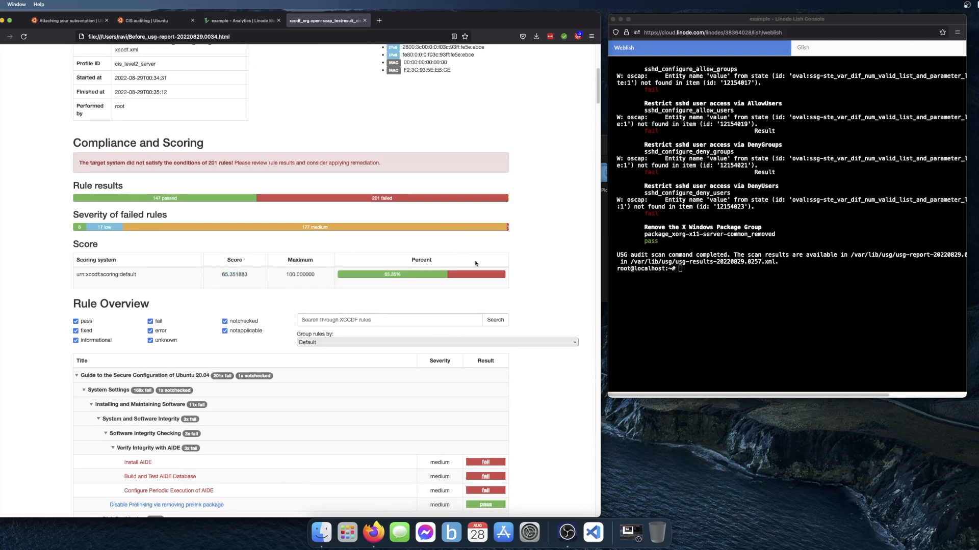
{"action": "scroll", "scroll_direction": "down", "scroll_amount": 3}
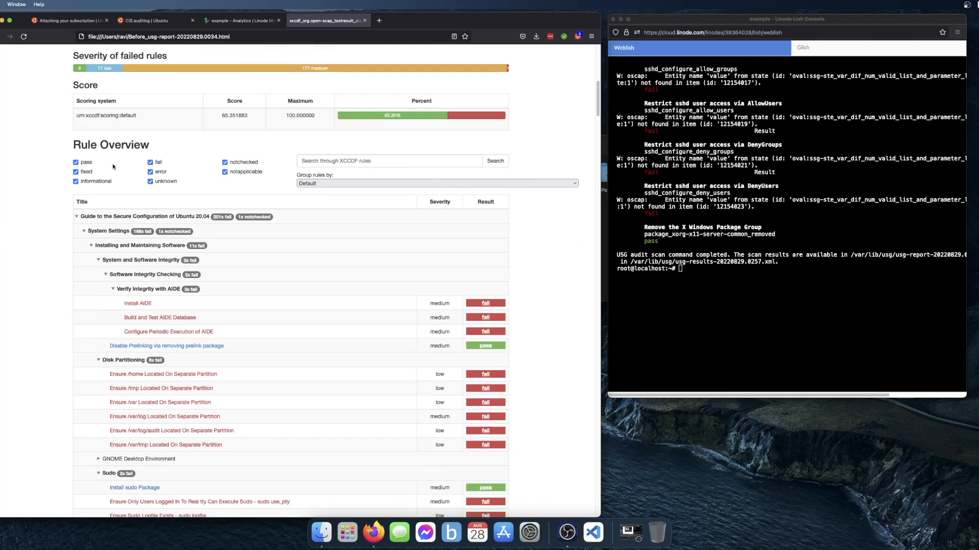
{"action": "left_click", "coordinate": [76, 162]}
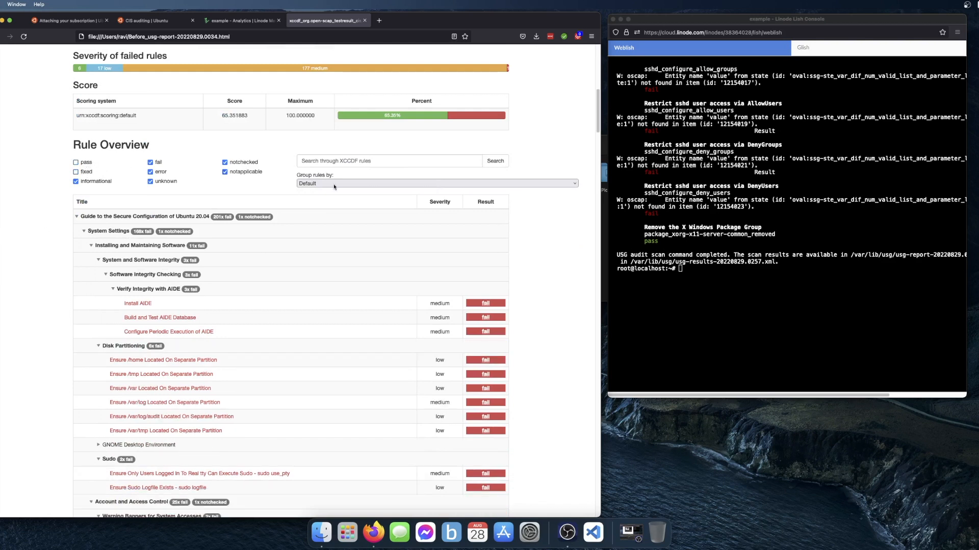
- Browse the failed rules and open the 'Set Deny For Failed Password Attempts' rule detail
{"action": "scroll", "scroll_direction": "down", "scroll_amount": 3}
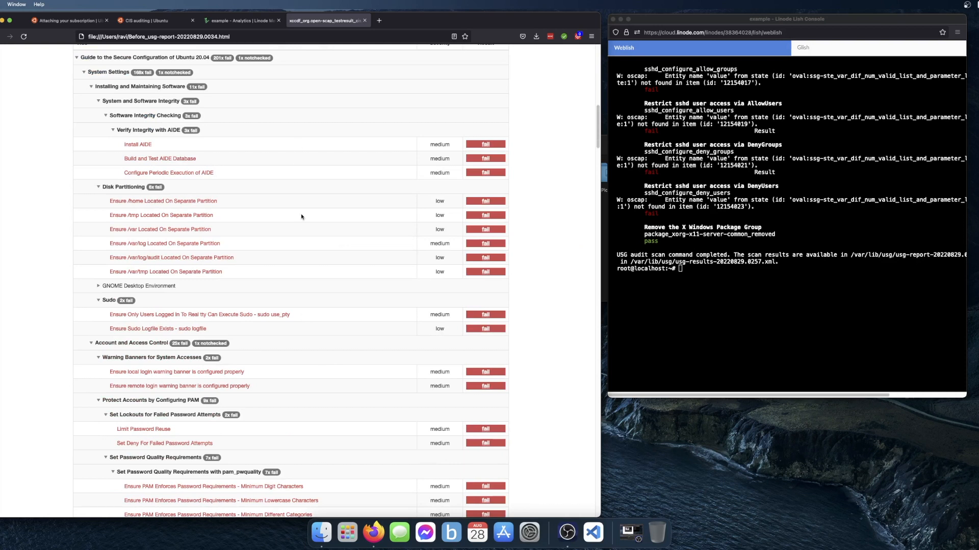
{"action": "scroll", "scroll_direction": "down", "scroll_amount": 3}
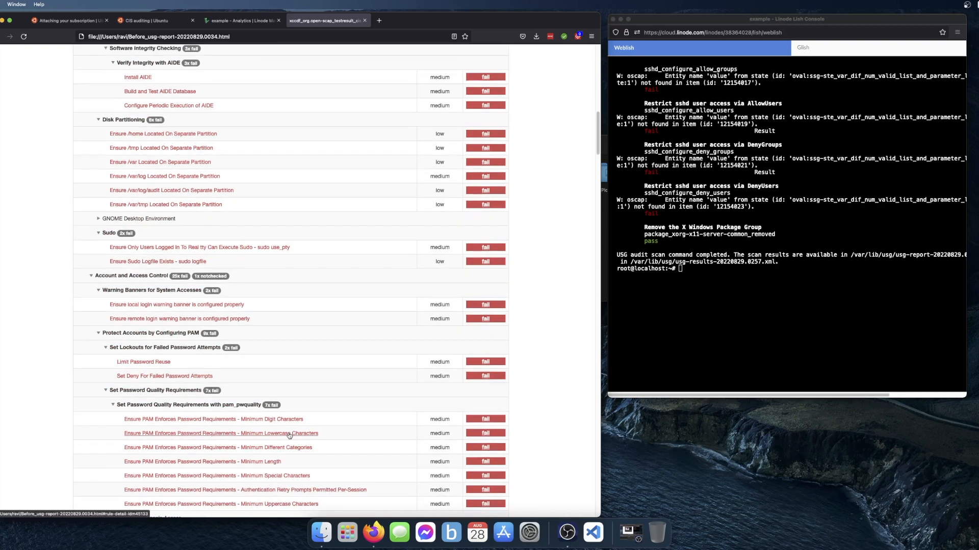
{"action": "left_click", "coordinate": [165, 376]}
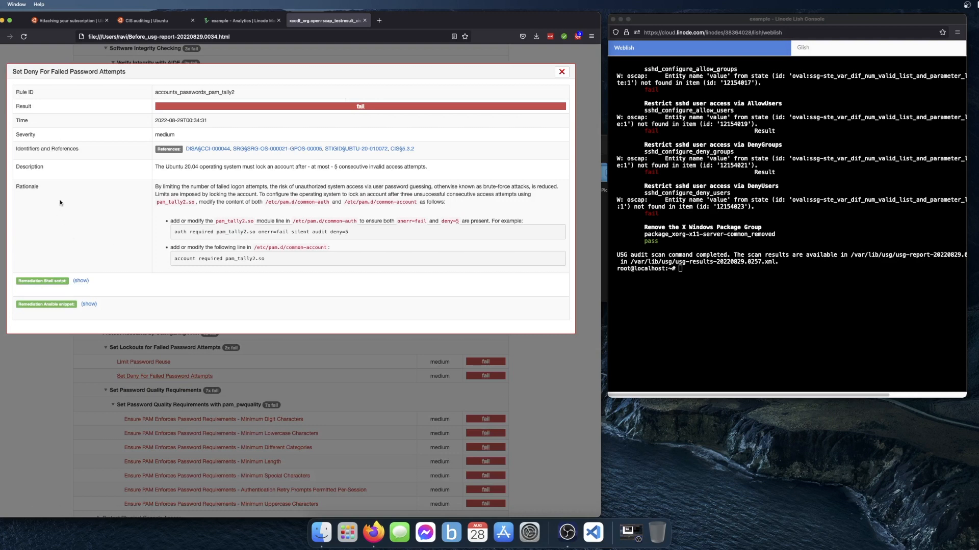
{"action": "mouse_move", "coordinate": [290, 216]}
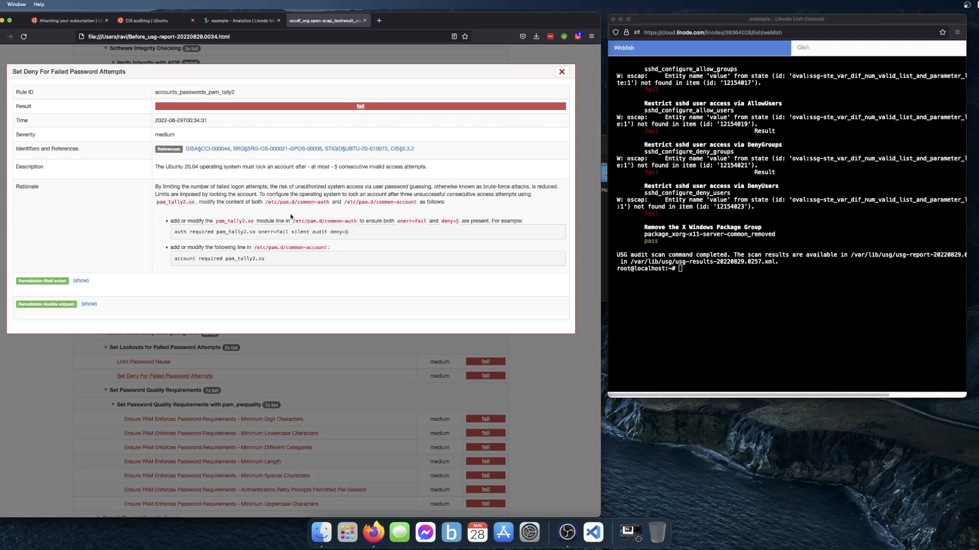
{"action": "mouse_move", "coordinate": [47, 294]}
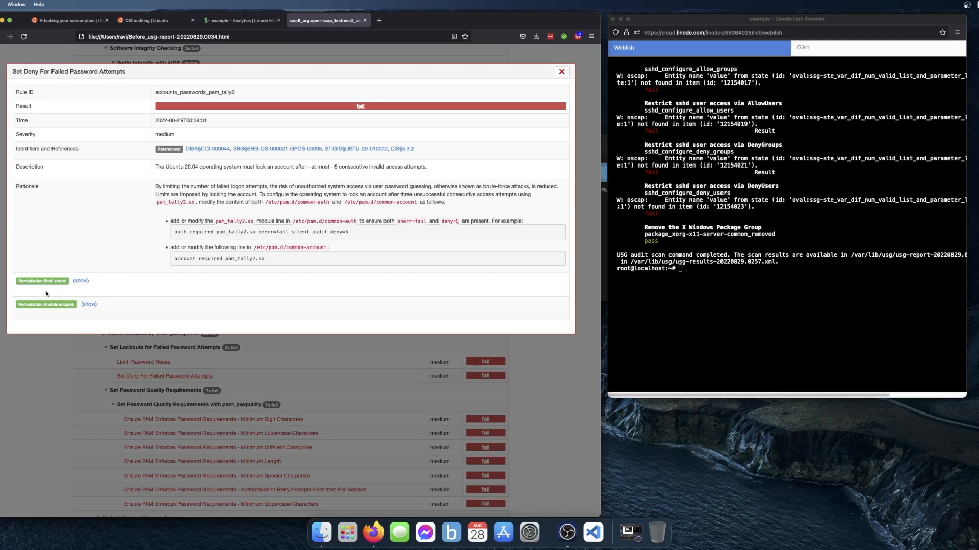
{"action": "left_click", "coordinate": [81, 280]}
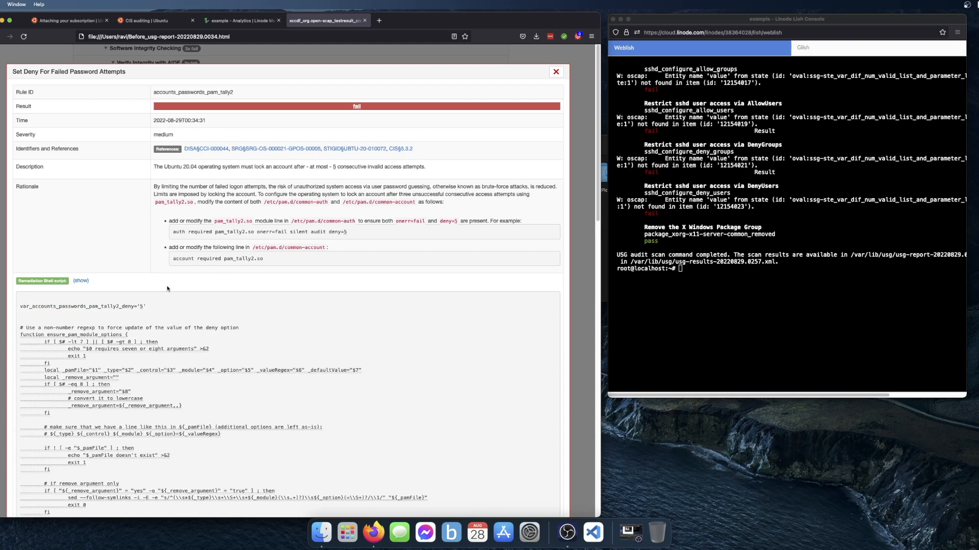
{"action": "left_click", "coordinate": [555, 71]}
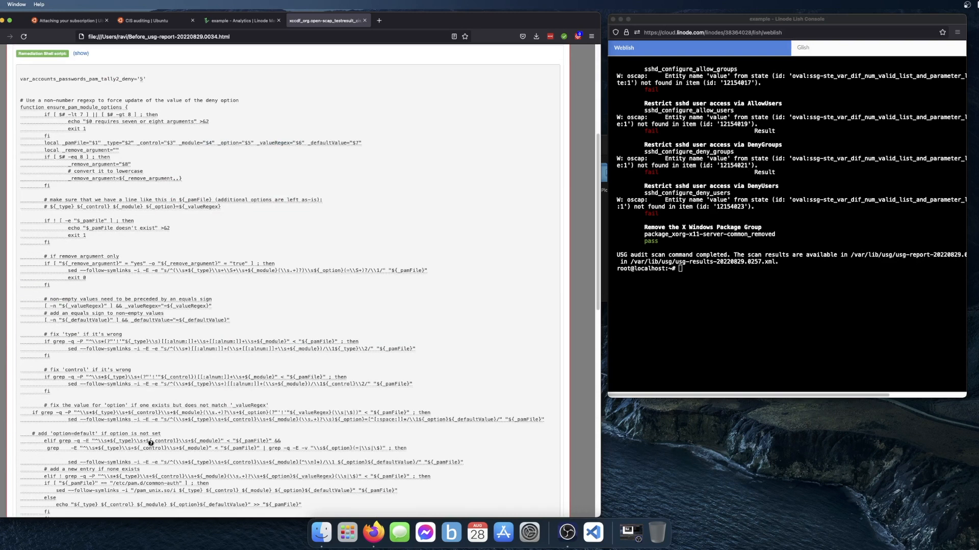
{"action": "scroll", "scroll_direction": "down", "scroll_amount": 3}
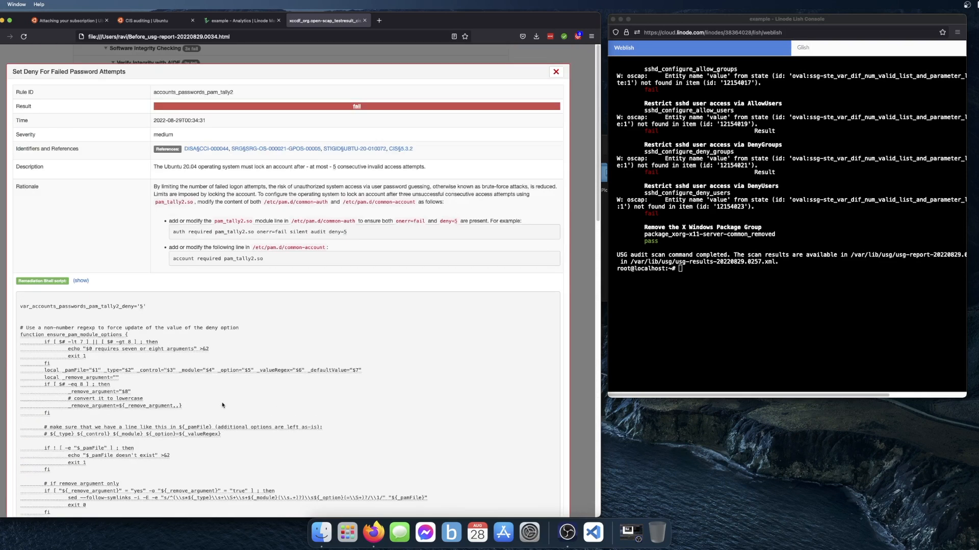
{"action": "left_click", "coordinate": [555, 72]}
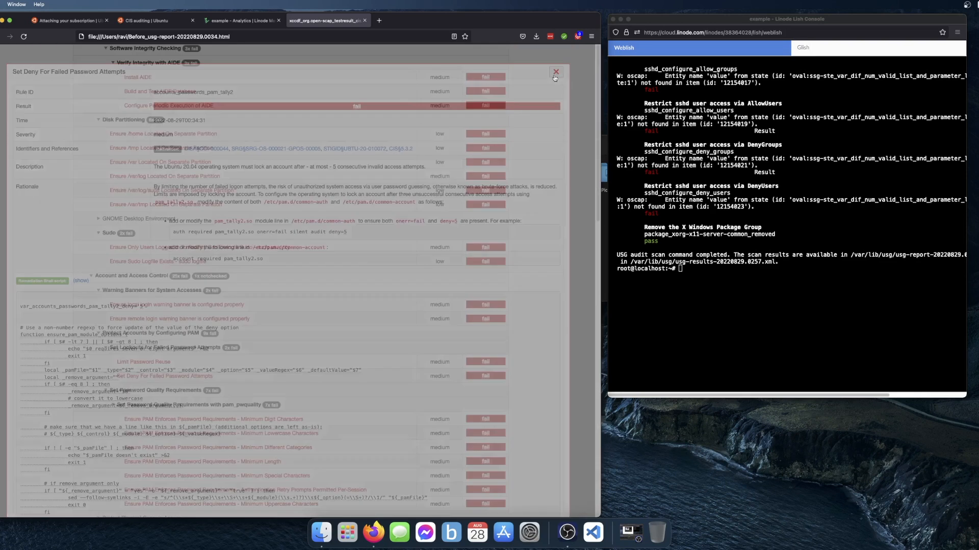
{"action": "left_click", "coordinate": [554, 71]}
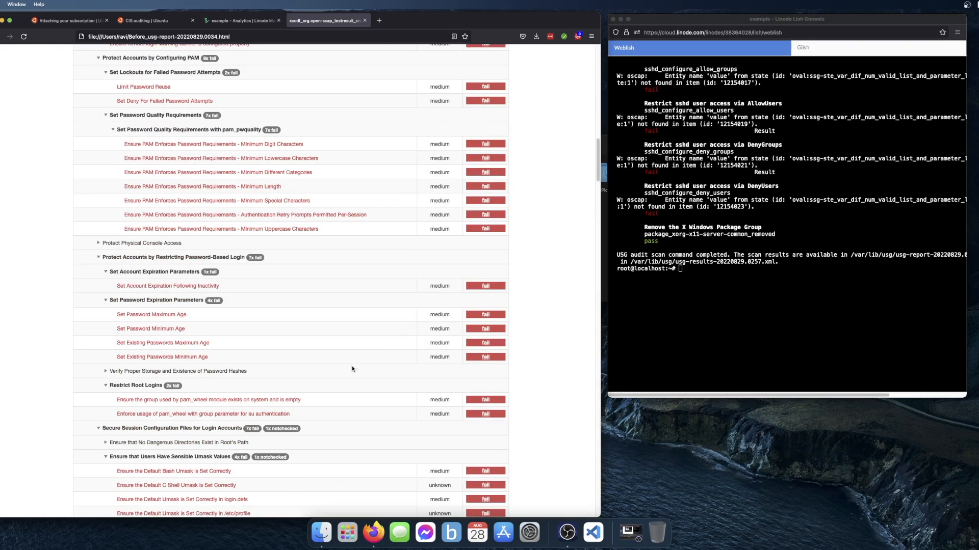
{"action": "scroll", "scroll_direction": "up", "scroll_amount": 3}
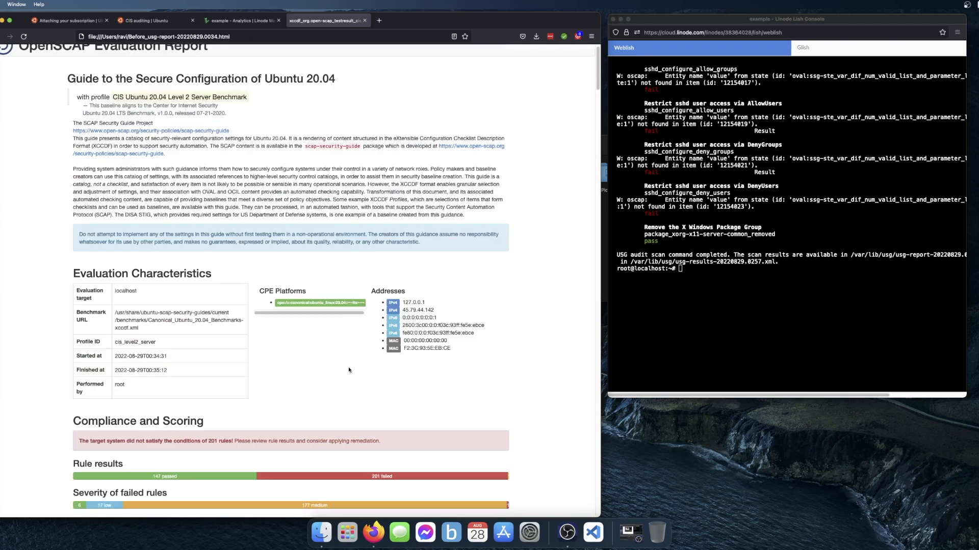
{"action": "scroll", "scroll_direction": "up", "scroll_amount": 3}
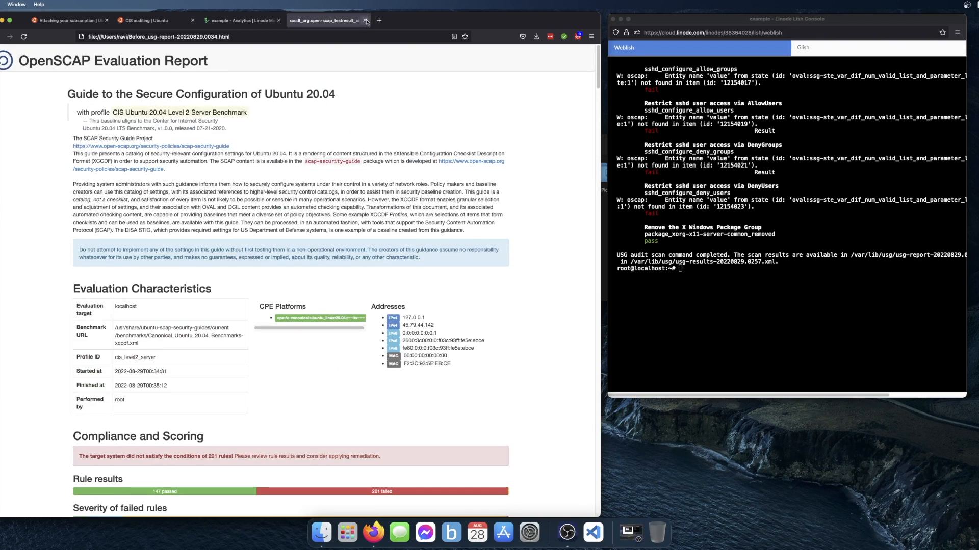
- Review the CIS compliance page for Ubuntu 20.04, selecting cis_level2_server in the profile table
{"action": "left_click", "coordinate": [366, 20]}
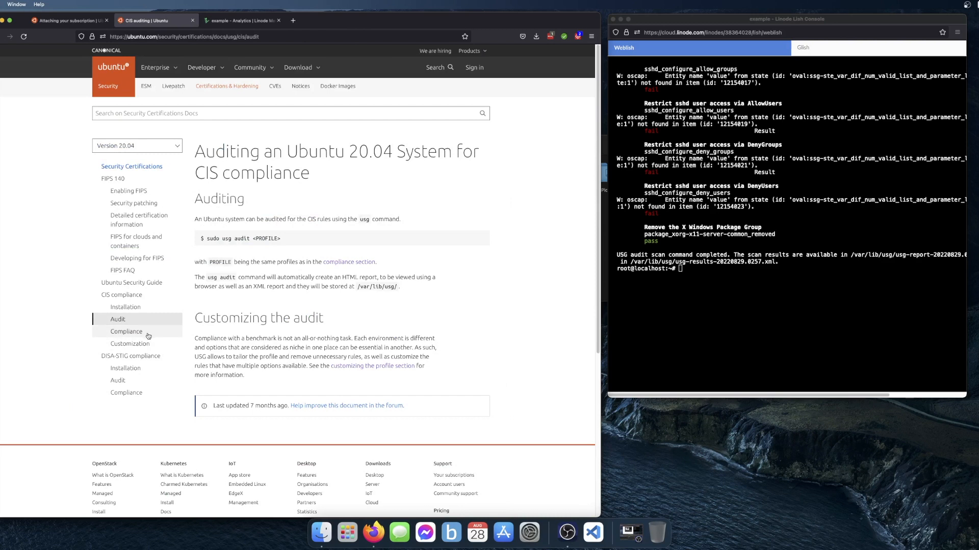
{"action": "mouse_move", "coordinate": [129, 343]}
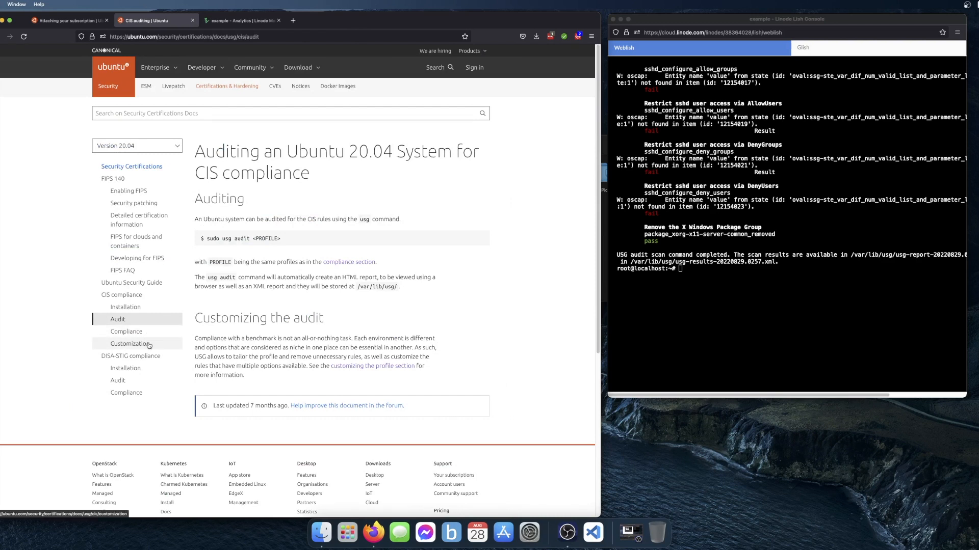
{"action": "left_click", "coordinate": [127, 331]}
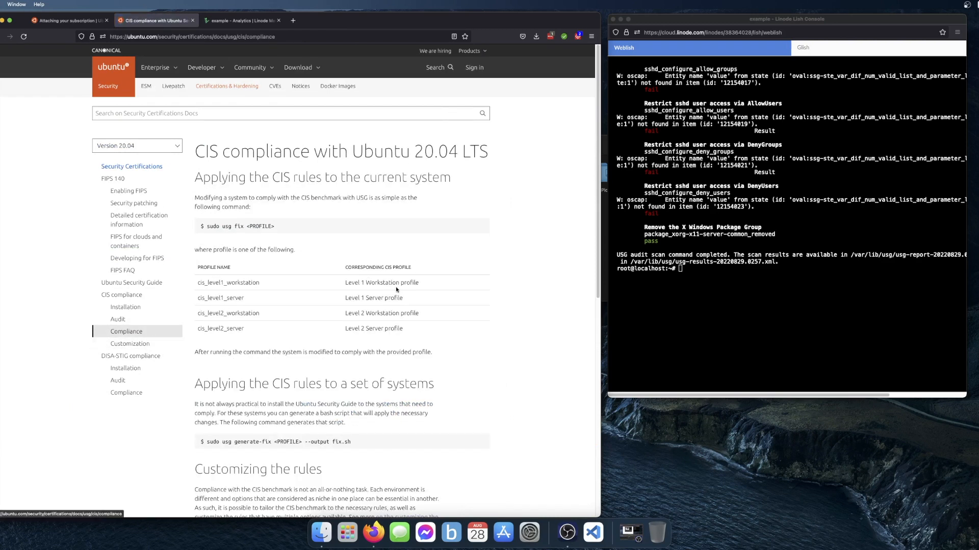
{"action": "mouse_move", "coordinate": [523, 248]}
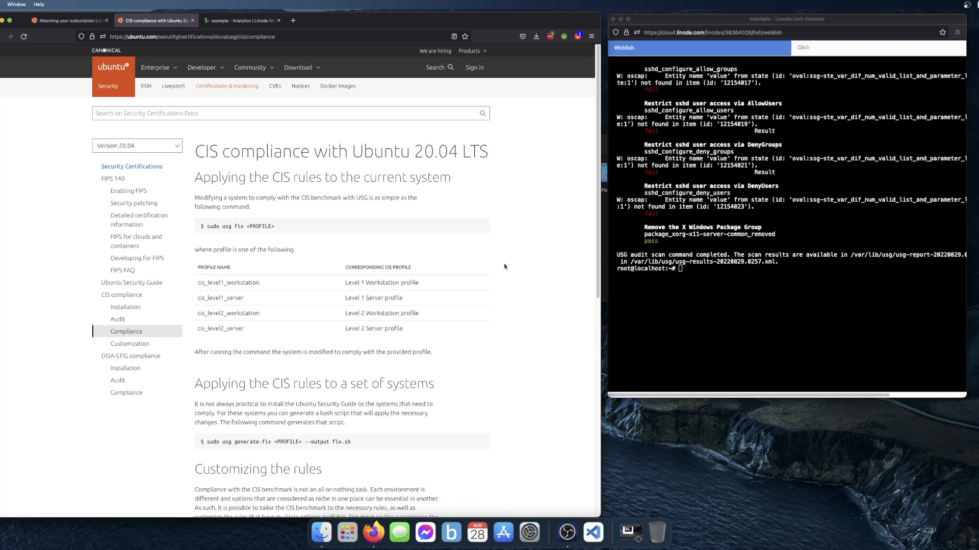
{"action": "scroll", "scroll_direction": "down", "scroll_amount": 3}
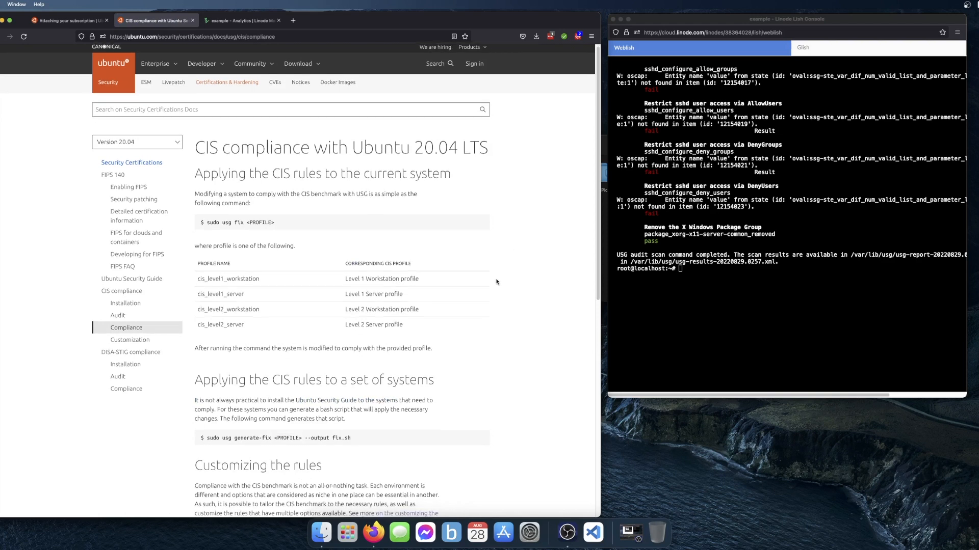
{"action": "scroll", "scroll_direction": "down", "scroll_amount": 3}
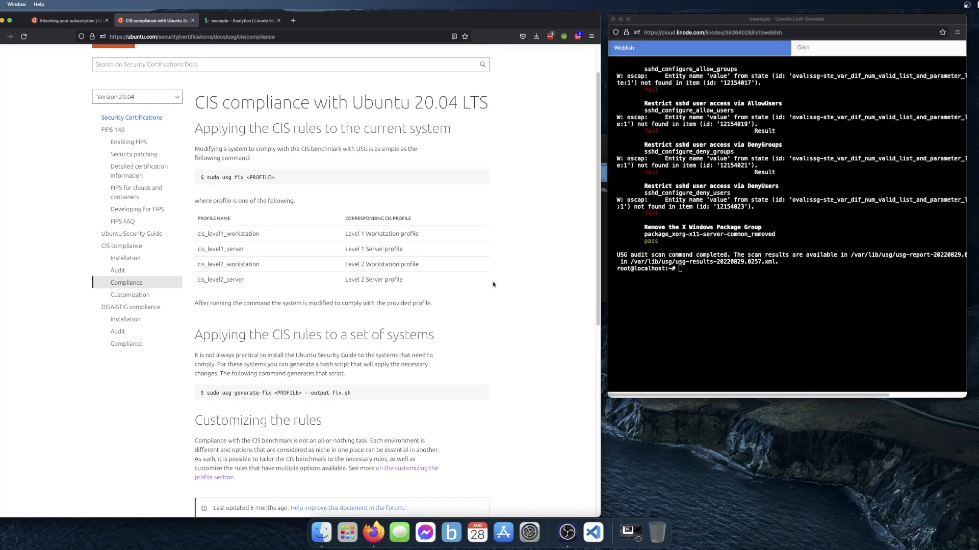
{"action": "mouse_move", "coordinate": [240, 188]}
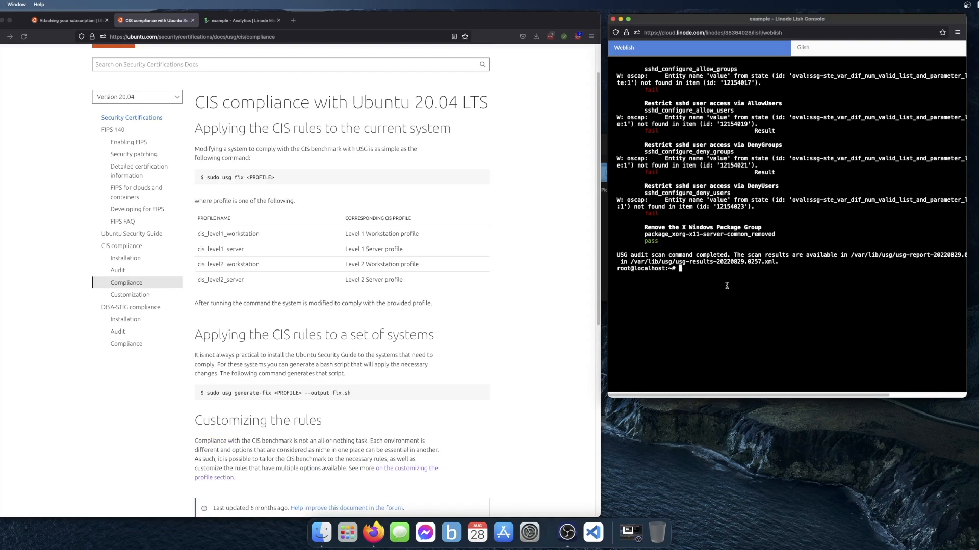
{"action": "mouse_move", "coordinate": [266, 186]}
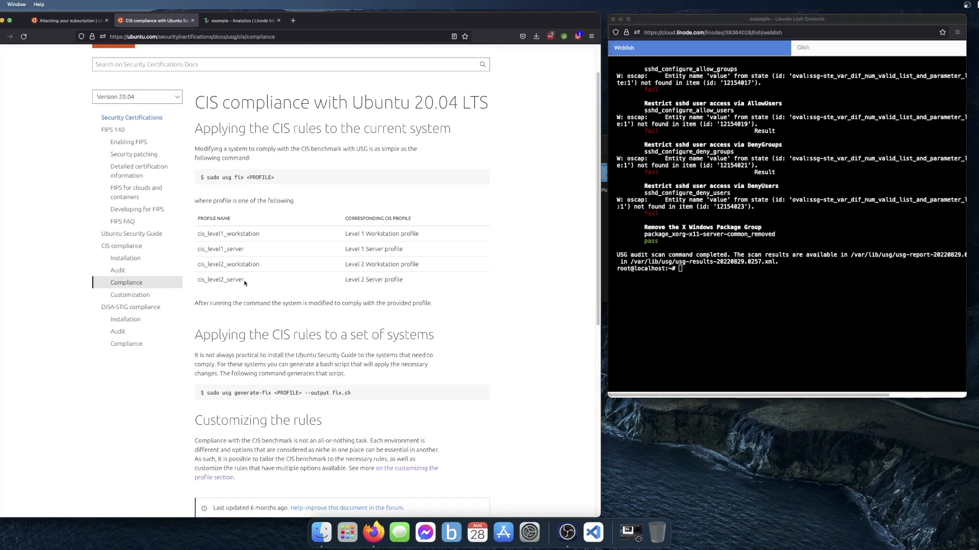
{"action": "double_click", "coordinate": [220, 280]}
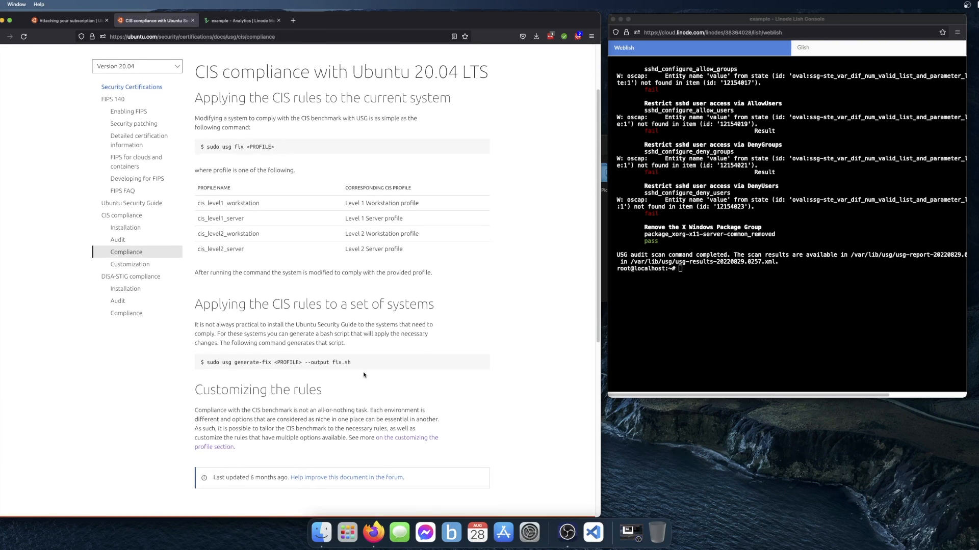
{"action": "mouse_move", "coordinate": [354, 358]}
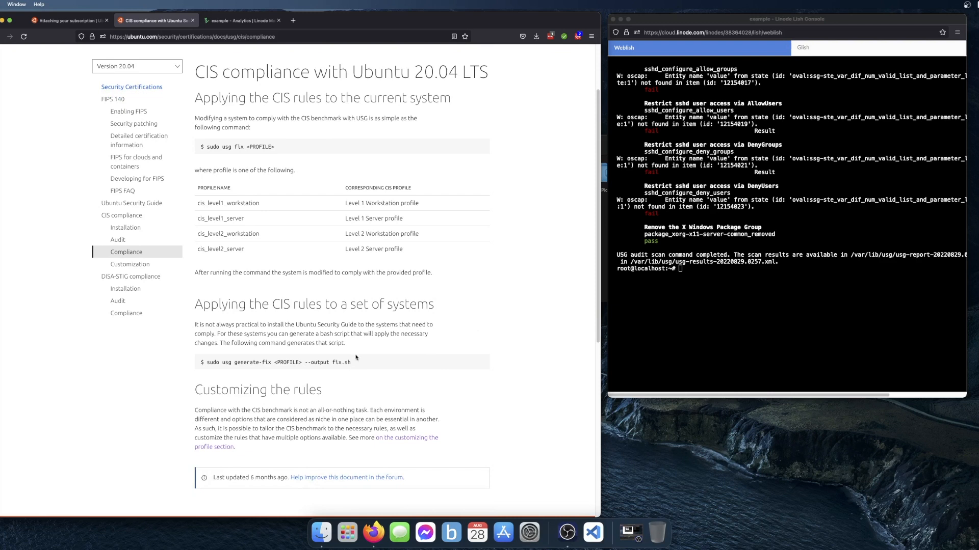
{"action": "mouse_move", "coordinate": [374, 355]}
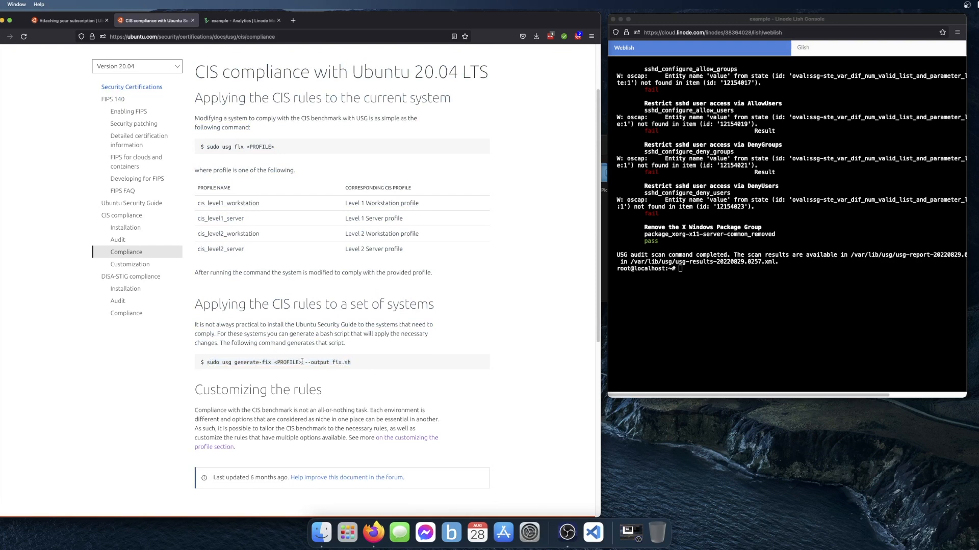
{"action": "mouse_move", "coordinate": [418, 389]}
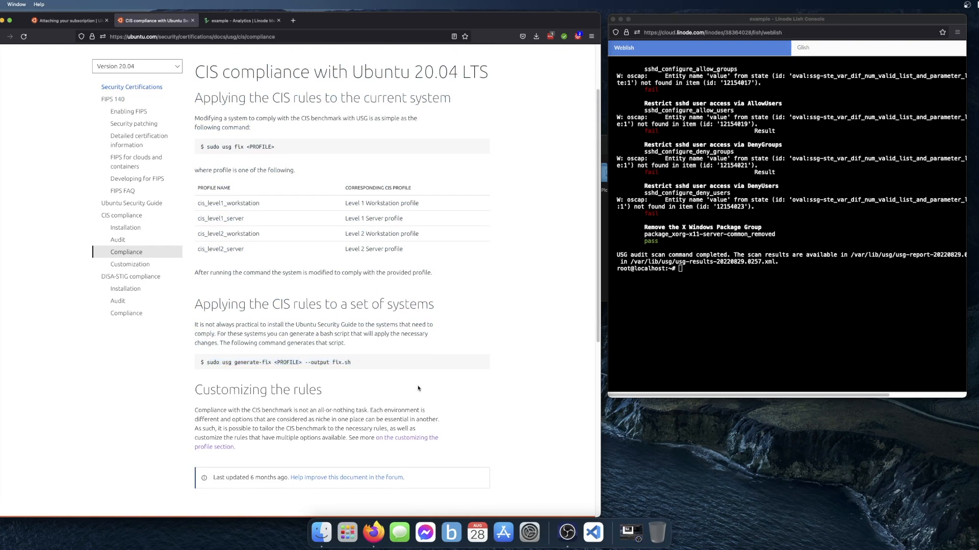
{"action": "mouse_move", "coordinate": [374, 384]}
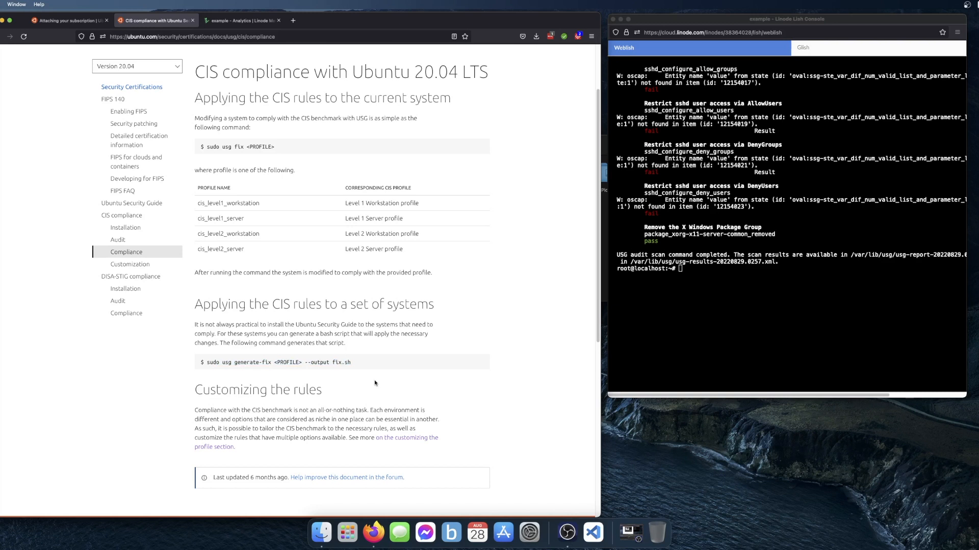
{"action": "mouse_move", "coordinate": [539, 347]}
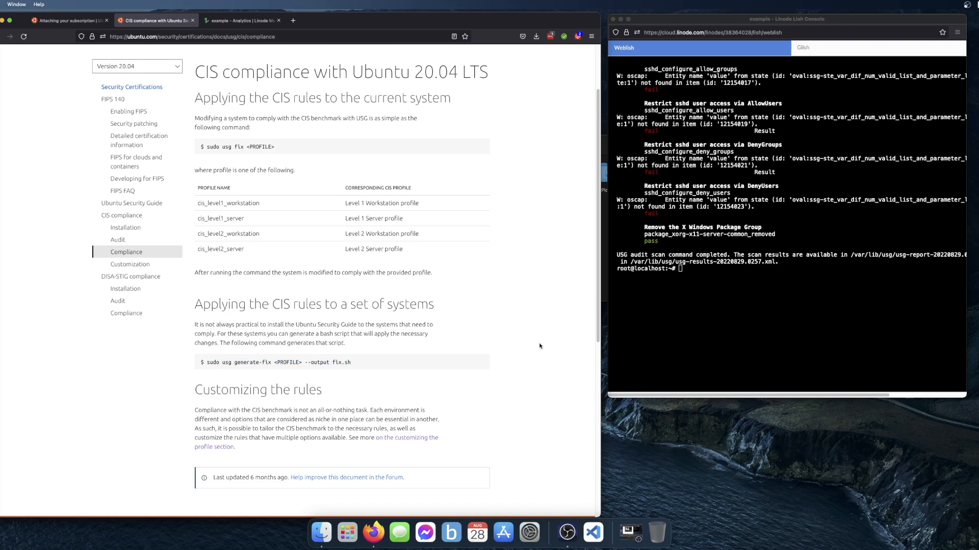
{"action": "mouse_move", "coordinate": [520, 313]}
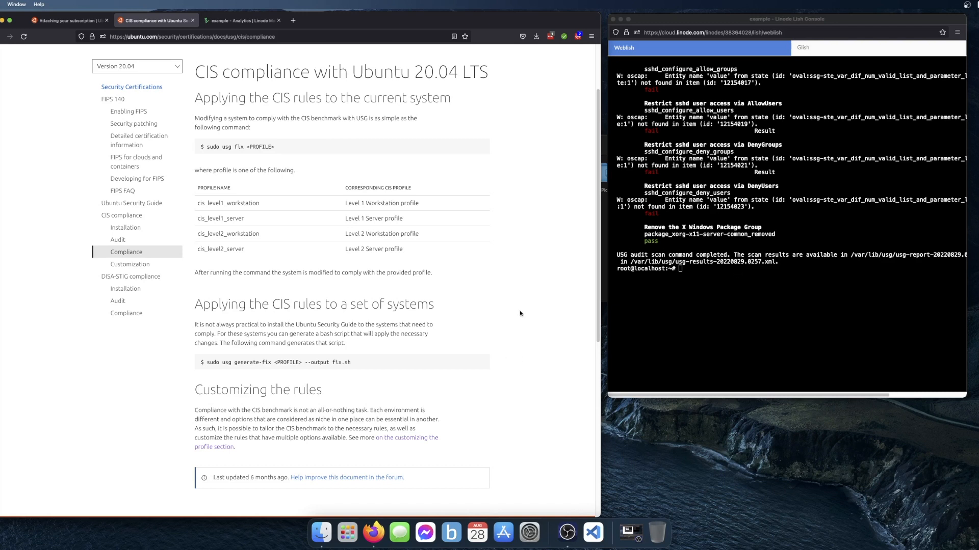
{"action": "scroll", "scroll_direction": "up", "scroll_amount": 3}
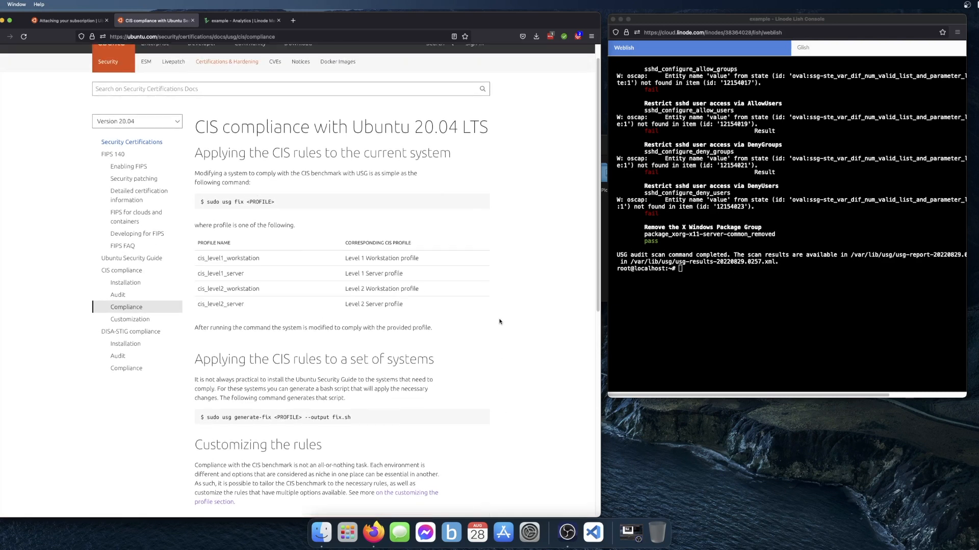
{"action": "left_click", "coordinate": [129, 319]}
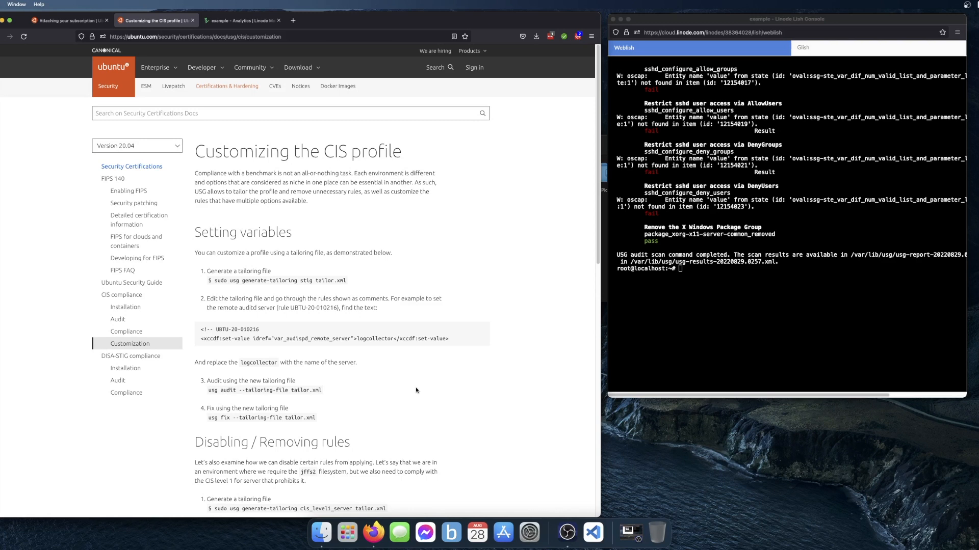
{"action": "mouse_move", "coordinate": [336, 330]}
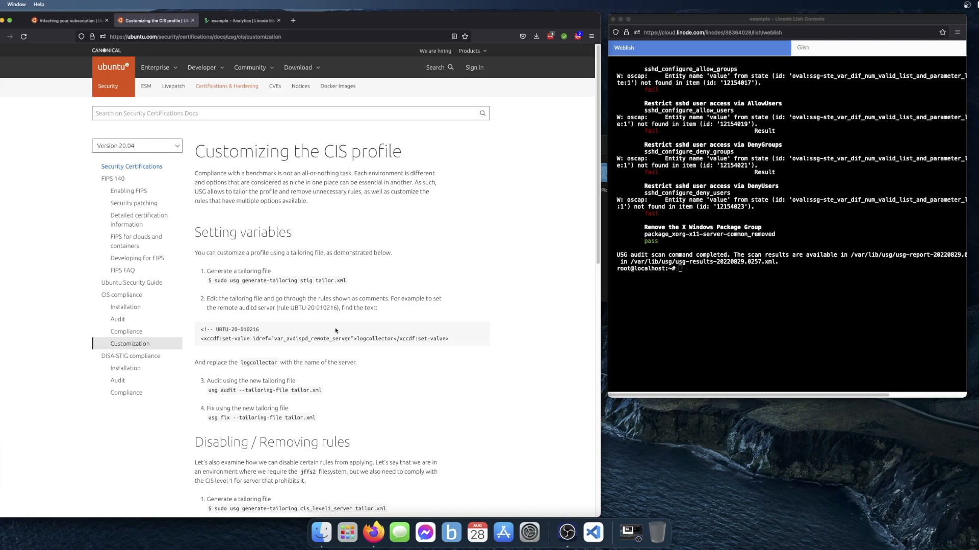
{"action": "scroll", "scroll_direction": "down", "scroll_amount": 3}
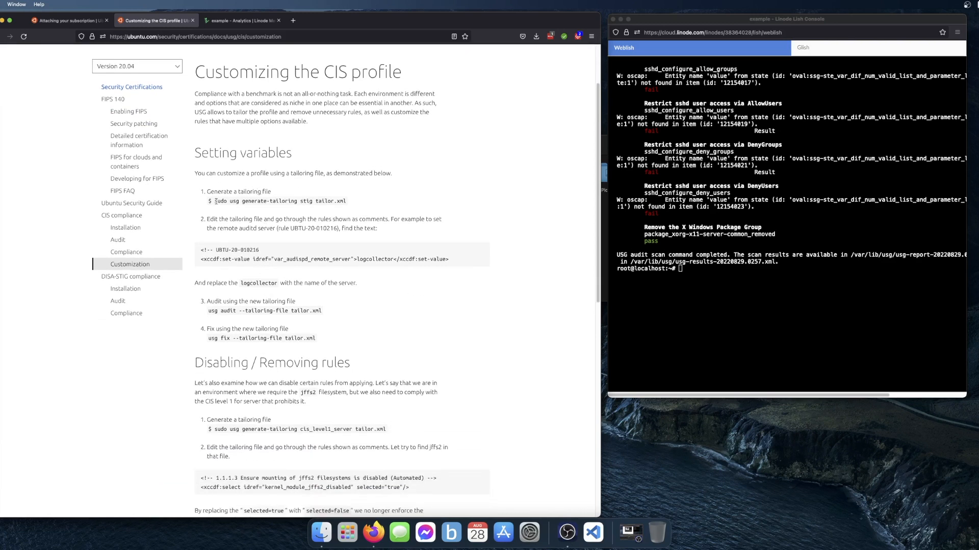
{"action": "double_click", "coordinate": [279, 200]}
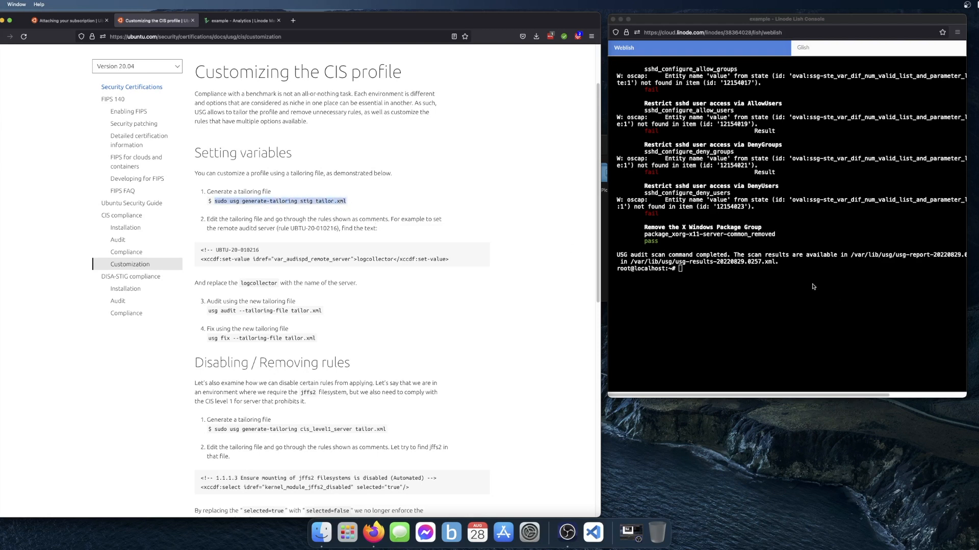
- Run sudo usg generate-tailoring cis_level2_server tailor.xml, swapping the docs' stig example for cis_level2_server
{"action": "type", "text": "sudo usg generate-tailoring stig tailor.xml"}
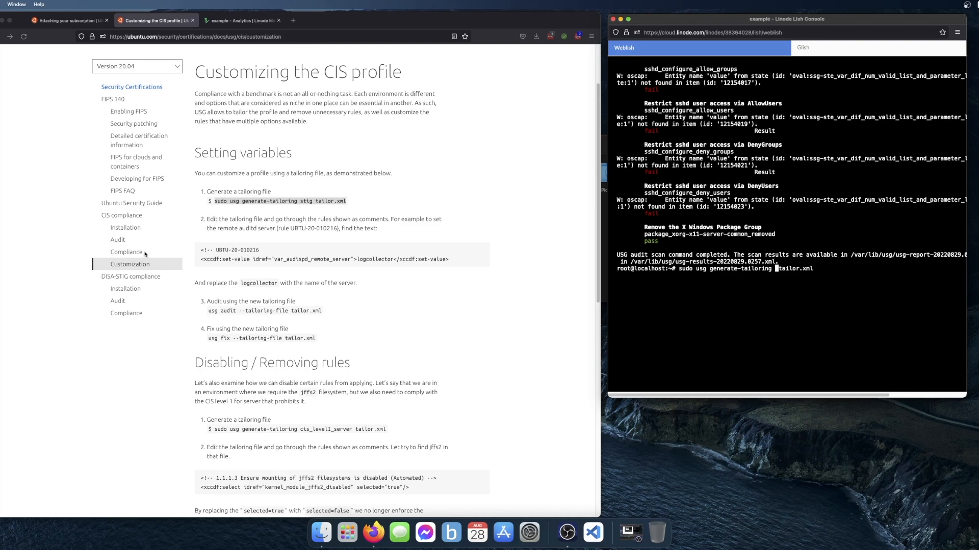
{"action": "left_click", "coordinate": [126, 255]}
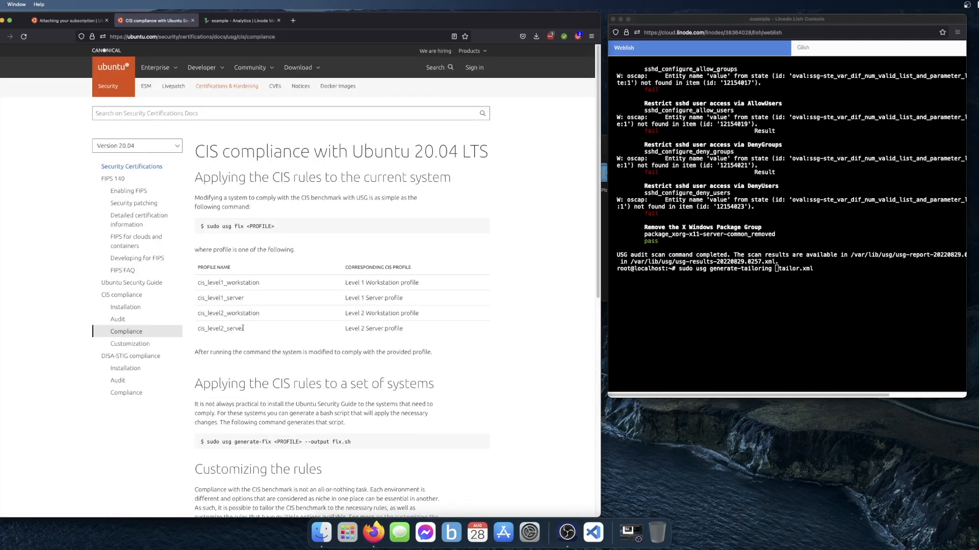
{"action": "double_click", "coordinate": [220, 328]}
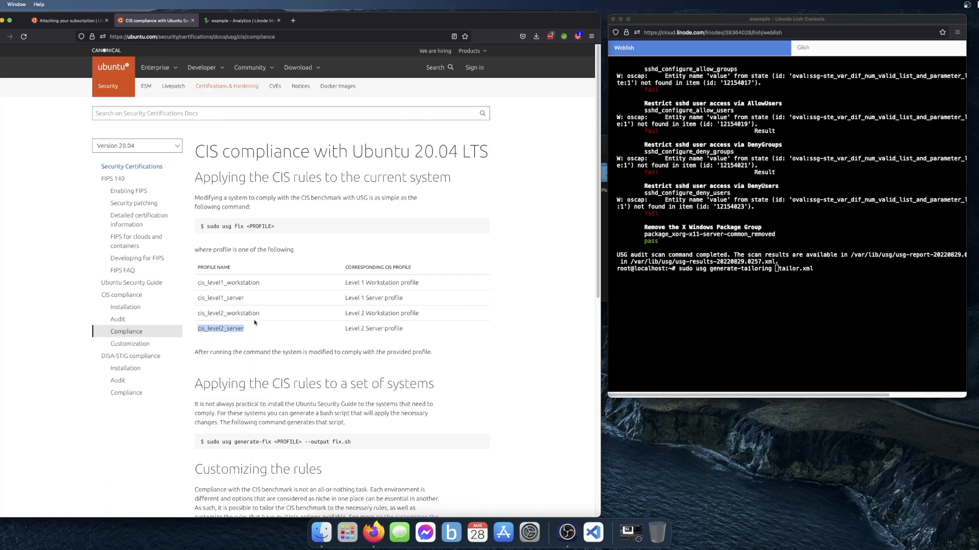
{"action": "type", "text": "cis_level2_server"}
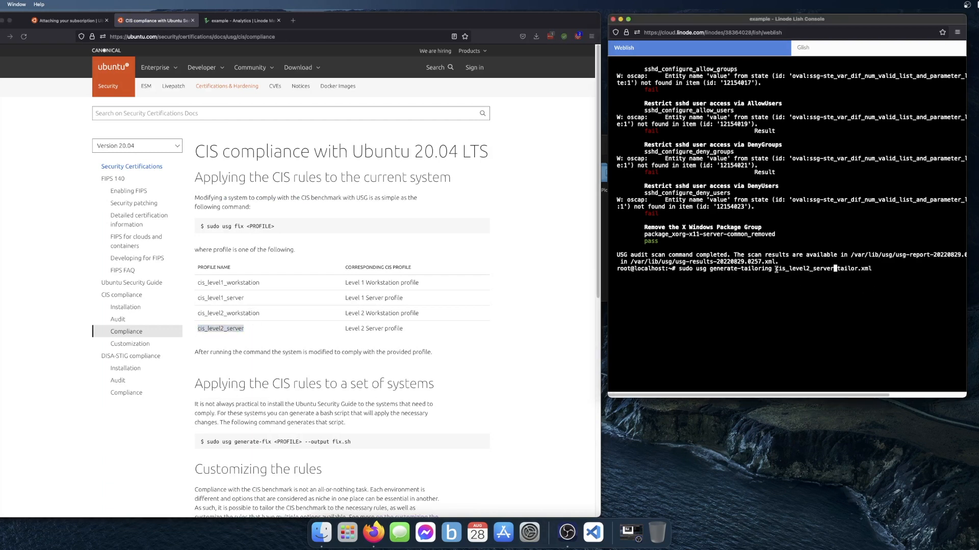
{"action": "key", "text": "Return"}
{"action": "type", "text": "ls"}
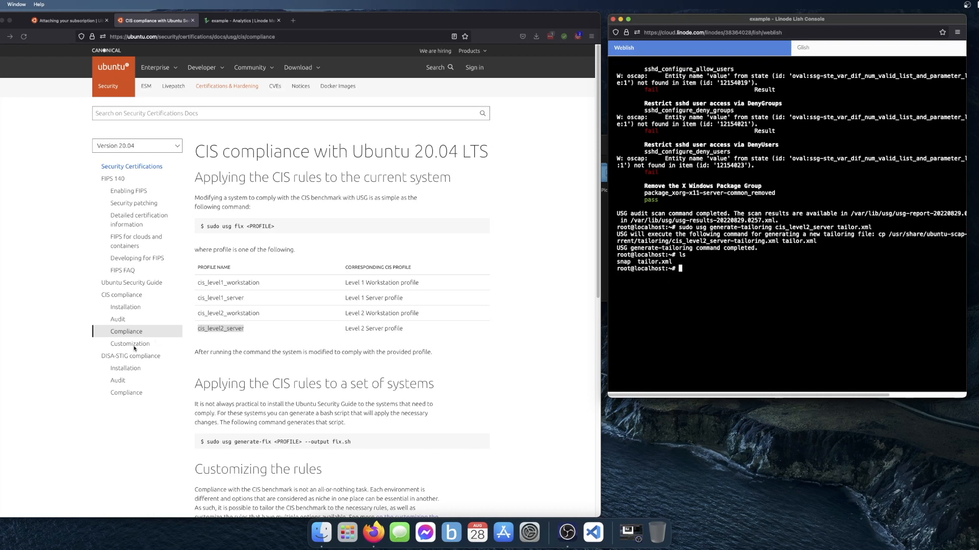
- Go to the Disabling / Removing rules section of the Customization page with its jffs2 selected=false example
{"action": "left_click", "coordinate": [130, 344]}
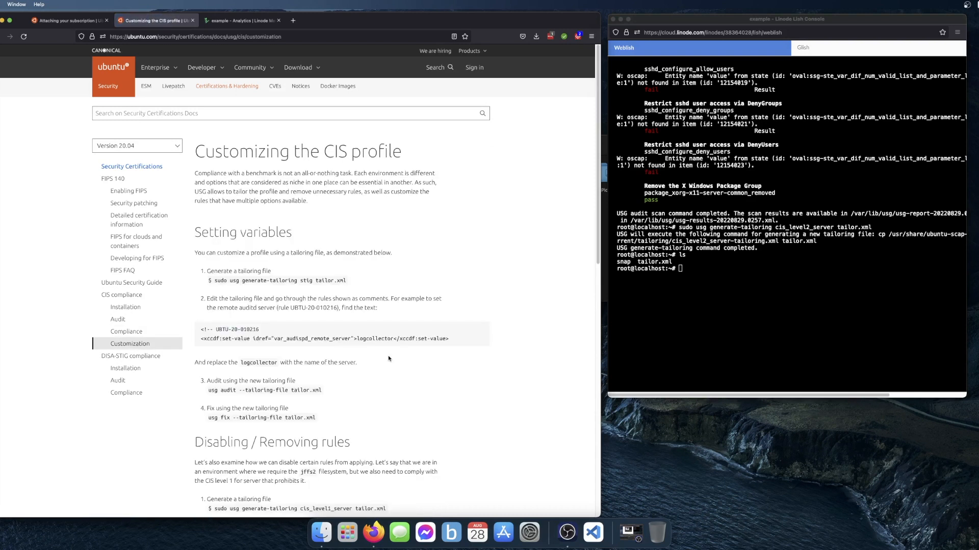
{"action": "scroll", "scroll_direction": "down", "scroll_amount": 3}
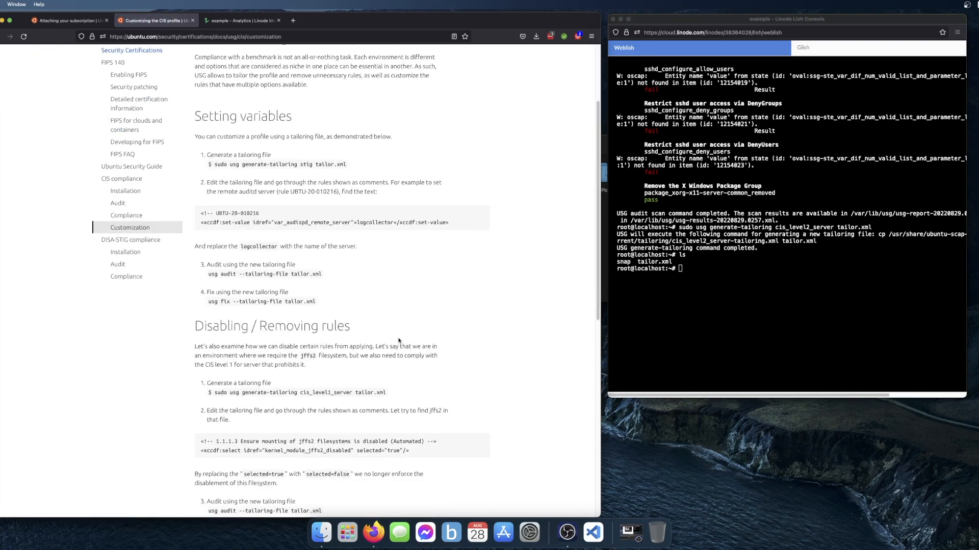
{"action": "scroll", "scroll_direction": "down", "scroll_amount": 3}
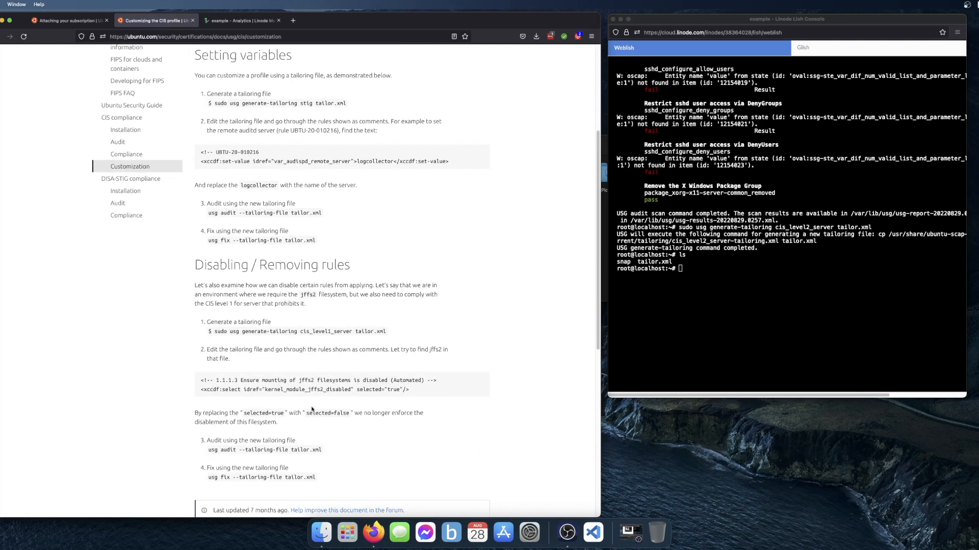
{"action": "scroll", "scroll_direction": "down", "scroll_amount": 3}
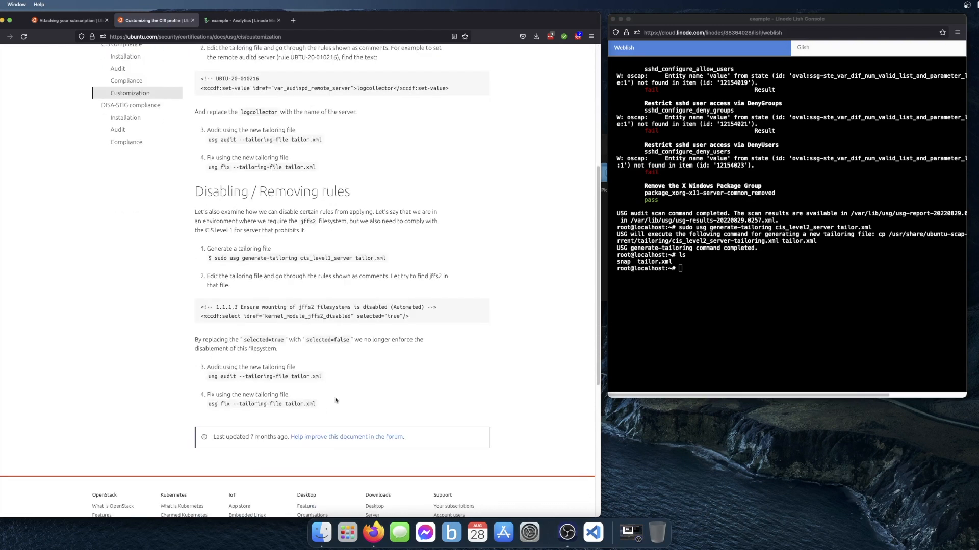
{"action": "mouse_move", "coordinate": [382, 316]}
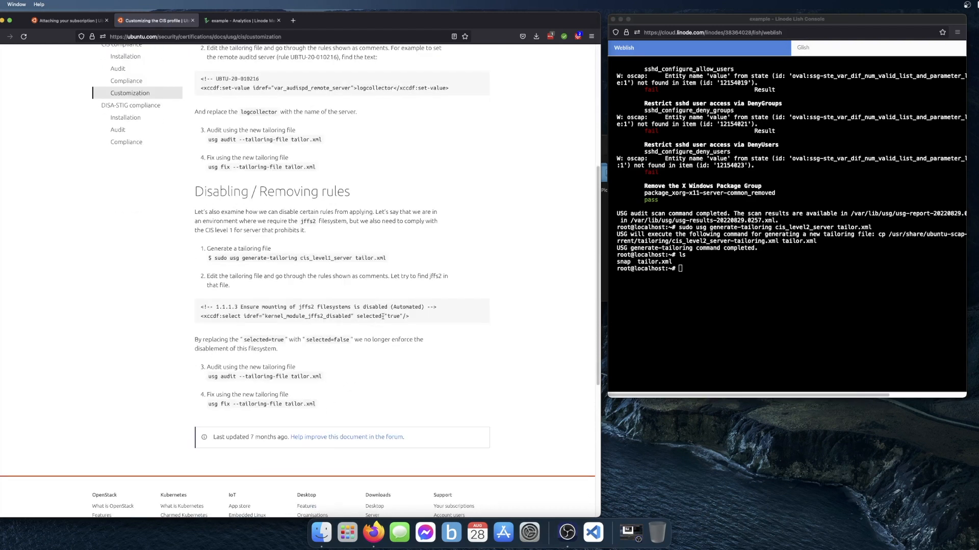
{"action": "double_click", "coordinate": [395, 316]}
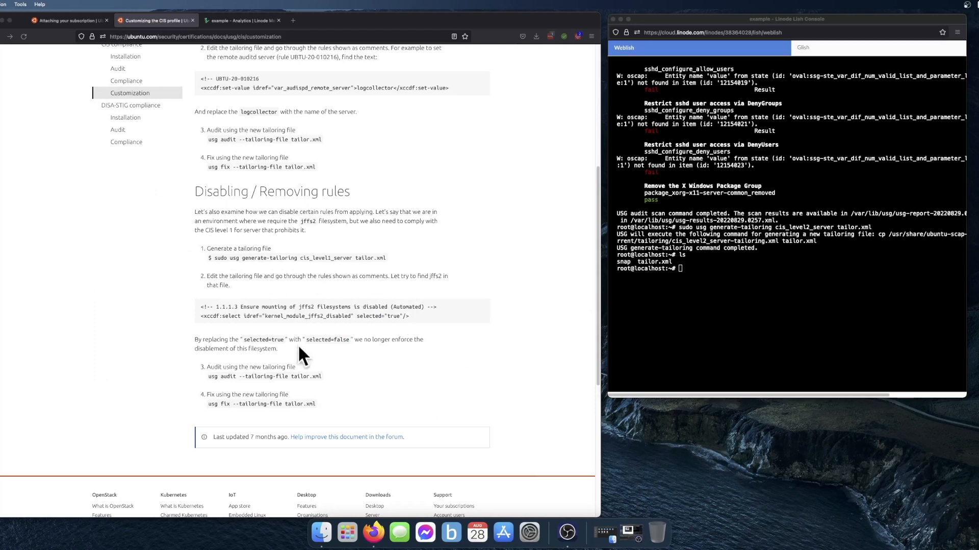
- Open tailor.xml from the Finder home folder with Visual Studio Code
{"action": "left_click", "coordinate": [333, 532]}
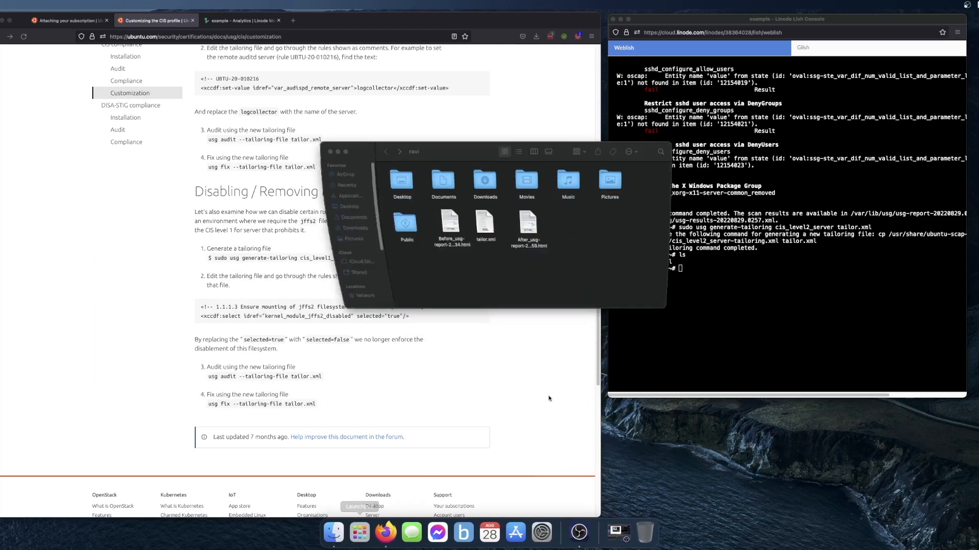
{"action": "left_click", "coordinate": [484, 224]}
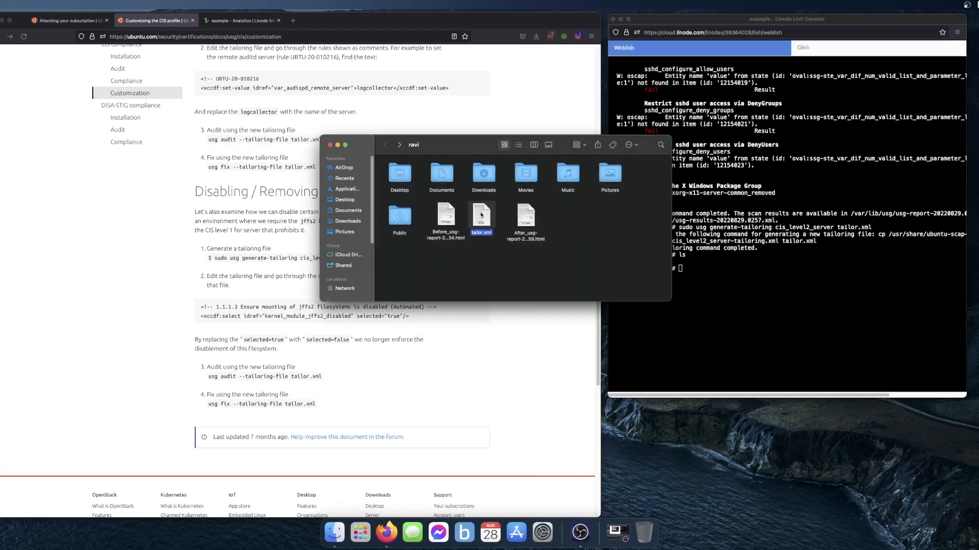
{"action": "right_click", "coordinate": [480, 215]}
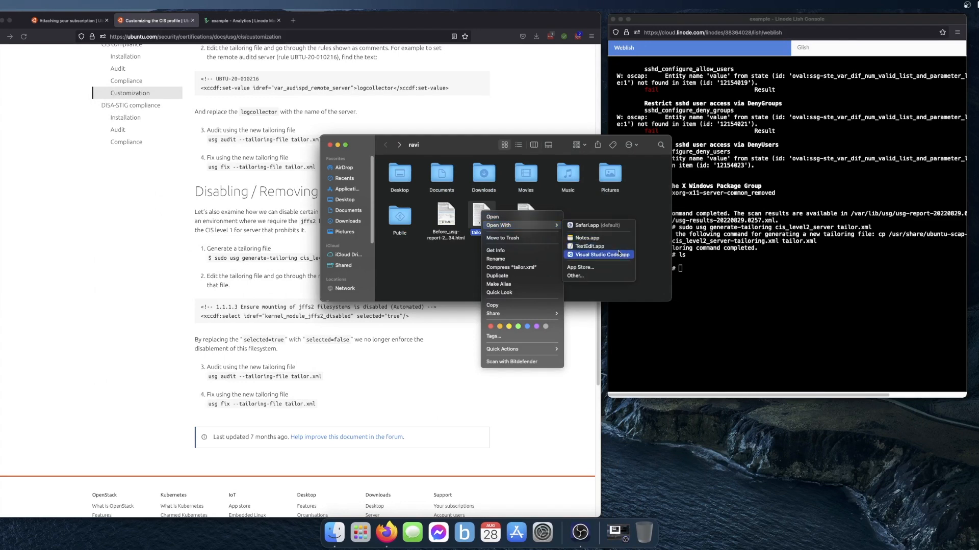
{"action": "left_click", "coordinate": [598, 255]}
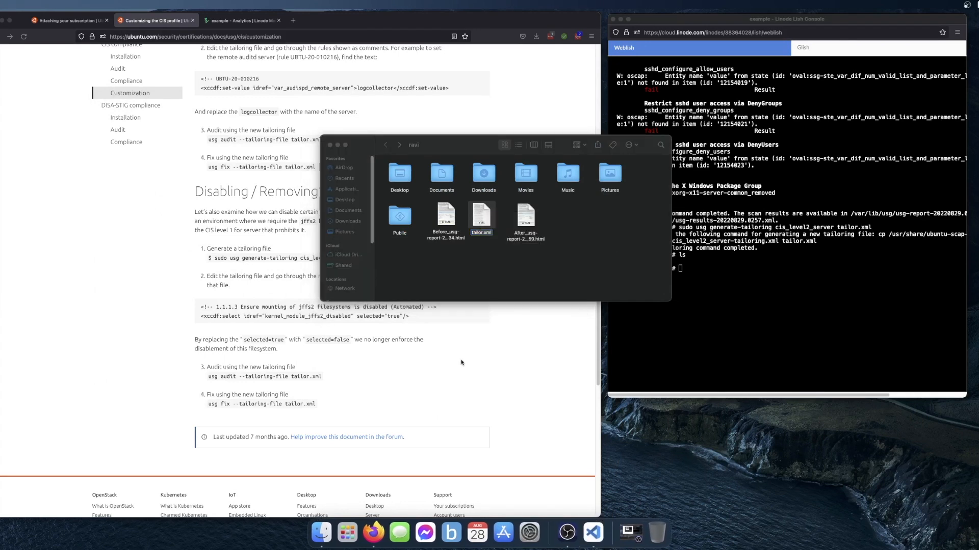
{"action": "double_click", "coordinate": [481, 218]}
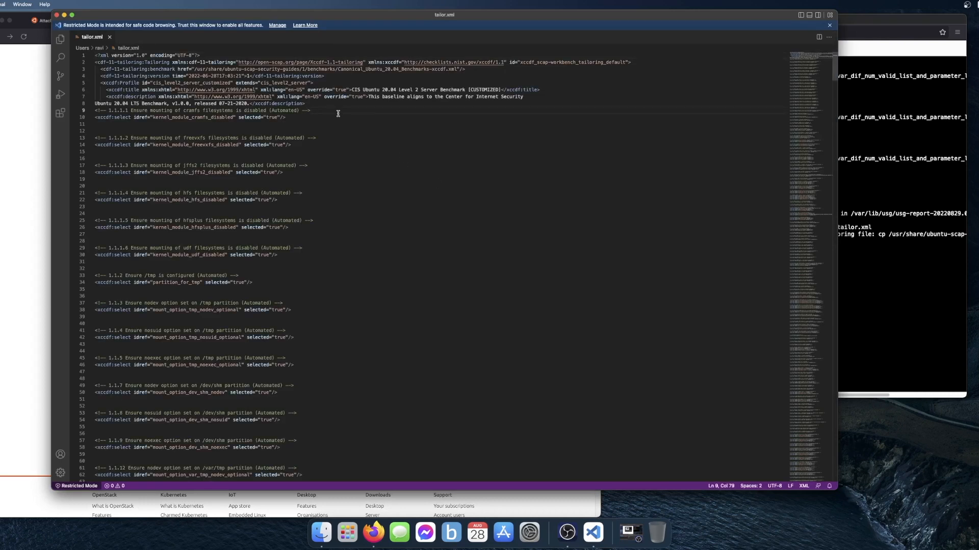
- Find the lockout rule, set tally2 deny to 3 and the 365-day expiration values to 90, then save
{"action": "key", "text": "cmd+f"}
{"action": "type", "text": "lockout"}
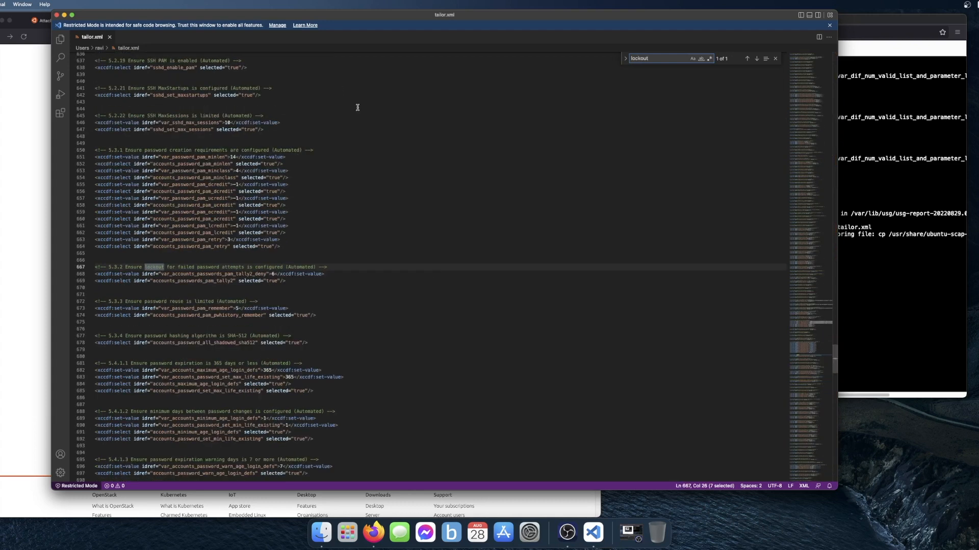
{"action": "mouse_move", "coordinate": [279, 274]}
{"action": "type", "text": "3"}
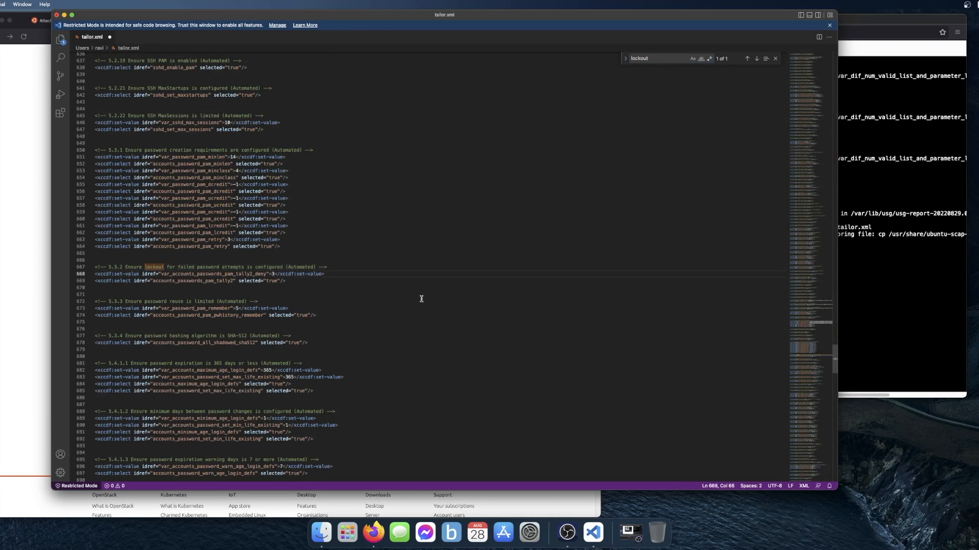
{"action": "scroll", "scroll_direction": "down", "scroll_amount": 3}
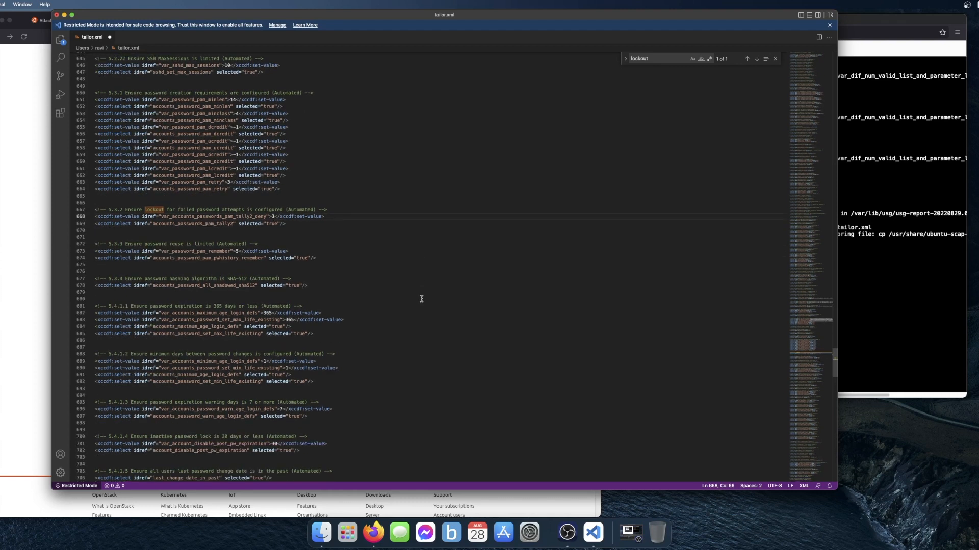
{"action": "left_click", "coordinate": [225, 306]}
{"action": "type", "text": "90"}
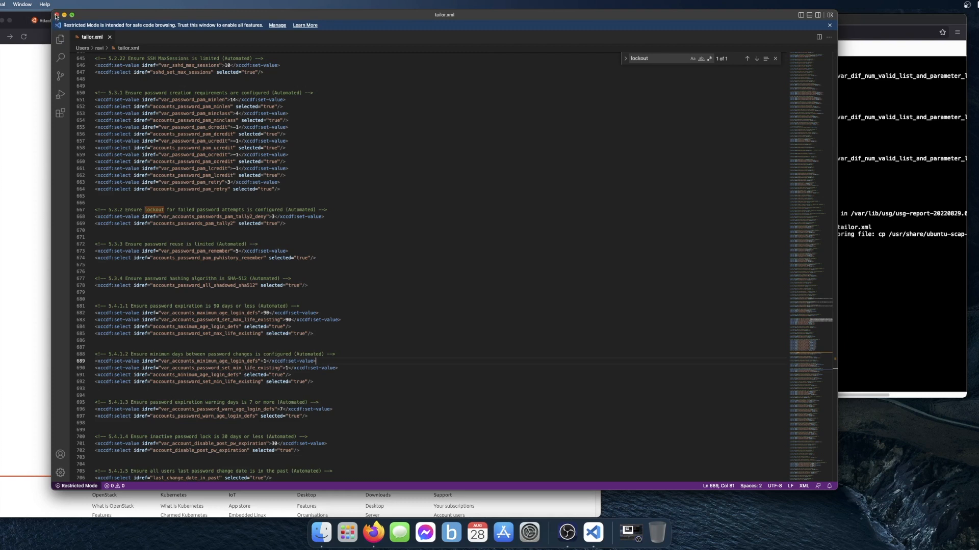
{"action": "left_click", "coordinate": [56, 16]}
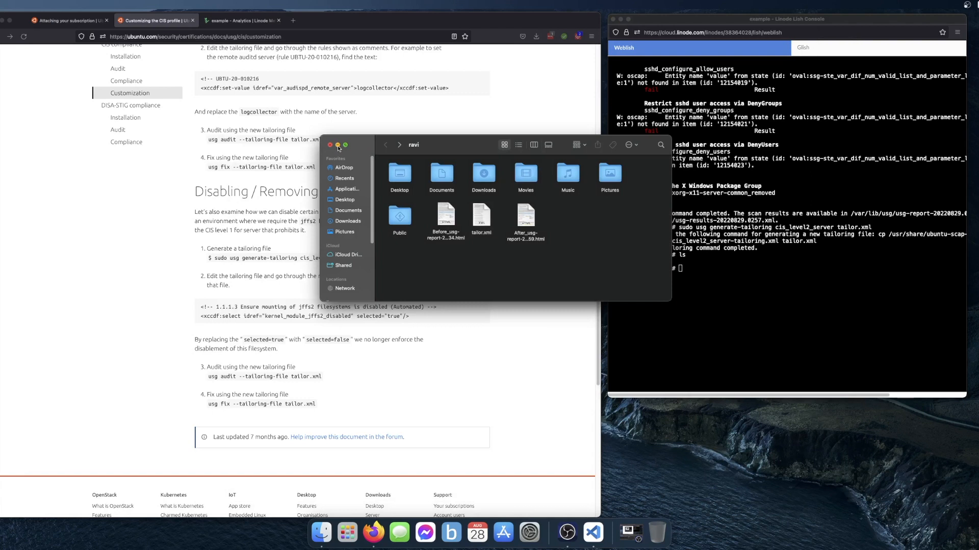
- Close the file browser and run 'usg fix --tailoring-file tailor.xml' in the Lish console
{"action": "left_click", "coordinate": [329, 144]}
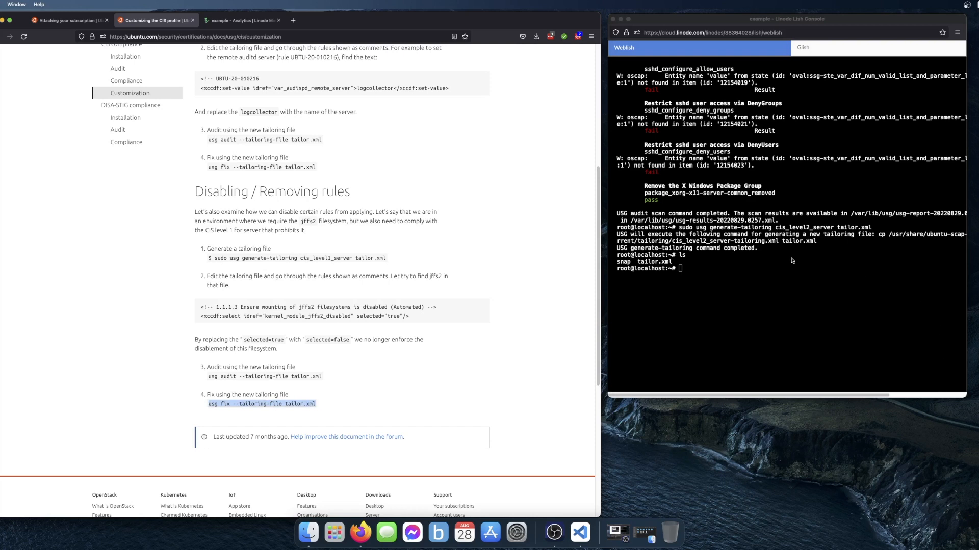
{"action": "type", "text": "usg fix --tailoring-file tailor.xml"}
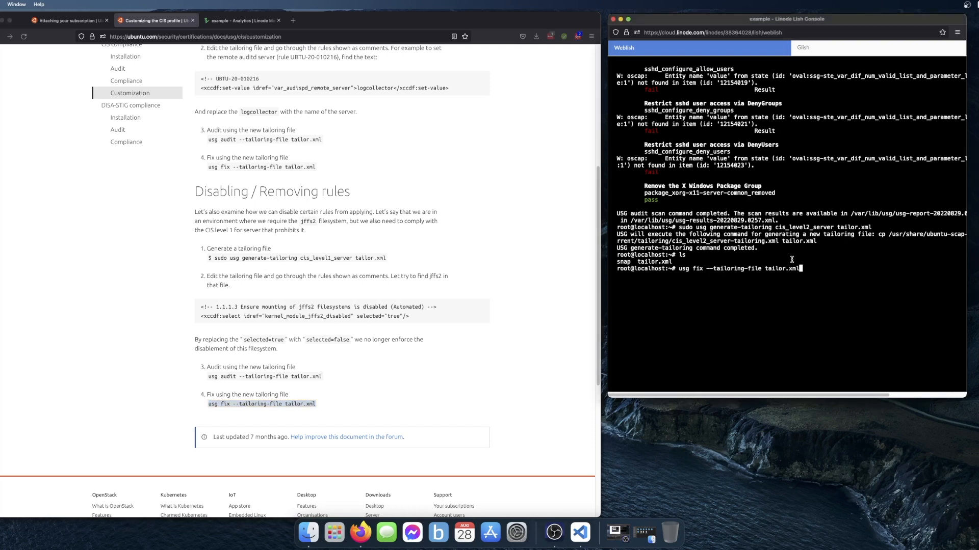
{"action": "key", "text": "Return"}
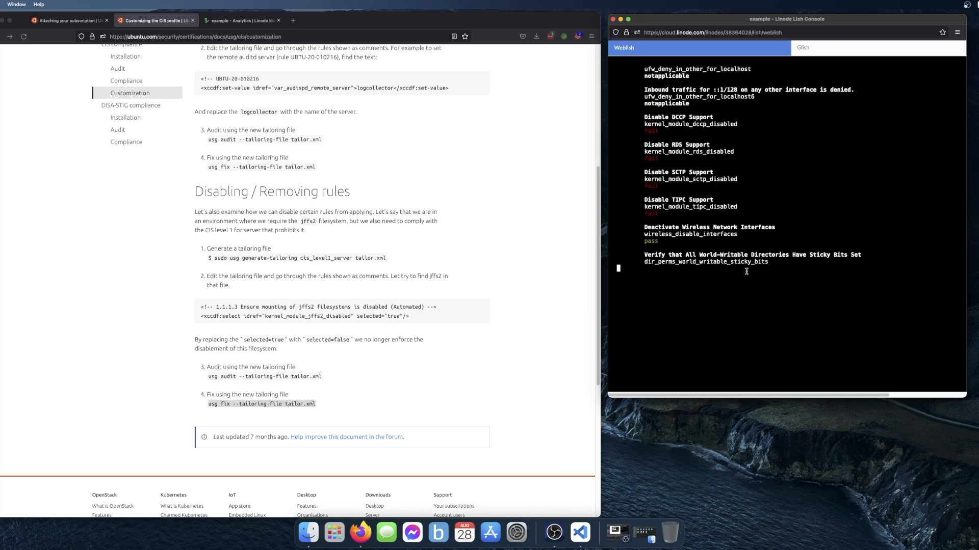
{"action": "scroll", "scroll_direction": "down", "scroll_amount": 3}
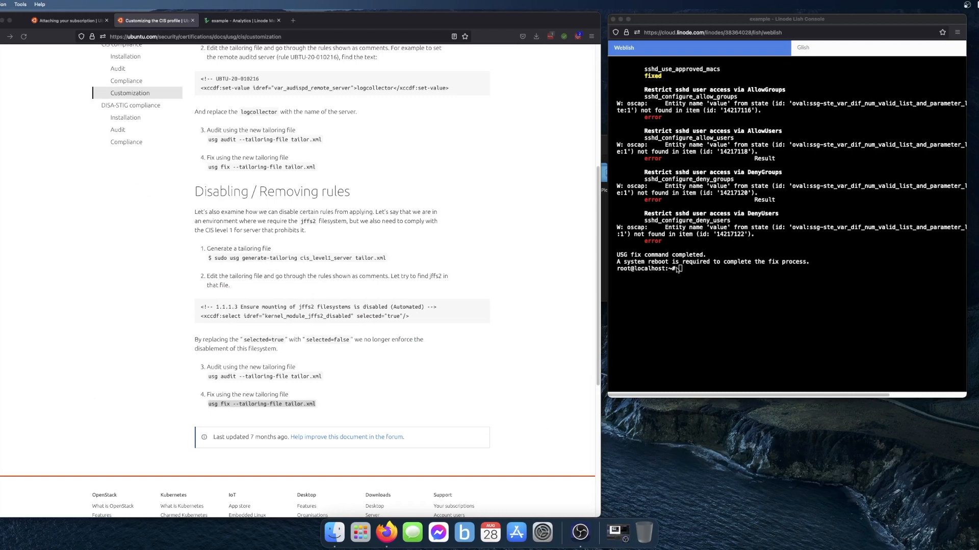
{"action": "mouse_move", "coordinate": [690, 276]}
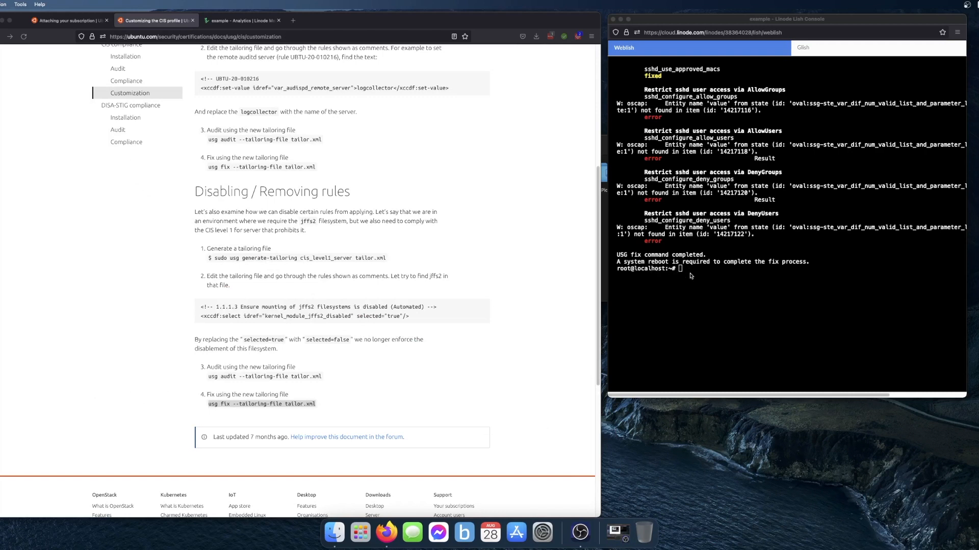
- Open the 'Auditing an Ubuntu 20.04 System for CIS compliance' docs page and show the home folder with the report files
{"action": "left_click", "coordinate": [749, 273]}
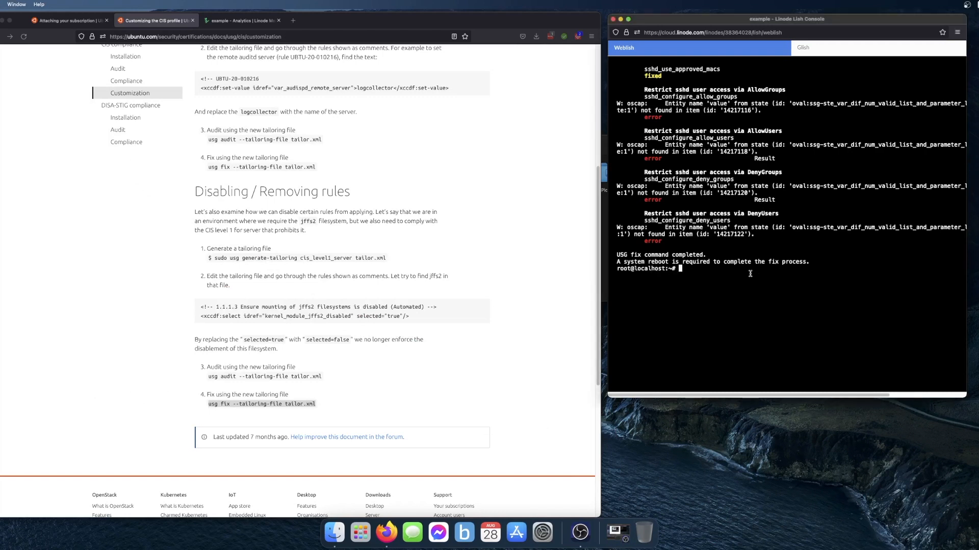
{"action": "mouse_move", "coordinate": [842, 297]}
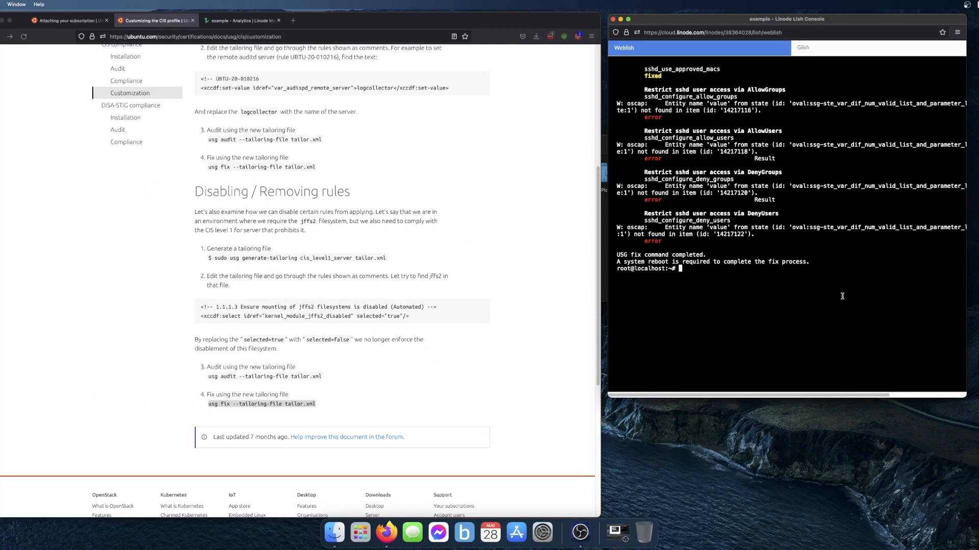
{"action": "mouse_move", "coordinate": [592, 334]}
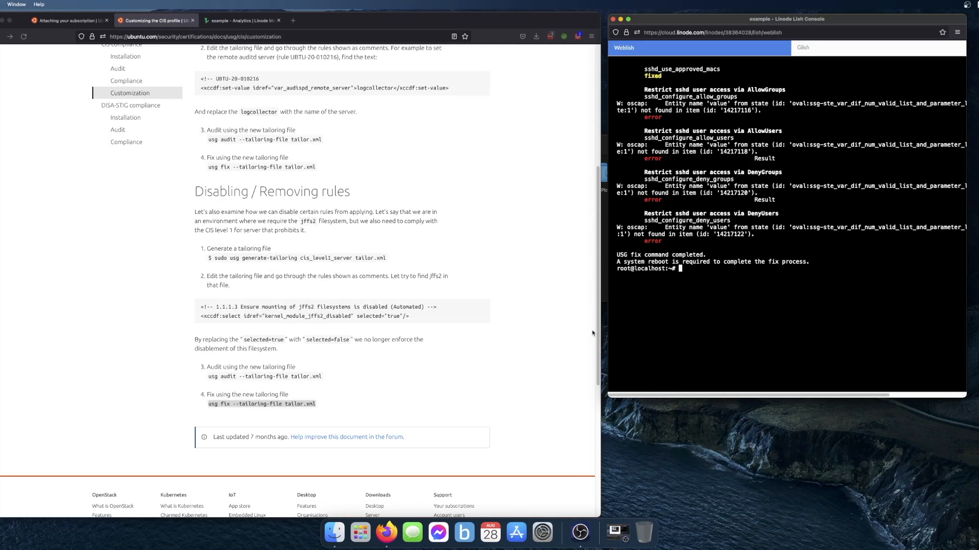
{"action": "scroll", "scroll_direction": "up", "scroll_amount": 3}
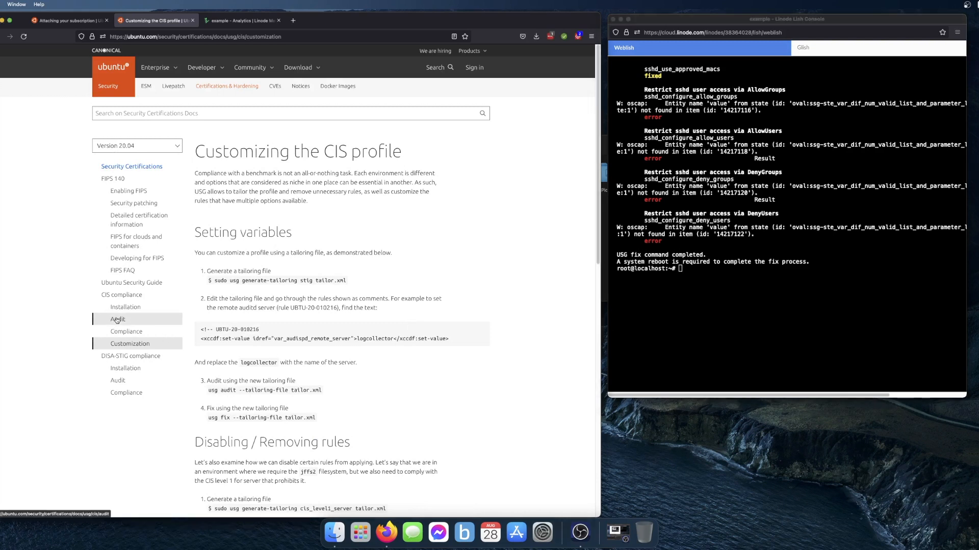
{"action": "left_click", "coordinate": [117, 319]}
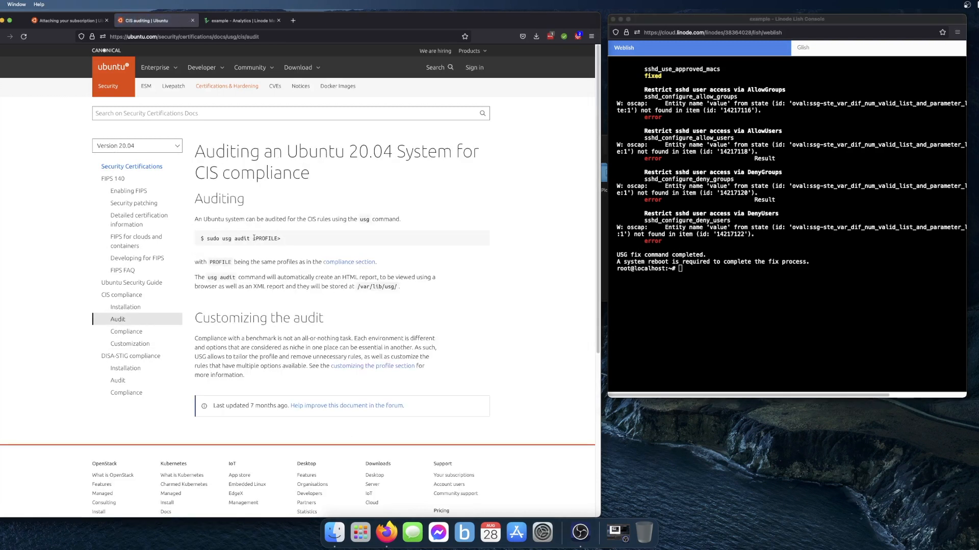
{"action": "double_click", "coordinate": [229, 237]}
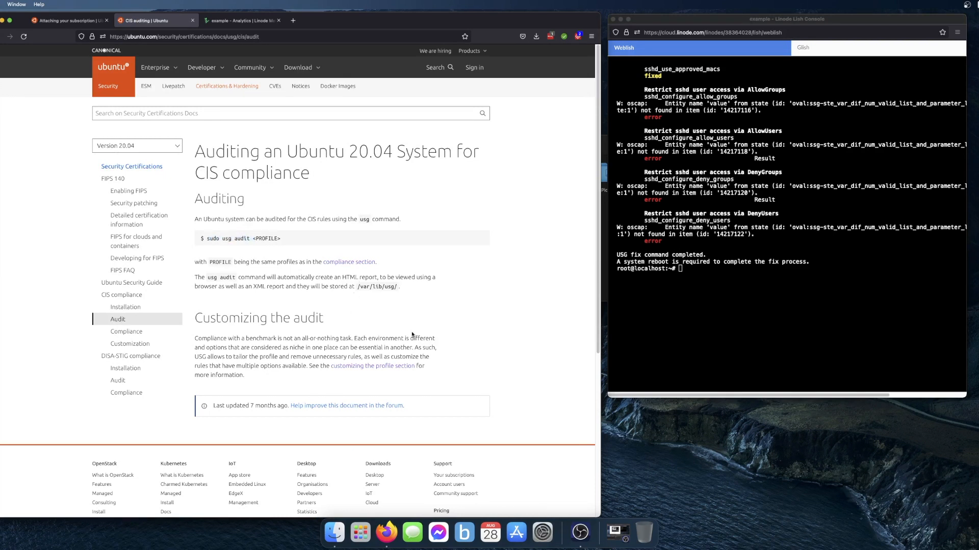
{"action": "mouse_move", "coordinate": [445, 344]}
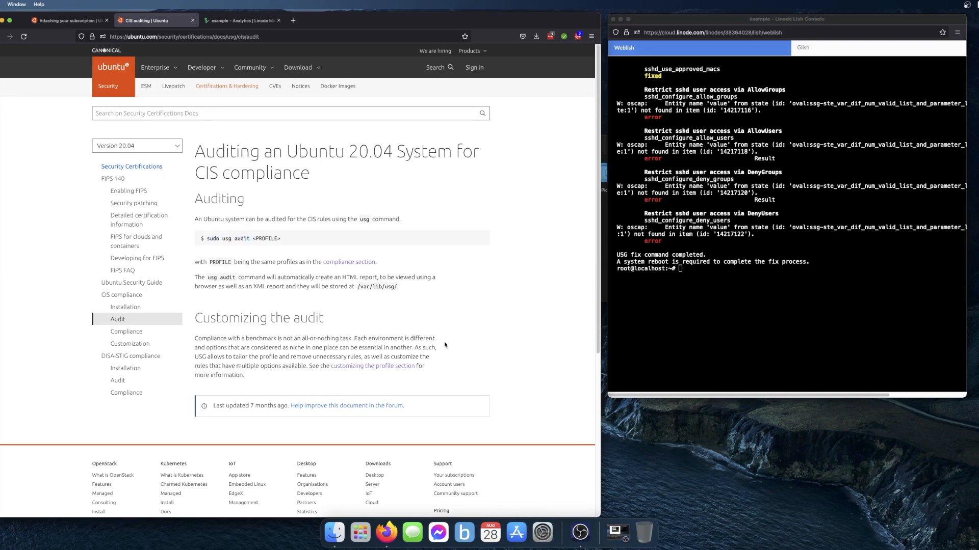
{"action": "left_click", "coordinate": [334, 532]}
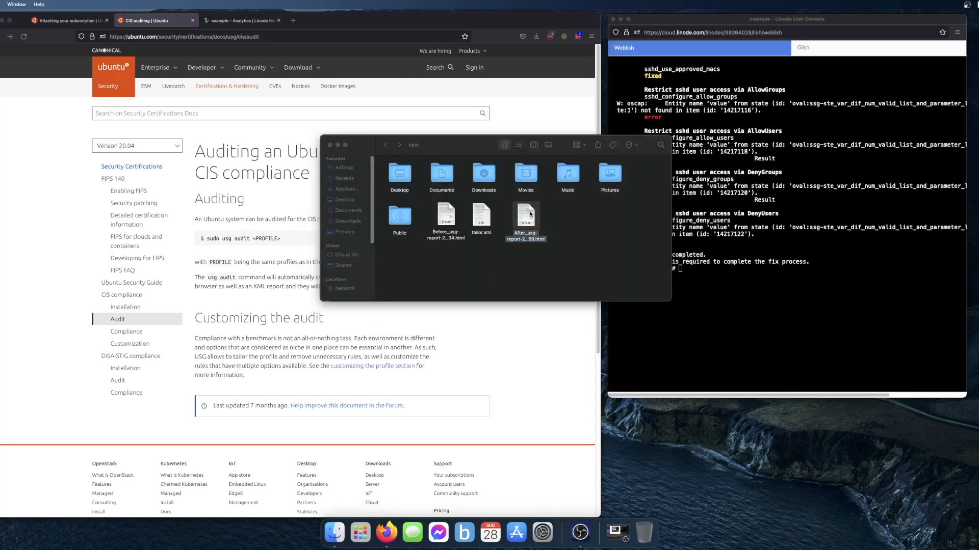
- Open the After_usg-report HTML and review its score of 91.348213 with 17 failed rules
{"action": "double_click", "coordinate": [526, 216]}
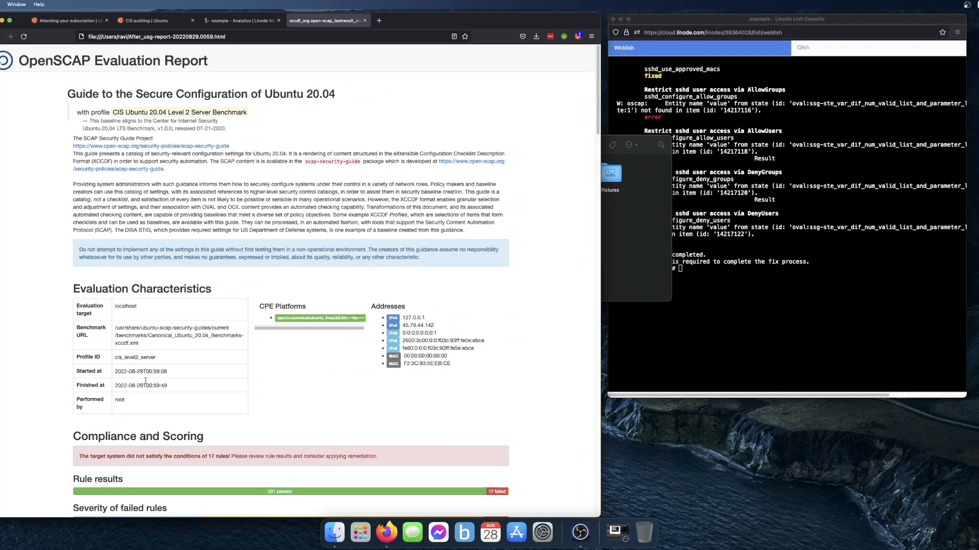
{"action": "scroll", "scroll_direction": "down", "scroll_amount": 3}
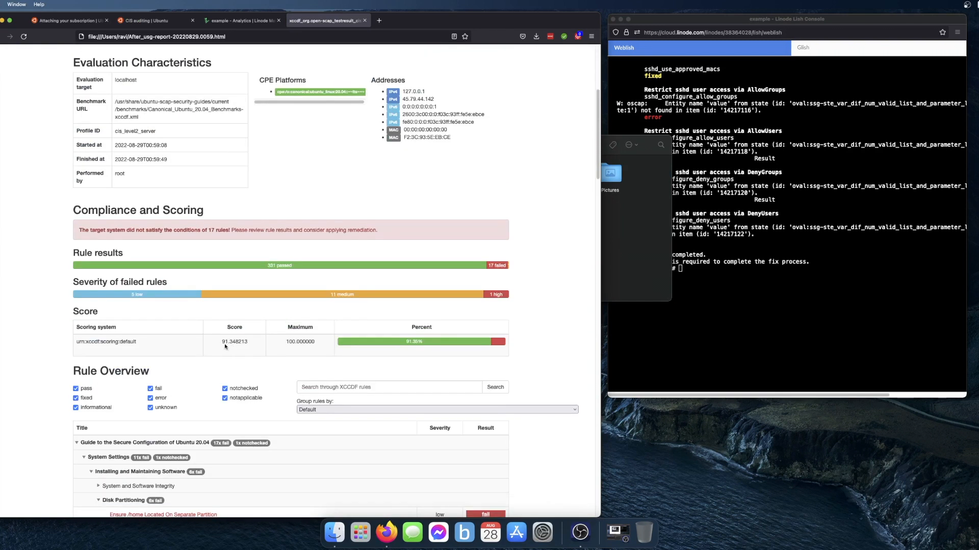
{"action": "mouse_move", "coordinate": [251, 350]}
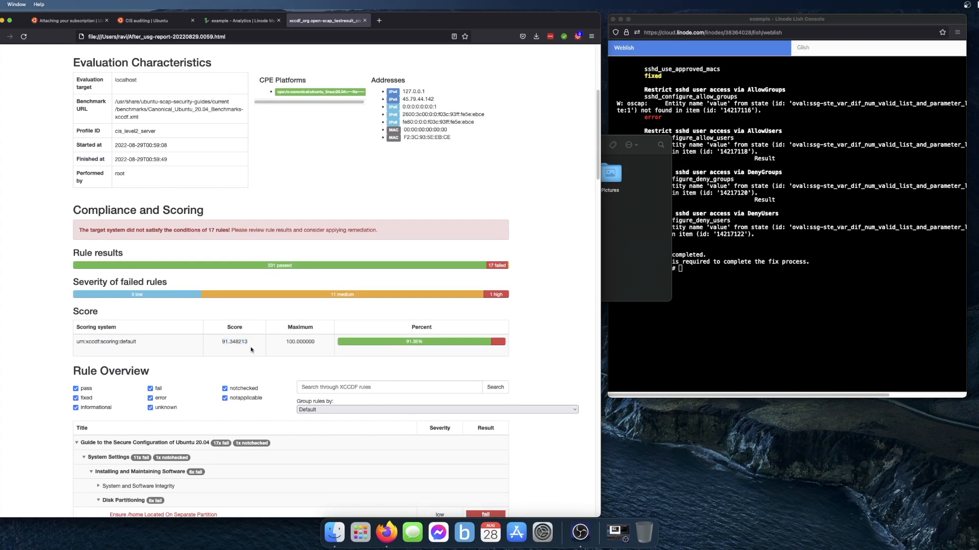
{"action": "scroll", "scroll_direction": "down", "scroll_amount": 3}
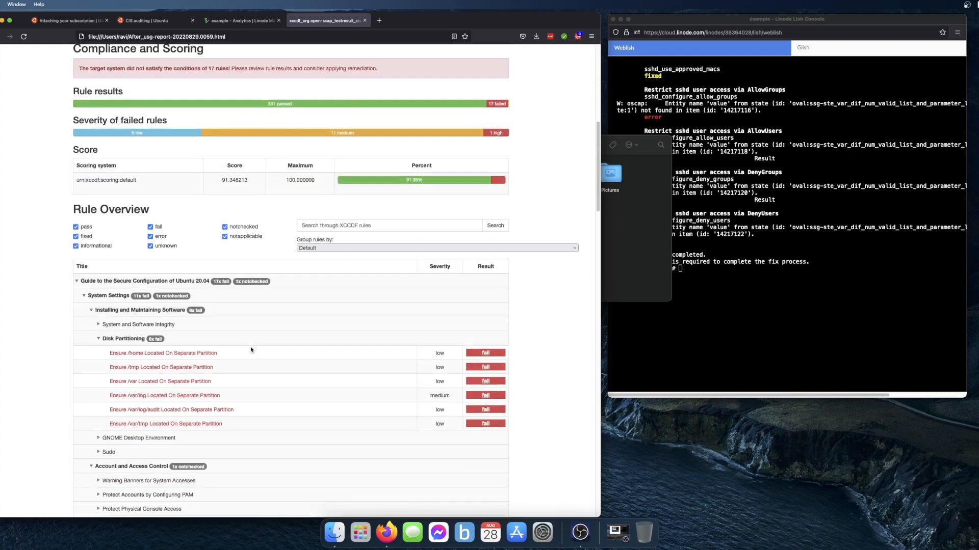
{"action": "scroll", "scroll_direction": "down", "scroll_amount": 3}
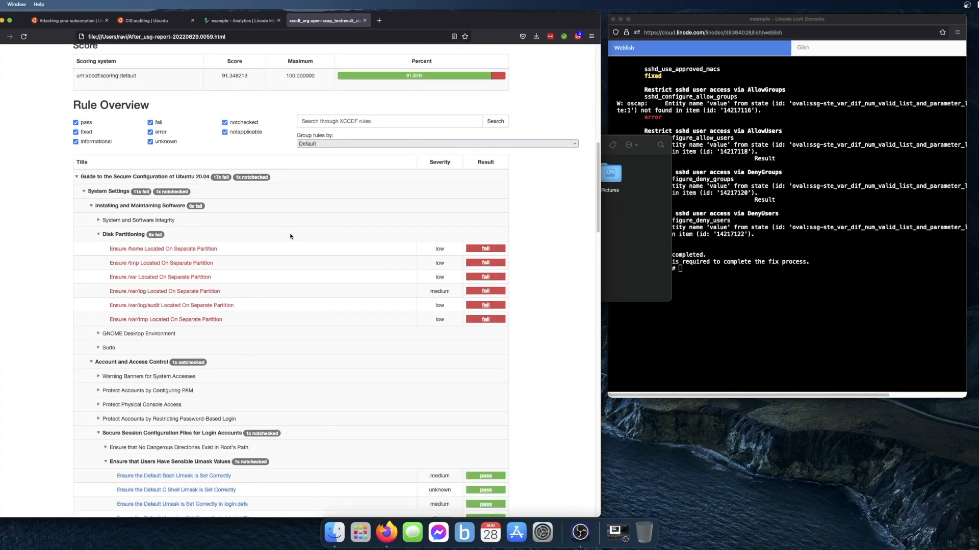
{"action": "scroll", "scroll_direction": "up", "scroll_amount": 3}
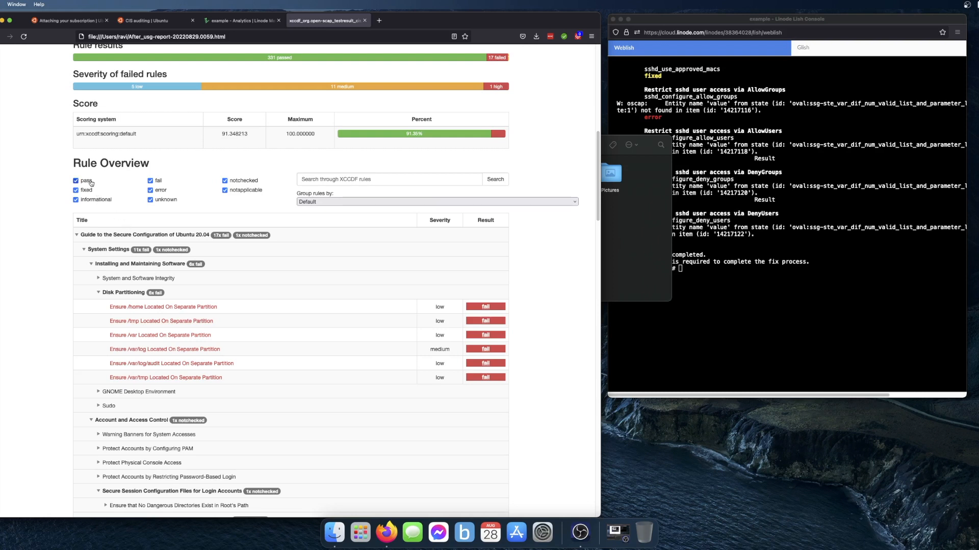
- Hide passing rules in the Rule Overview and review the remaining failed rules
{"action": "left_click", "coordinate": [75, 181]}
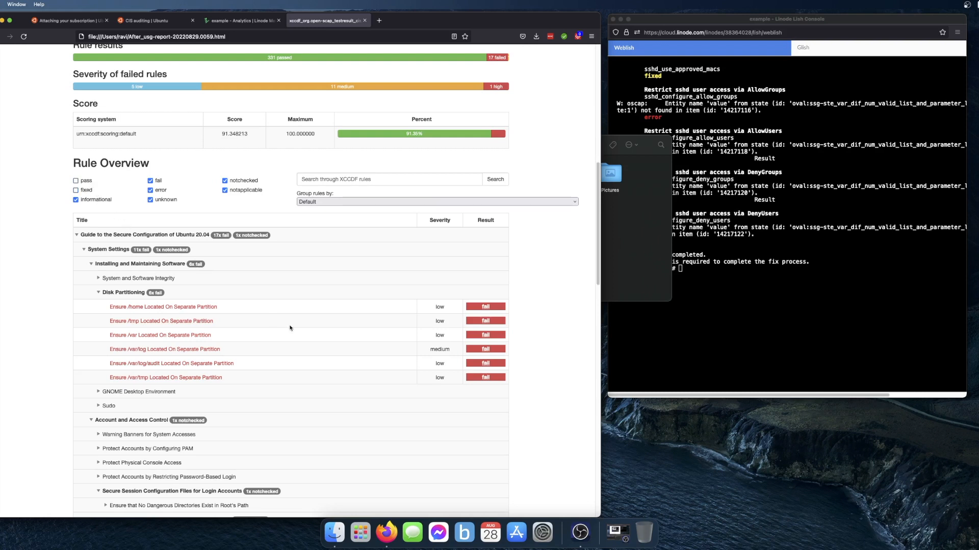
{"action": "mouse_move", "coordinate": [335, 403]}
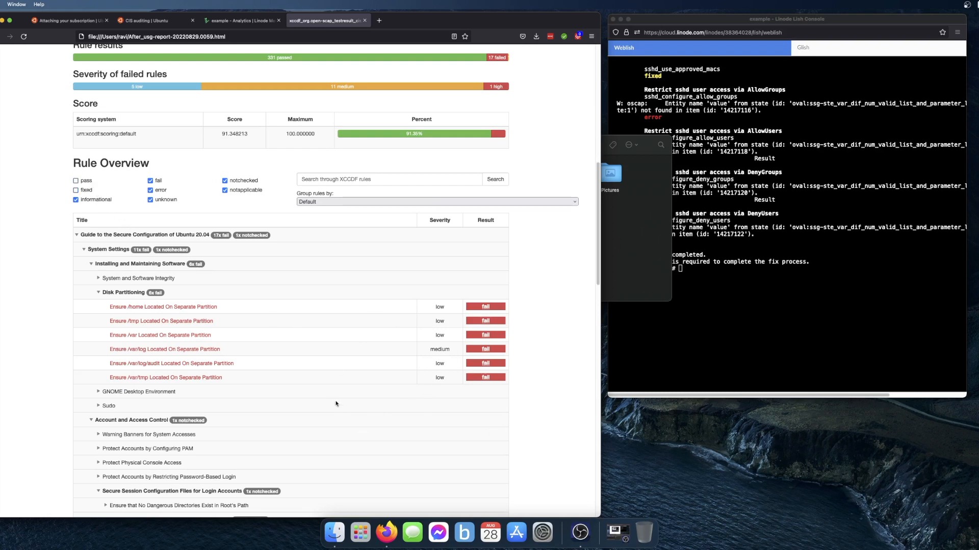
{"action": "scroll", "scroll_direction": "down", "scroll_amount": 3}
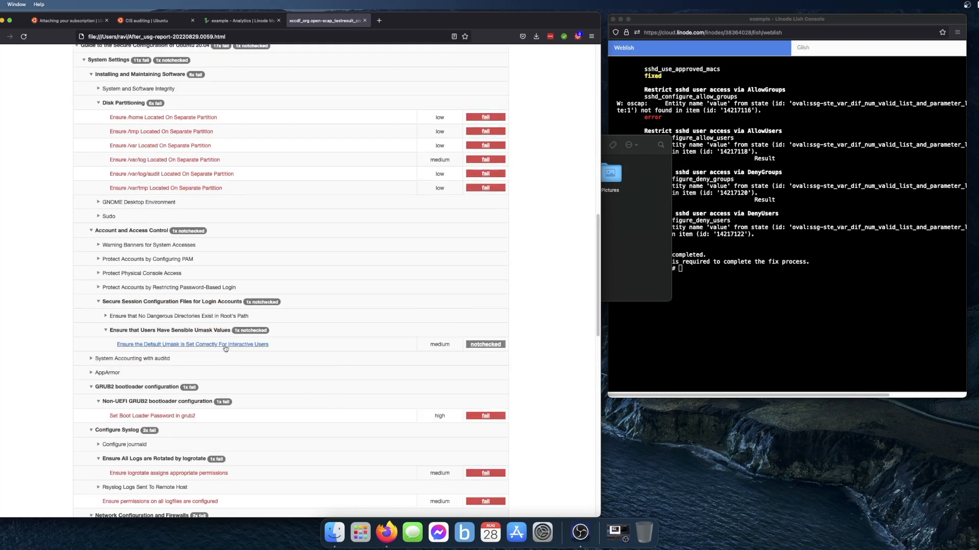
{"action": "mouse_move", "coordinate": [426, 356]}
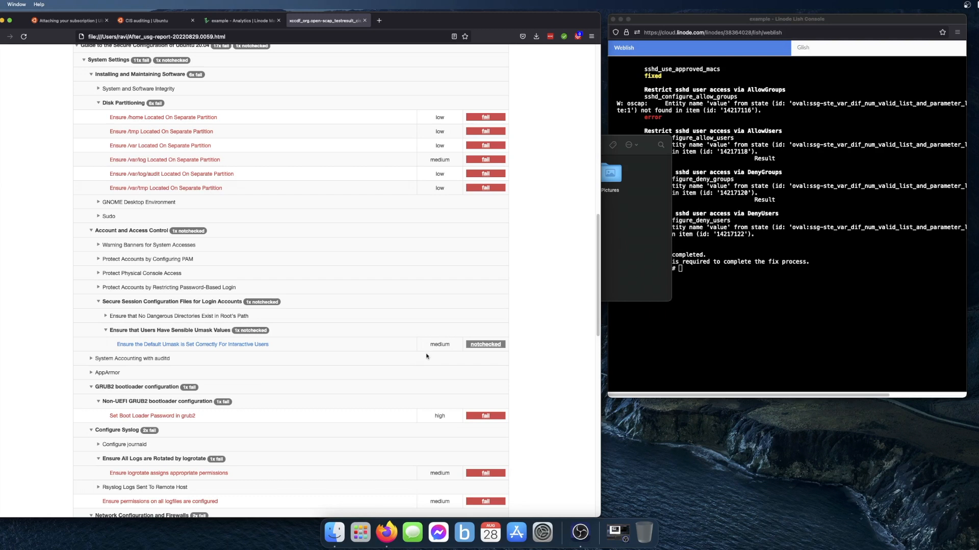
{"action": "scroll", "scroll_direction": "up", "scroll_amount": 3}
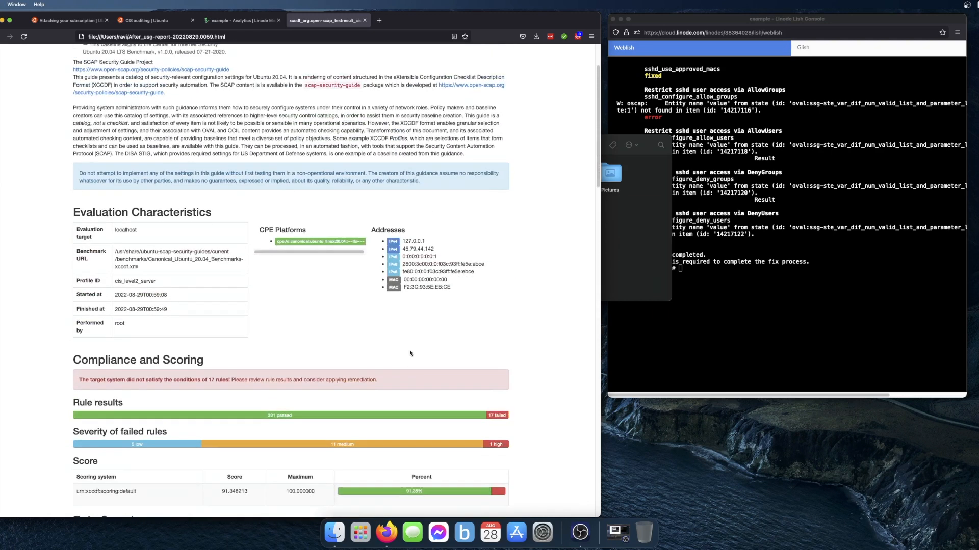
{"action": "scroll", "scroll_direction": "up", "scroll_amount": 3}
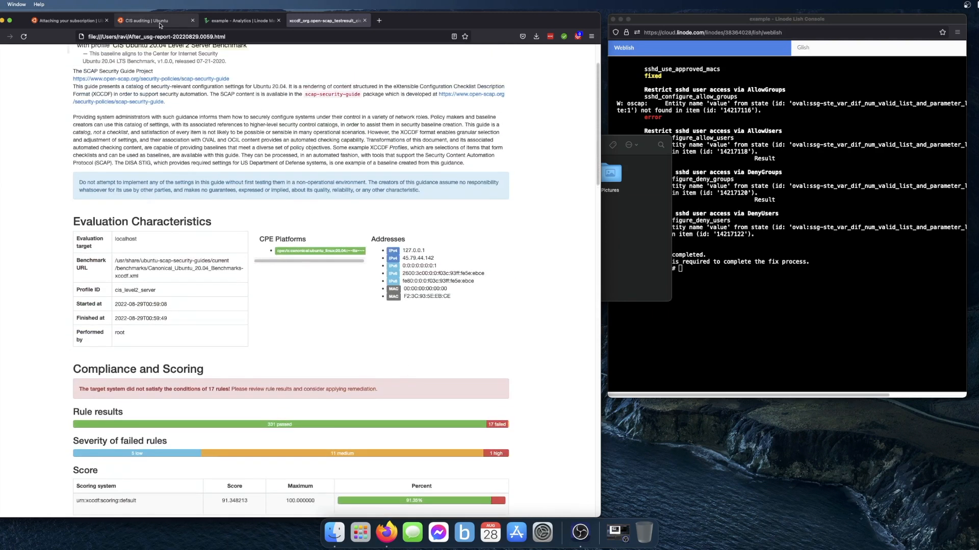
- Switch back to the 'CIS auditing | Ubuntu' documentation tab
{"action": "left_click", "coordinate": [155, 21]}
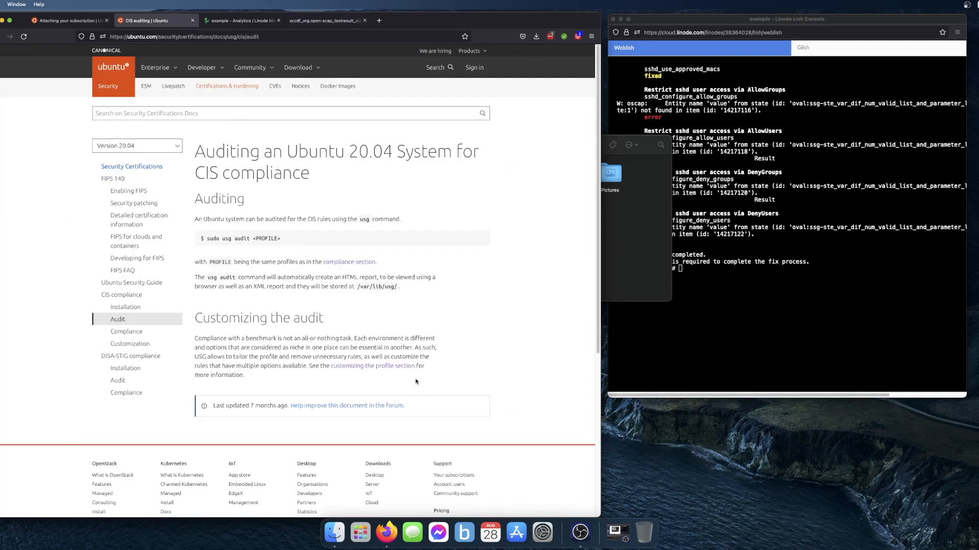
{"action": "mouse_move", "coordinate": [483, 335]}
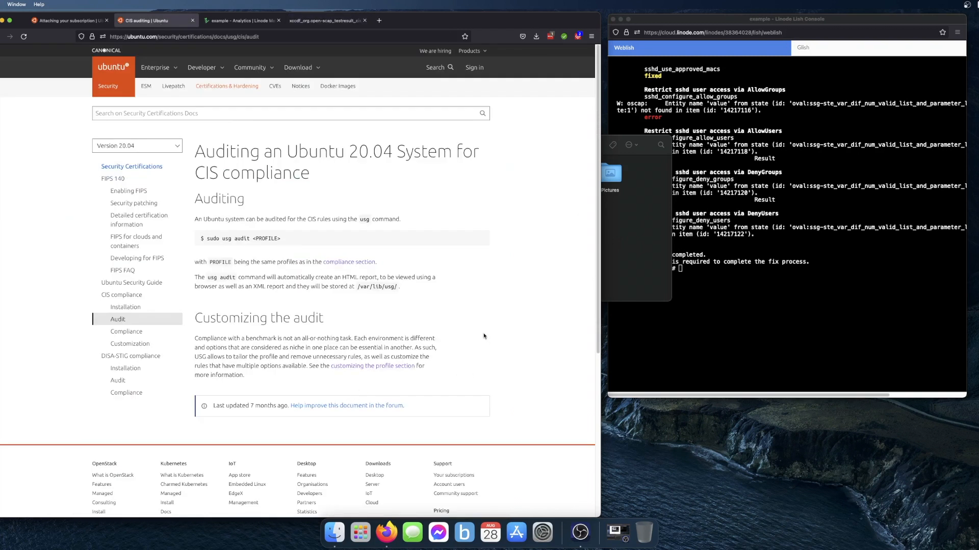
{"action": "mouse_move", "coordinate": [309, 186]}
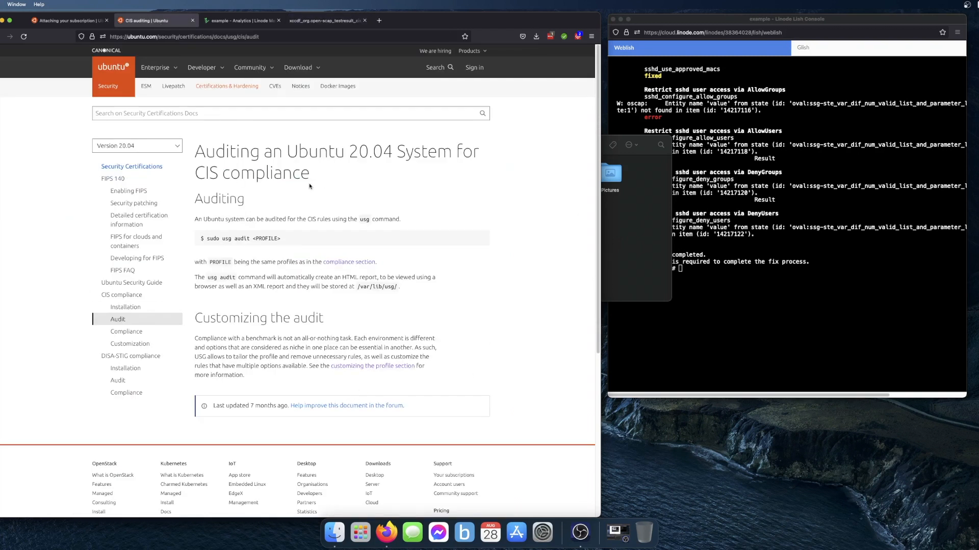
{"action": "mouse_move", "coordinate": [444, 323]}
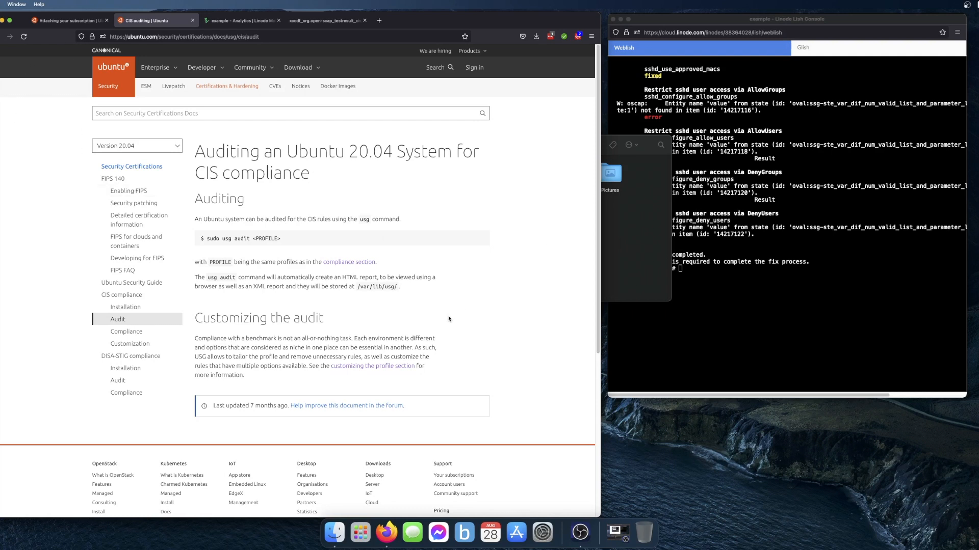
{"action": "mouse_move", "coordinate": [437, 204]}
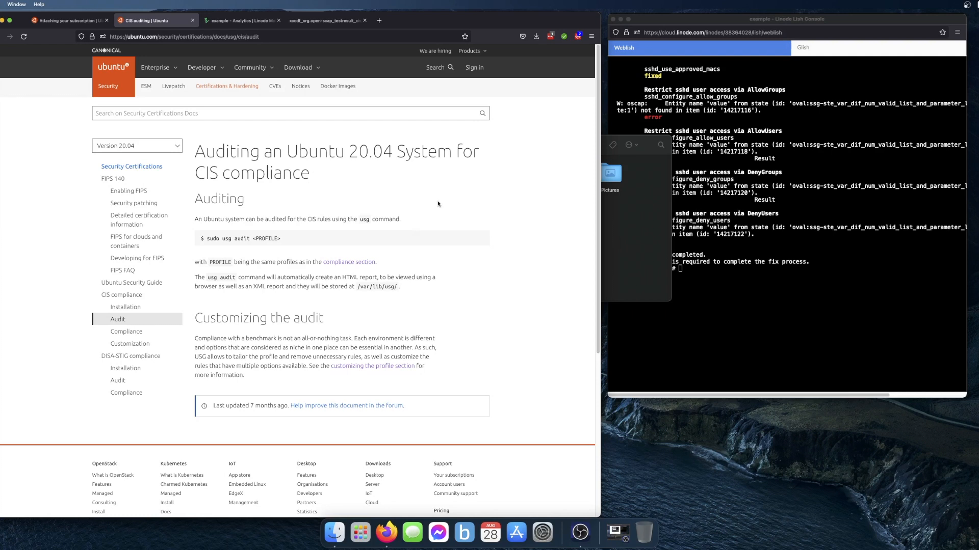
- Show the Linode Cloud Manager analytics page with CPU, disk IO and network graphs
{"action": "left_click", "coordinate": [242, 20]}
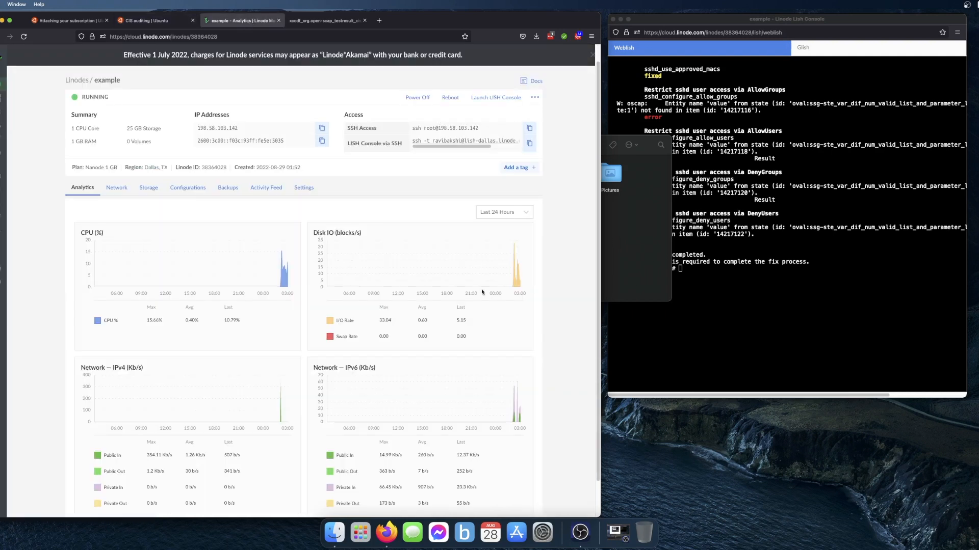
{"action": "mouse_move", "coordinate": [359, 242]}
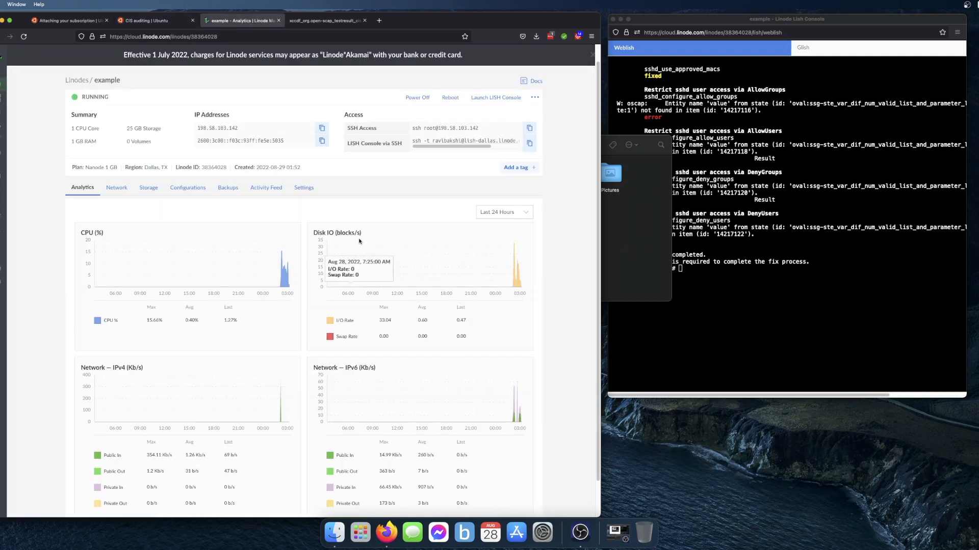
{"action": "mouse_move", "coordinate": [796, 353]}
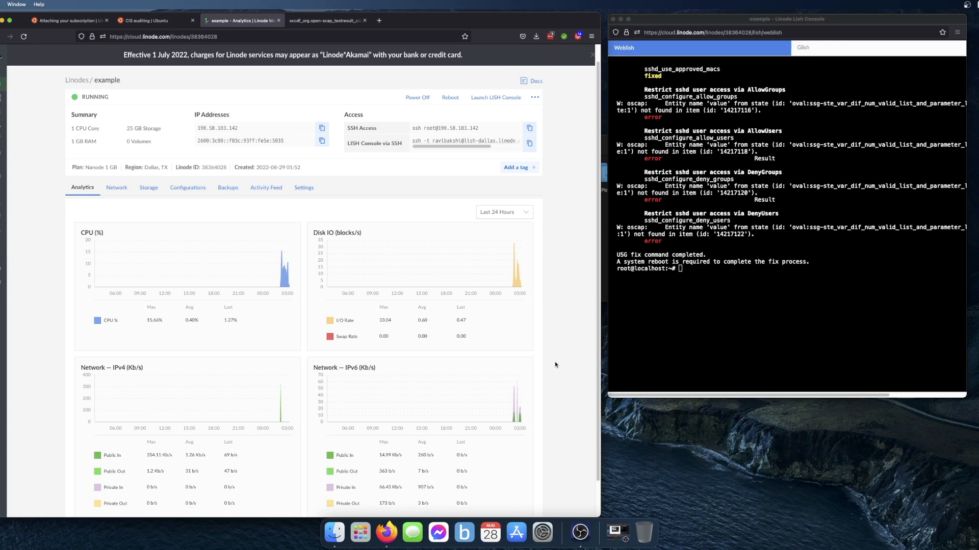
{"action": "mouse_move", "coordinate": [552, 361]}
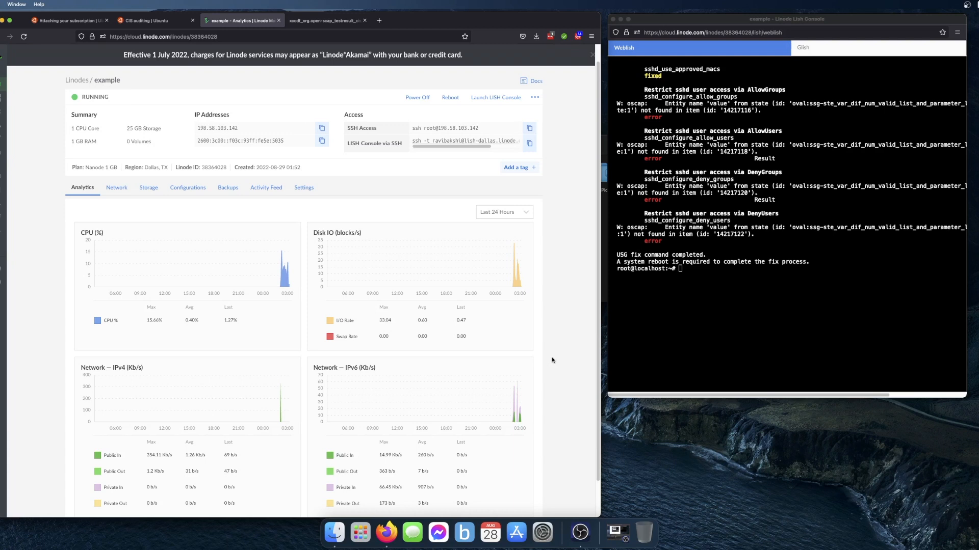